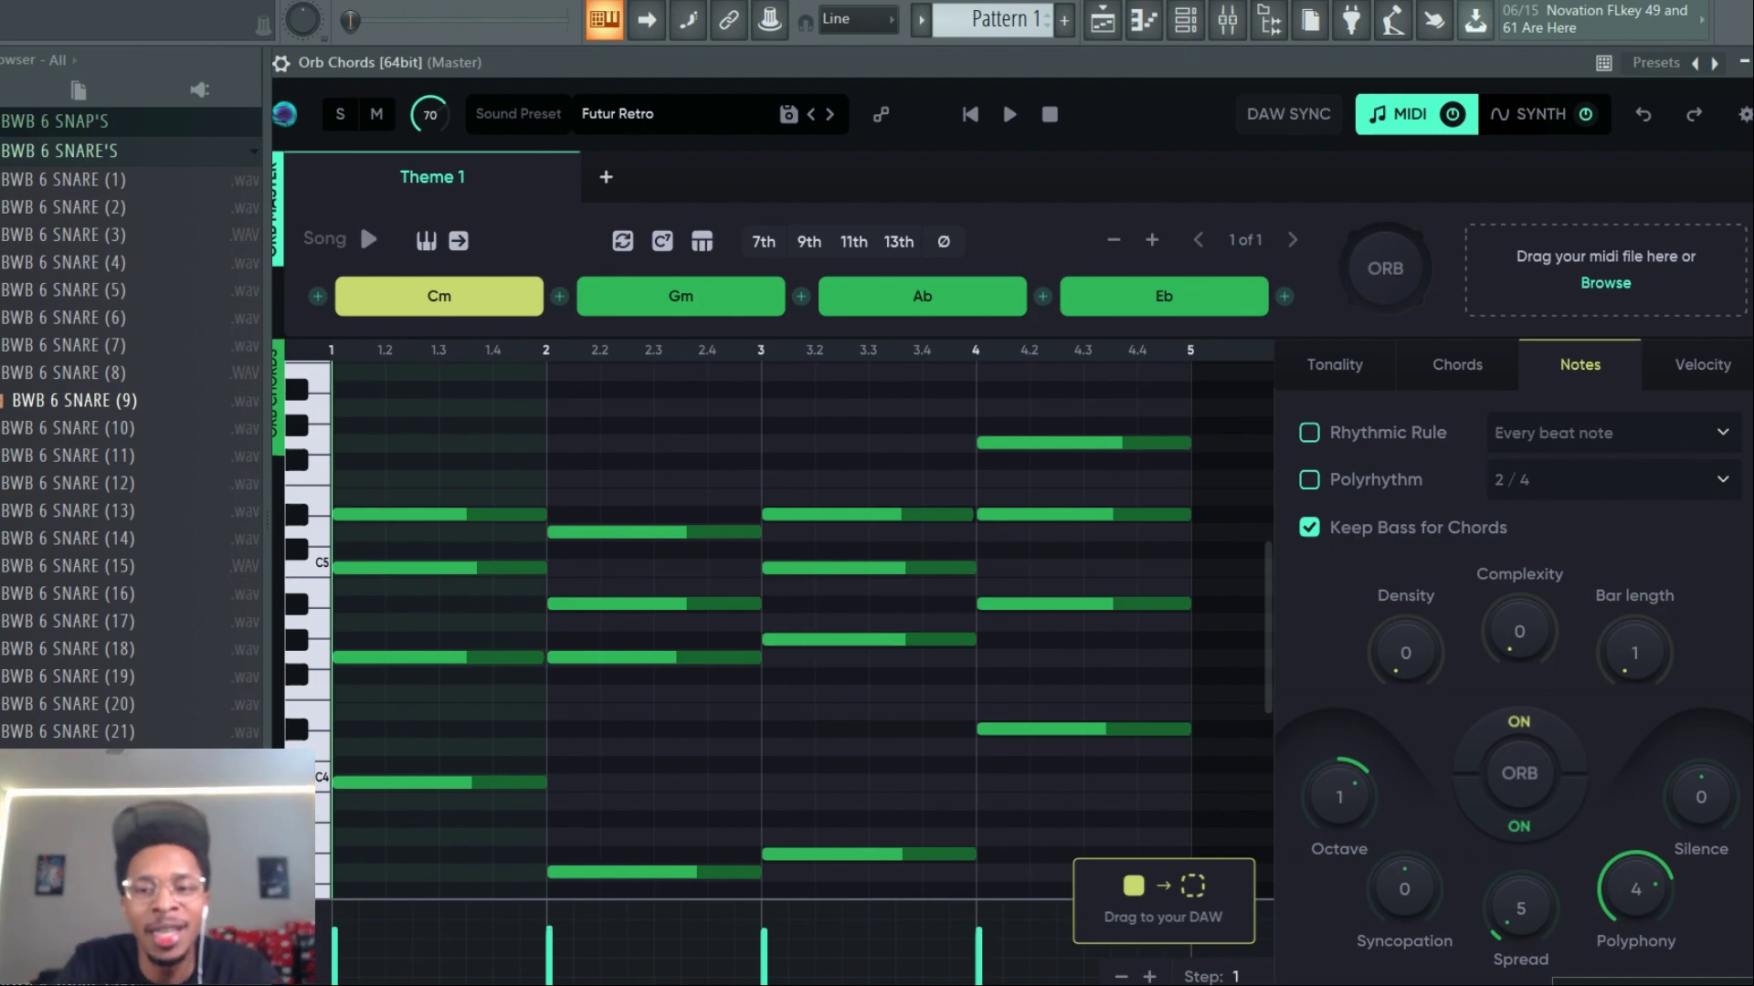
pyautogui.moveTo(1010, 751)
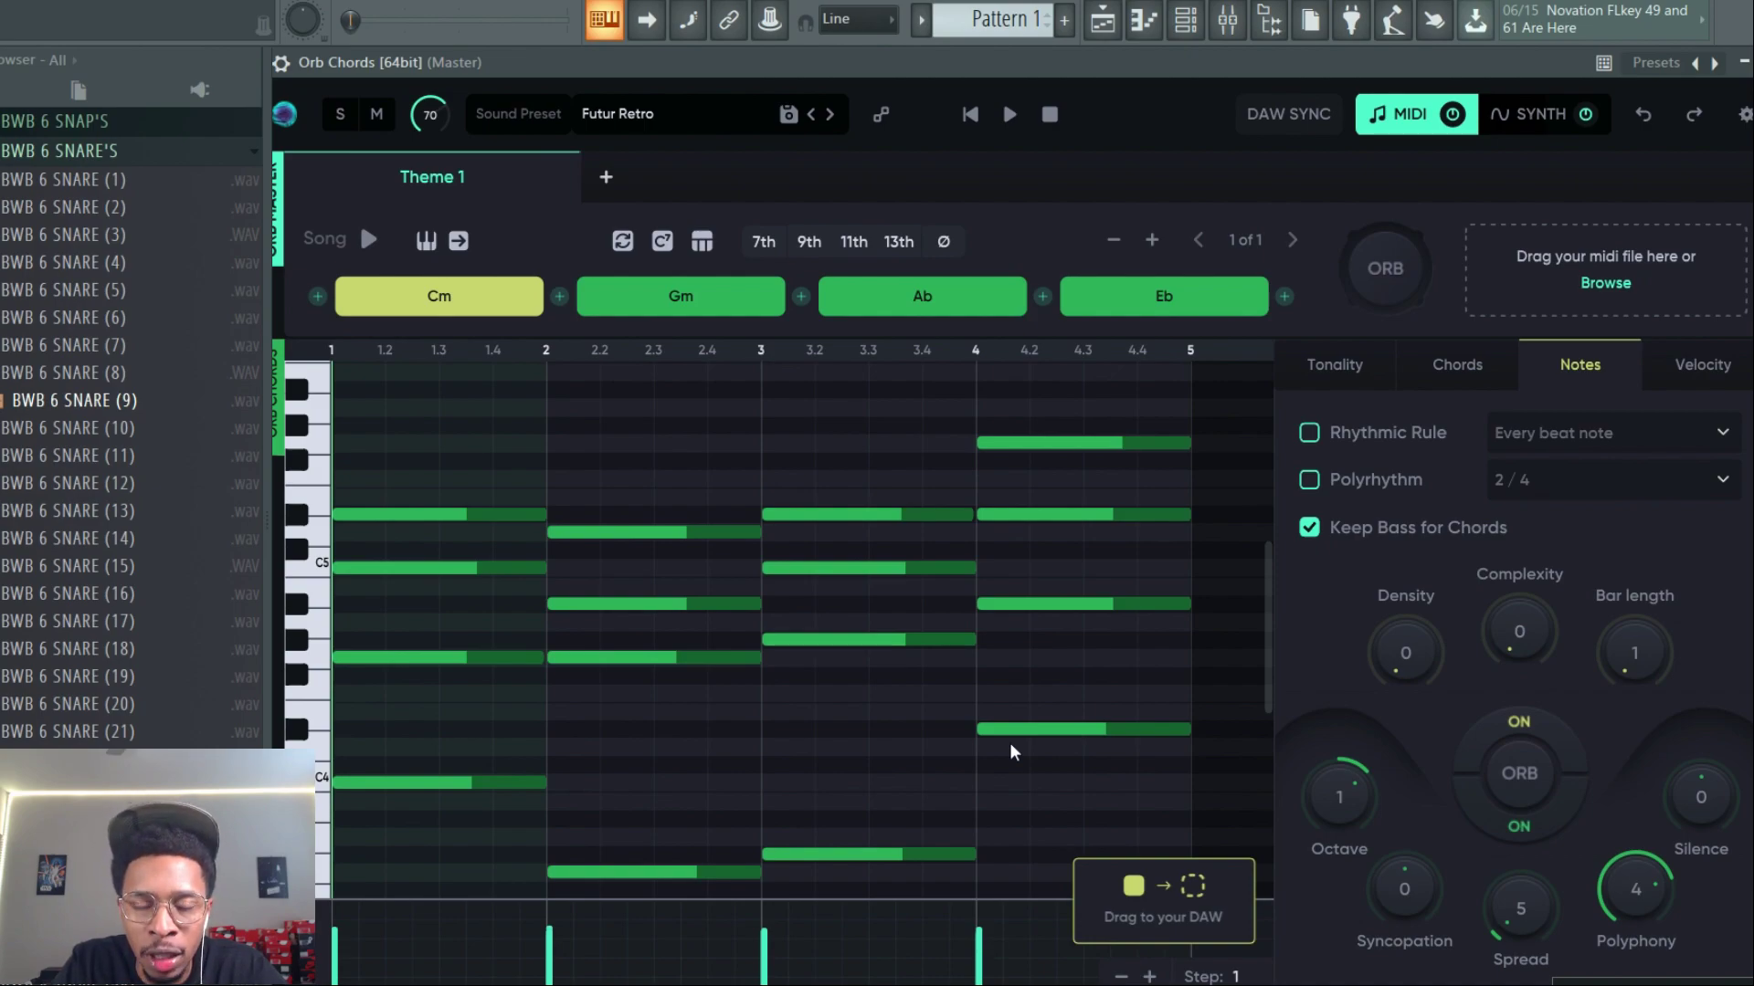
pyautogui.moveTo(999, 755)
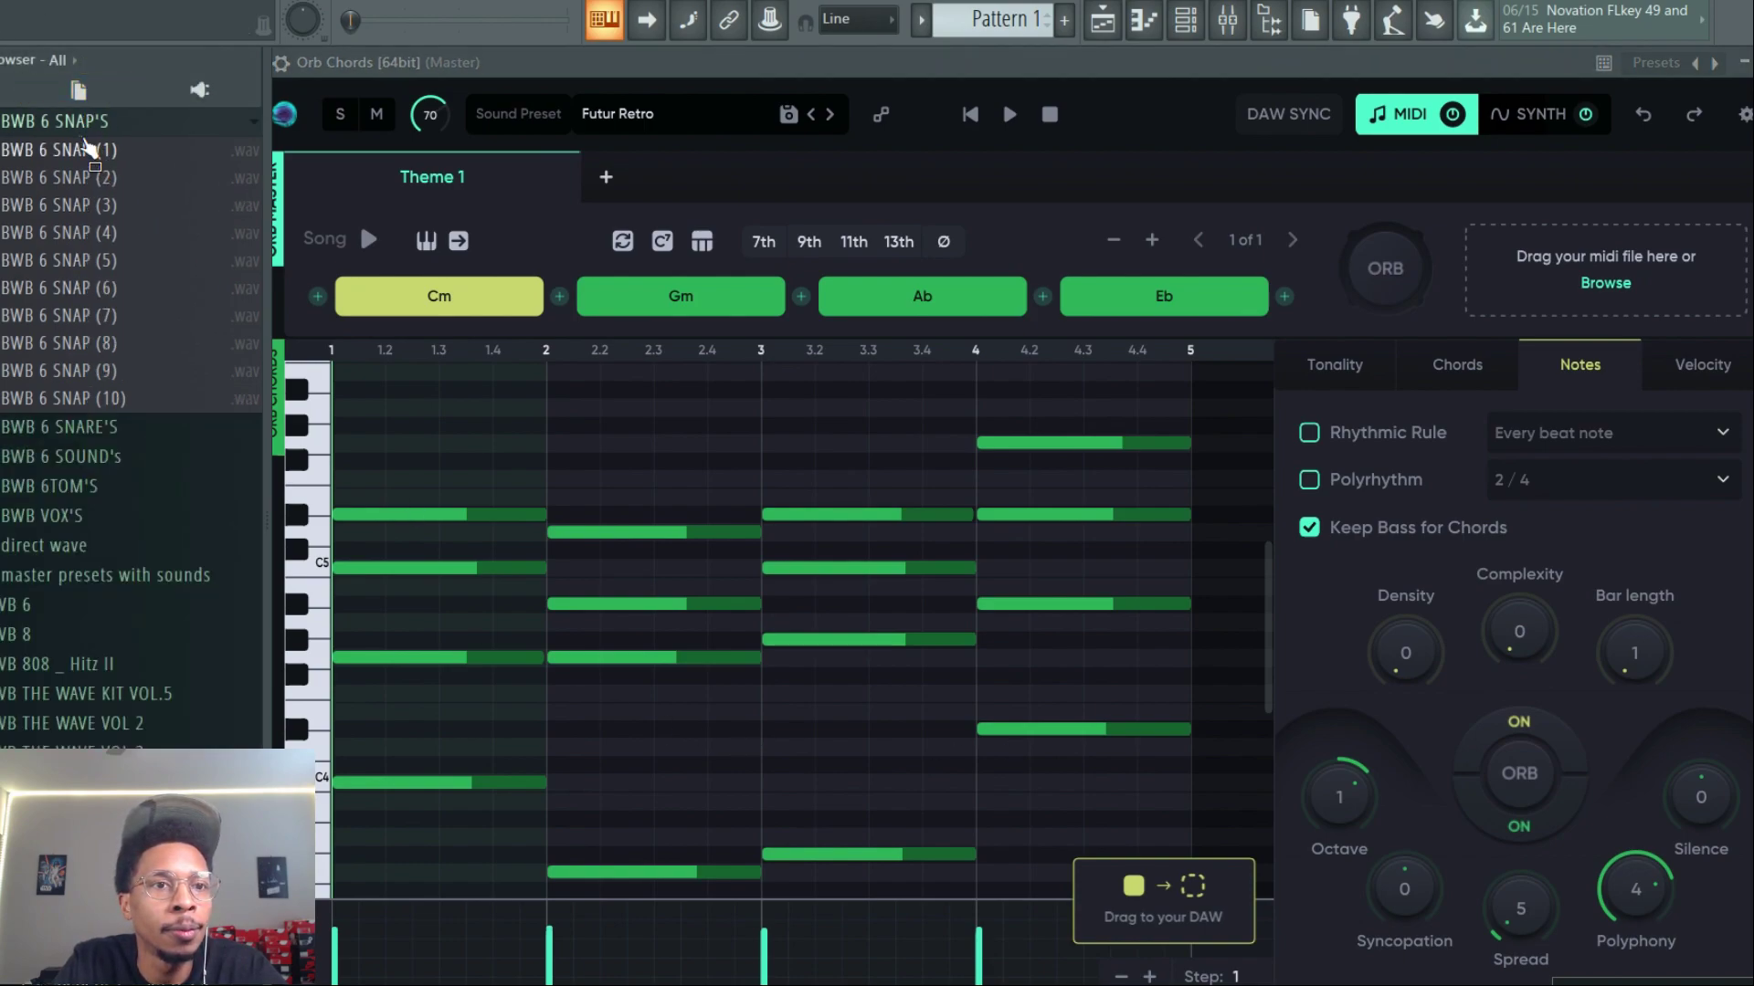
# Set the Orb Chords key to E and make every chord a seventh chord
pyautogui.scroll(-3)
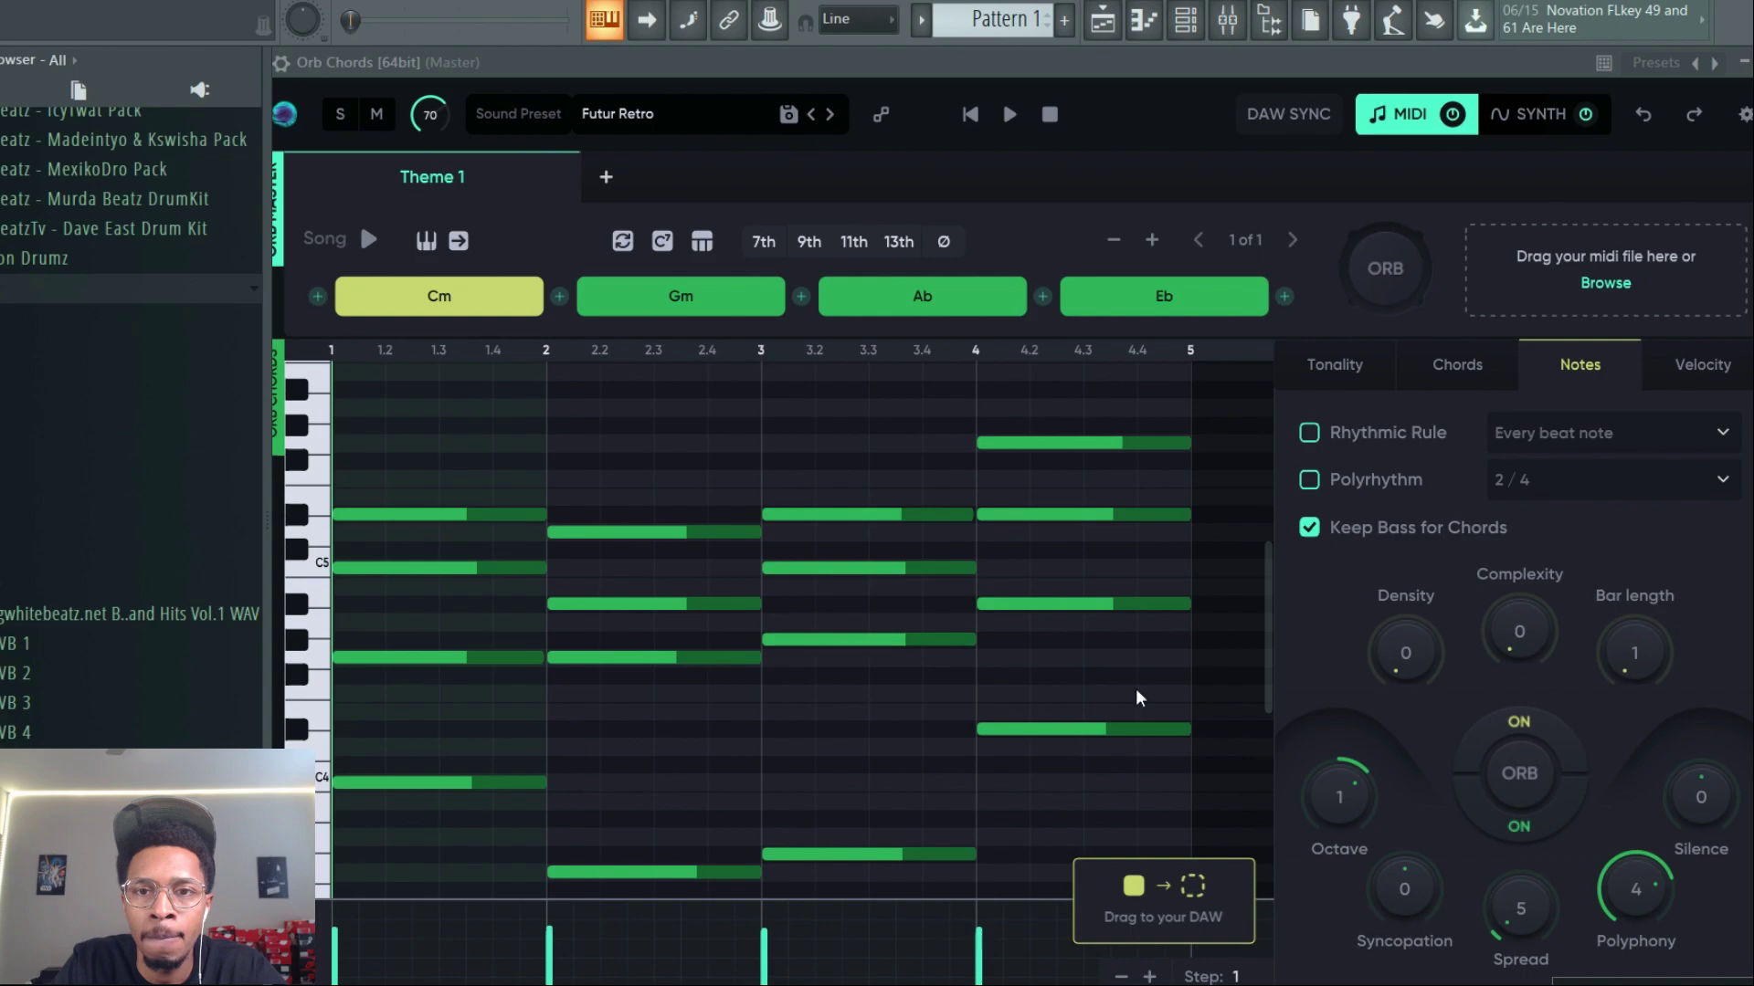
pyautogui.moveTo(1443, 409)
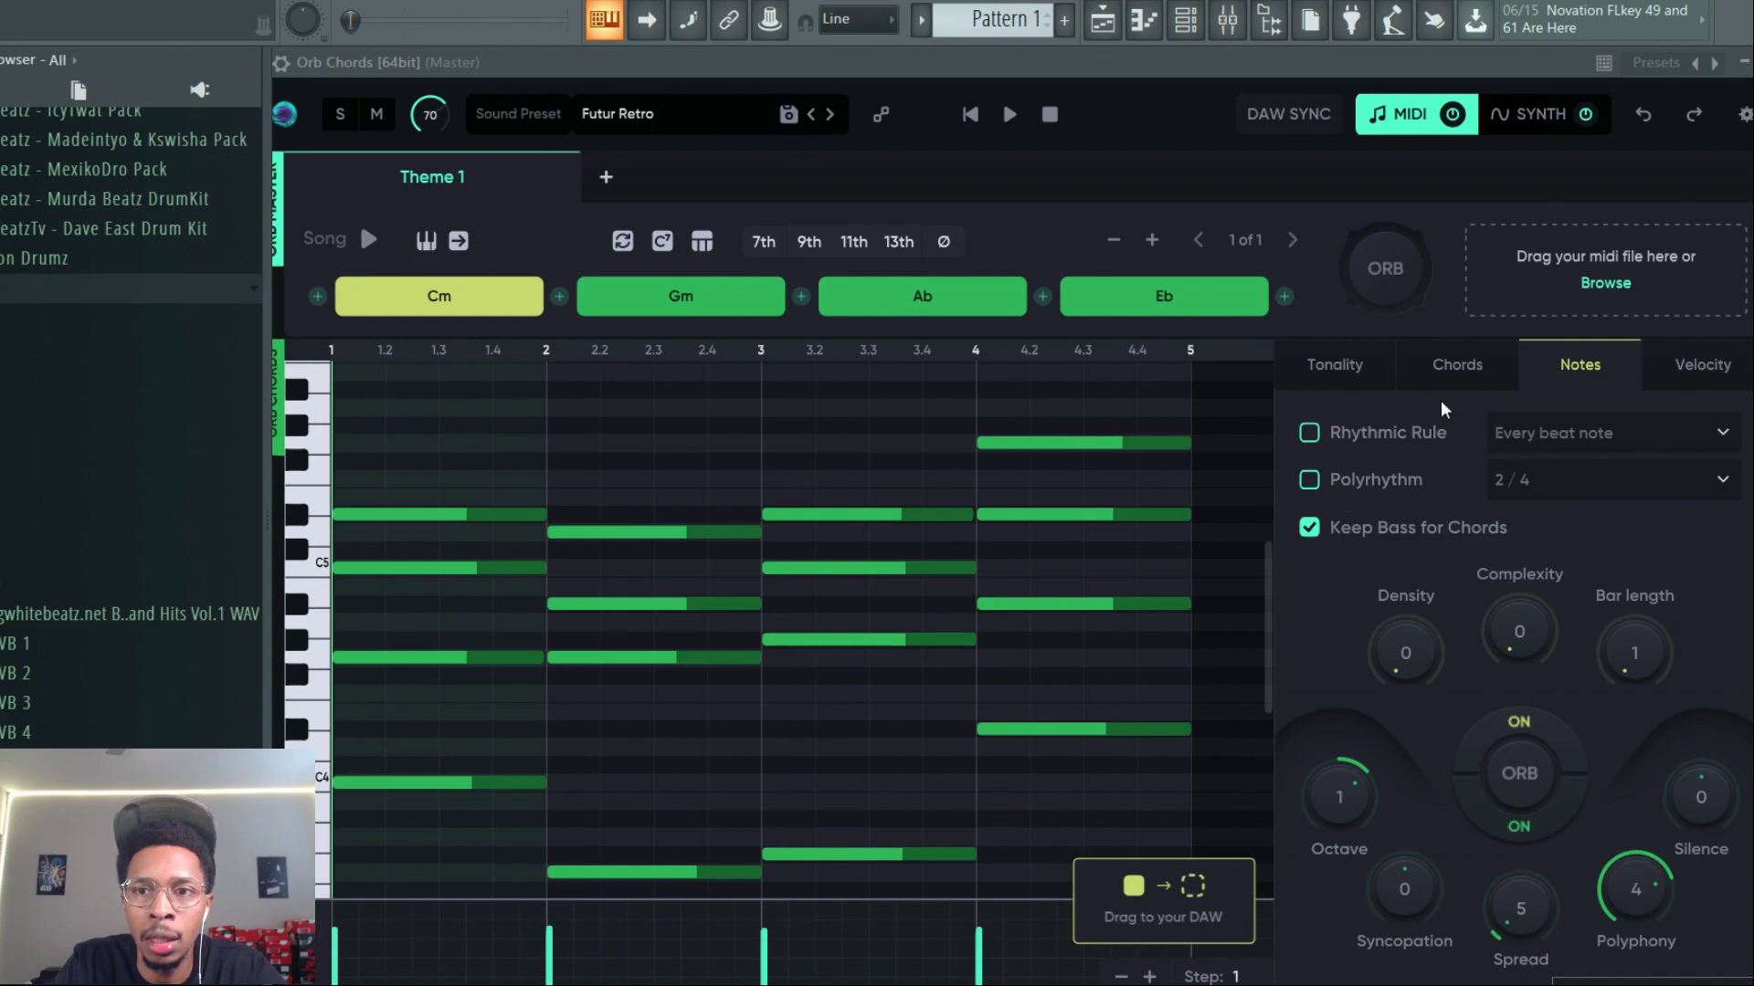
pyautogui.click(1334, 366)
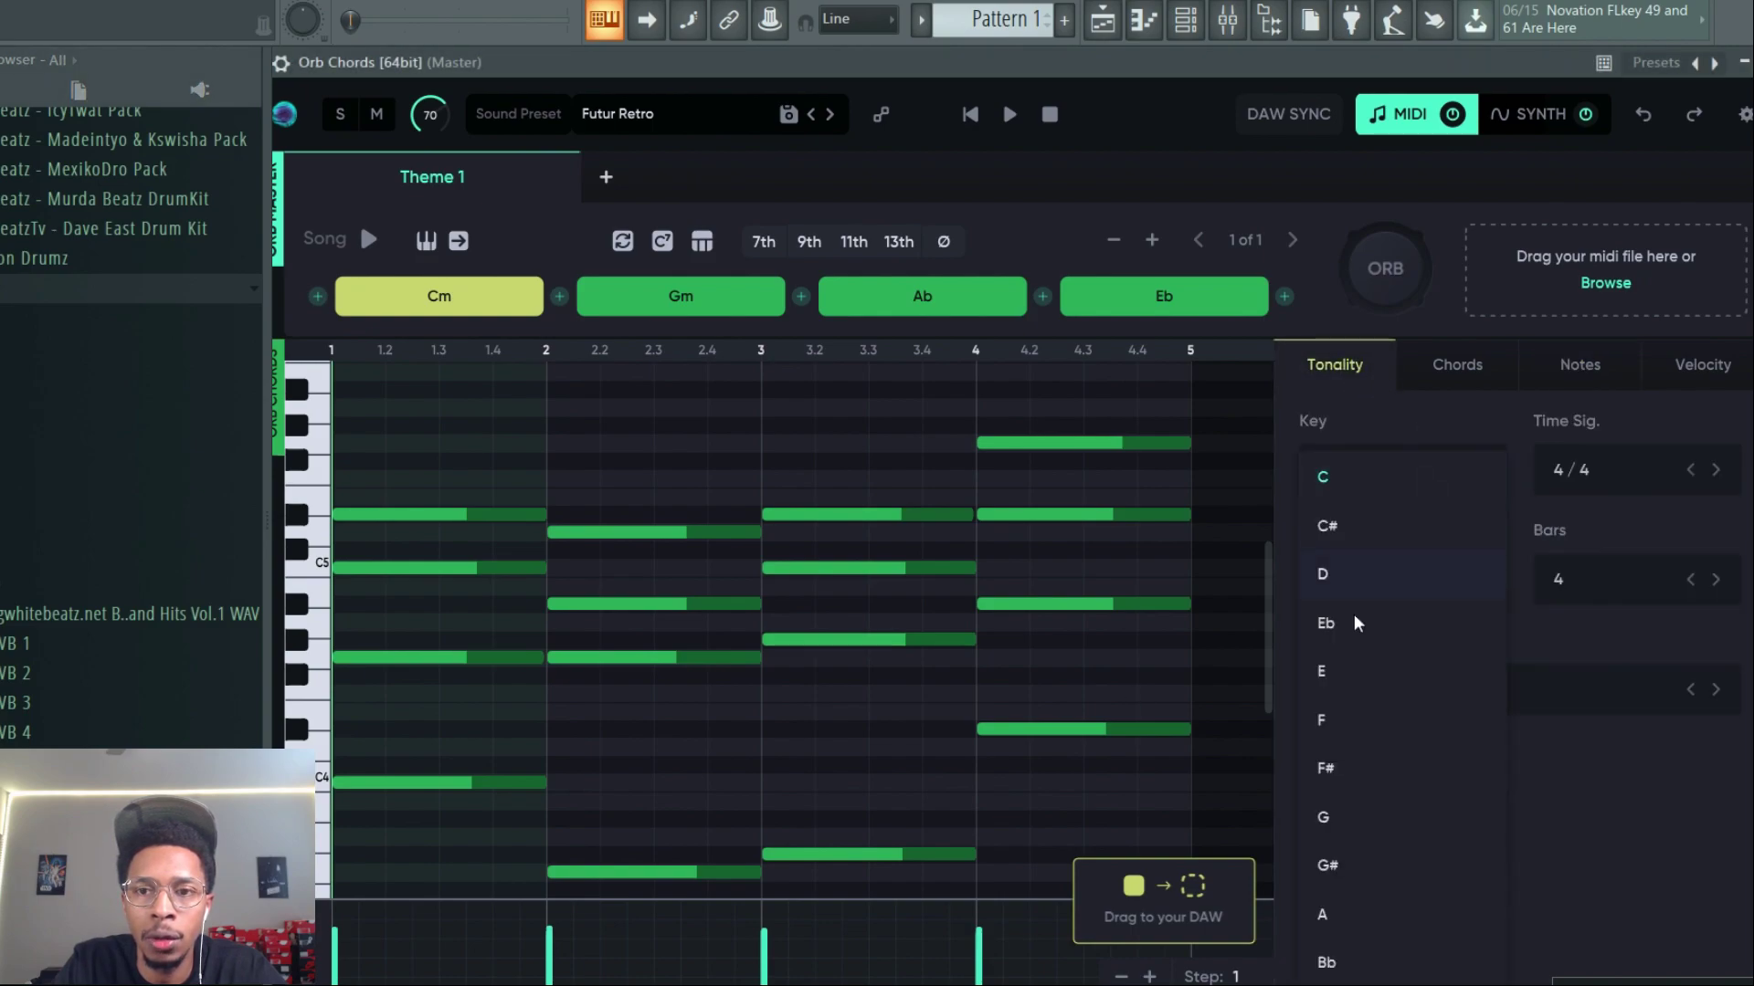
pyautogui.click(1322, 671)
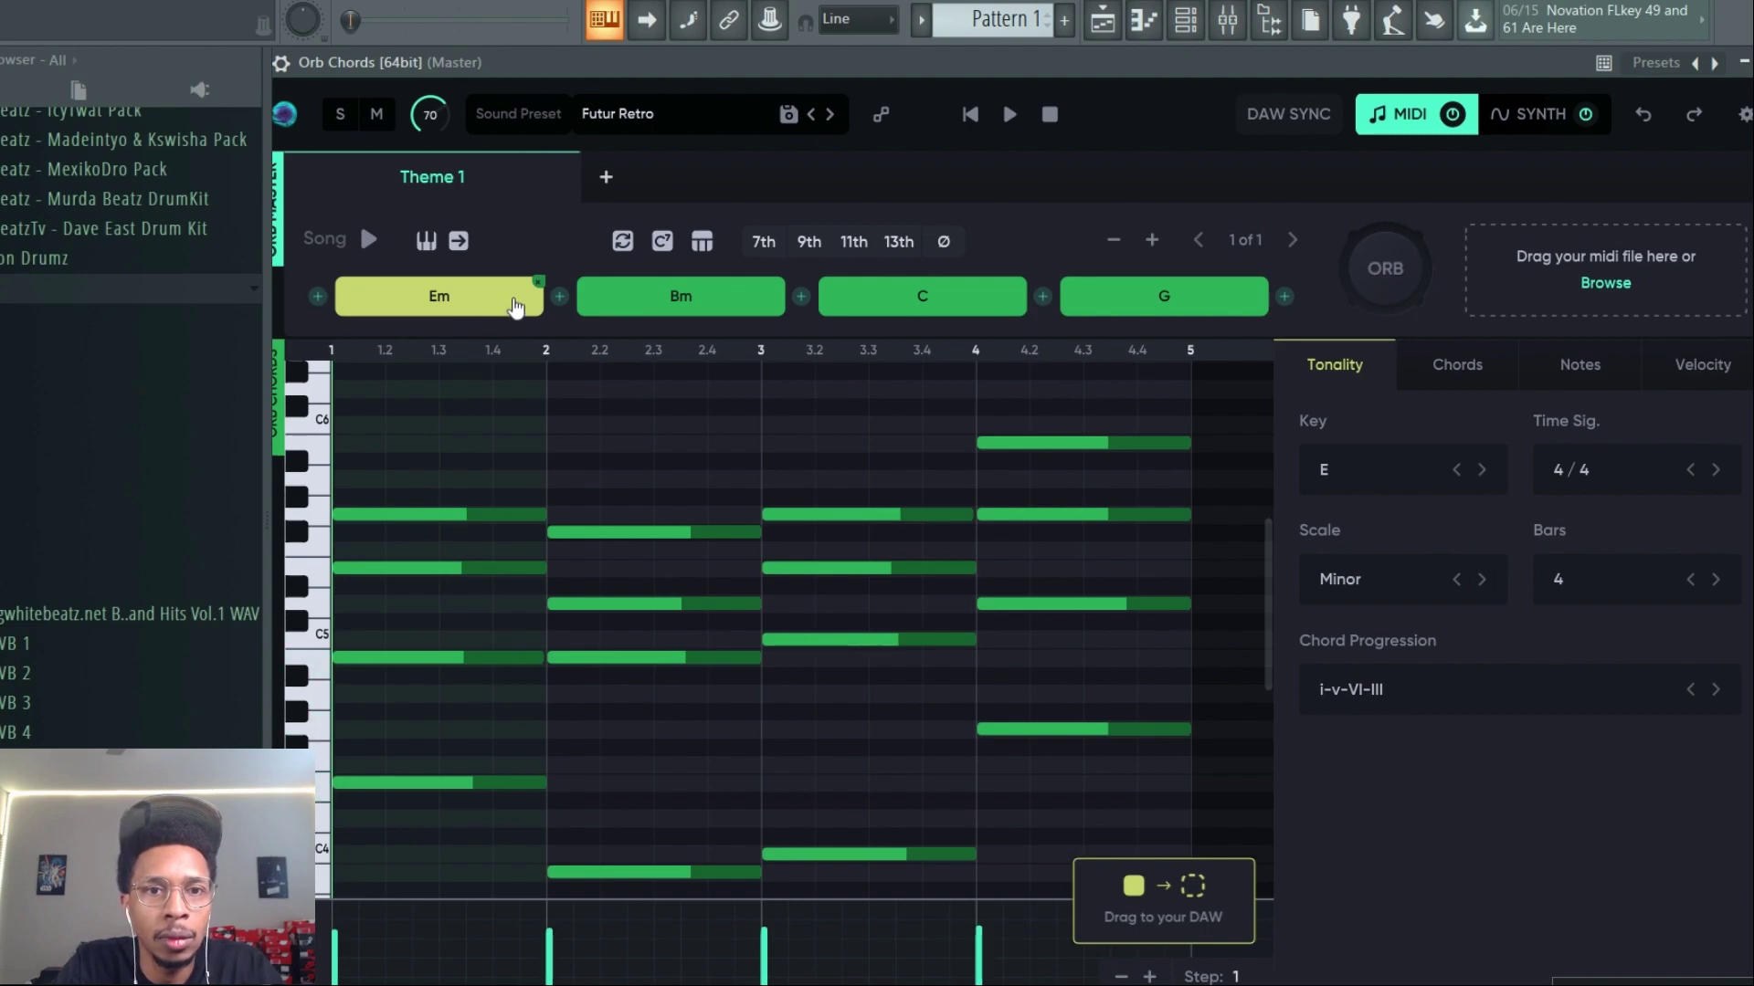
pyautogui.click(764, 241)
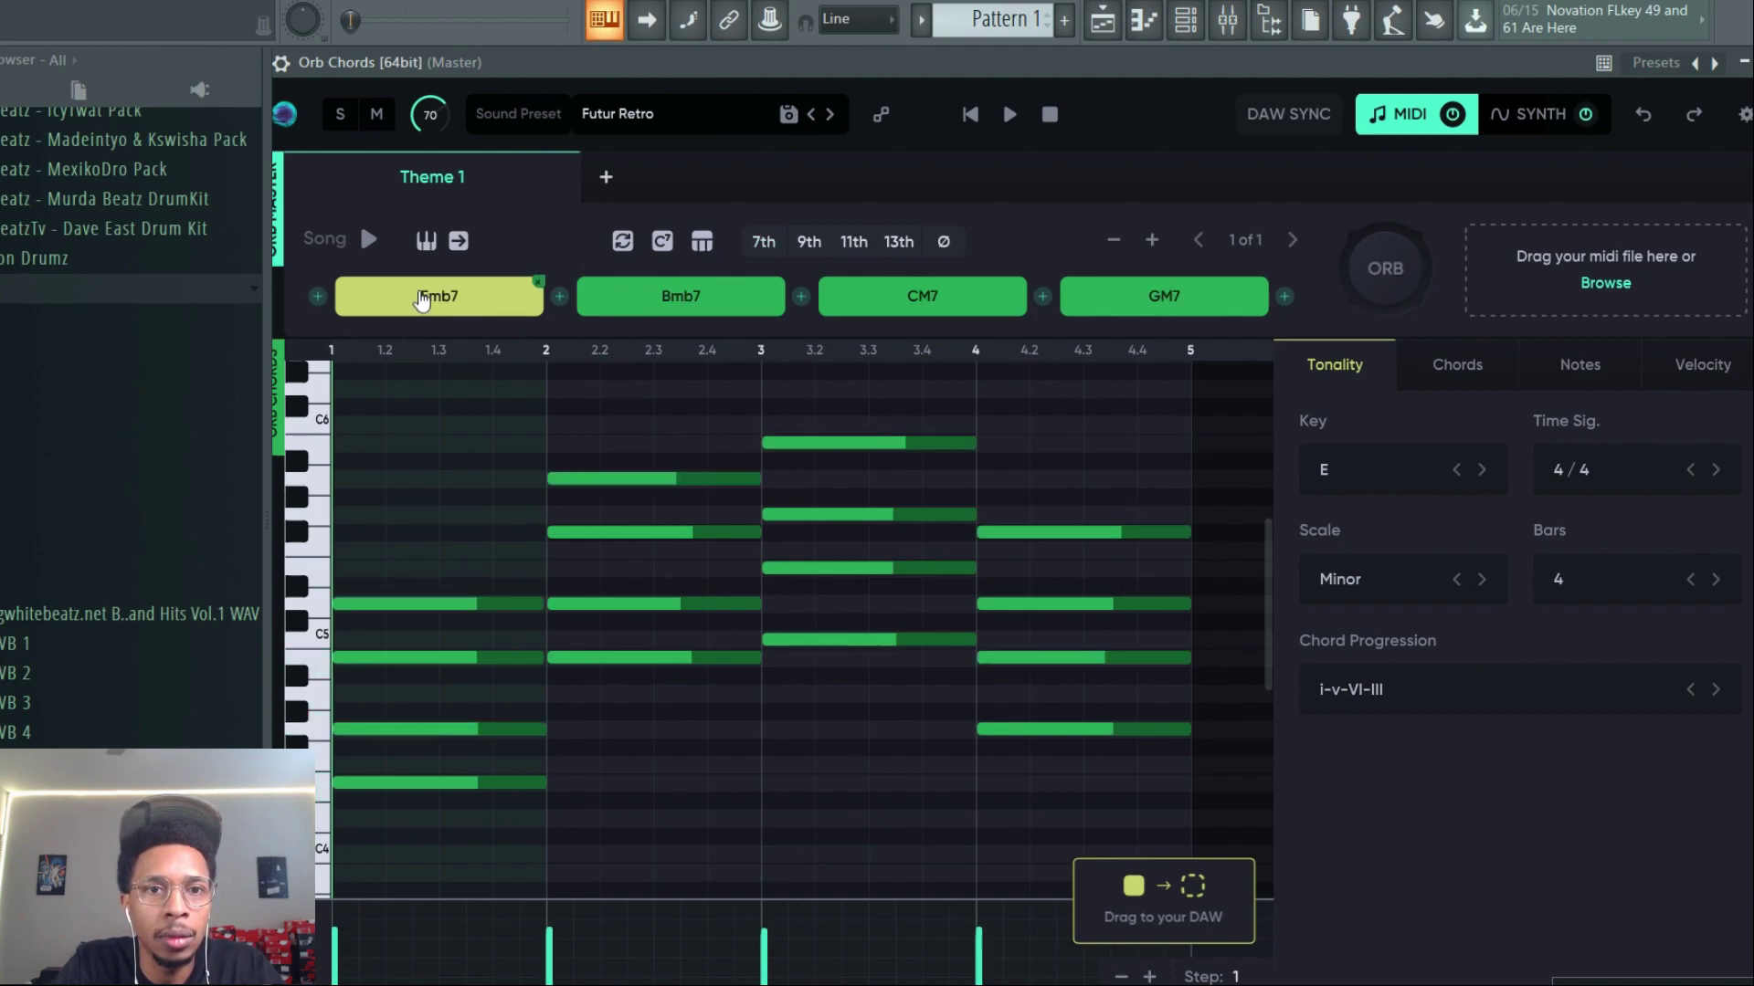
pyautogui.click(680, 295)
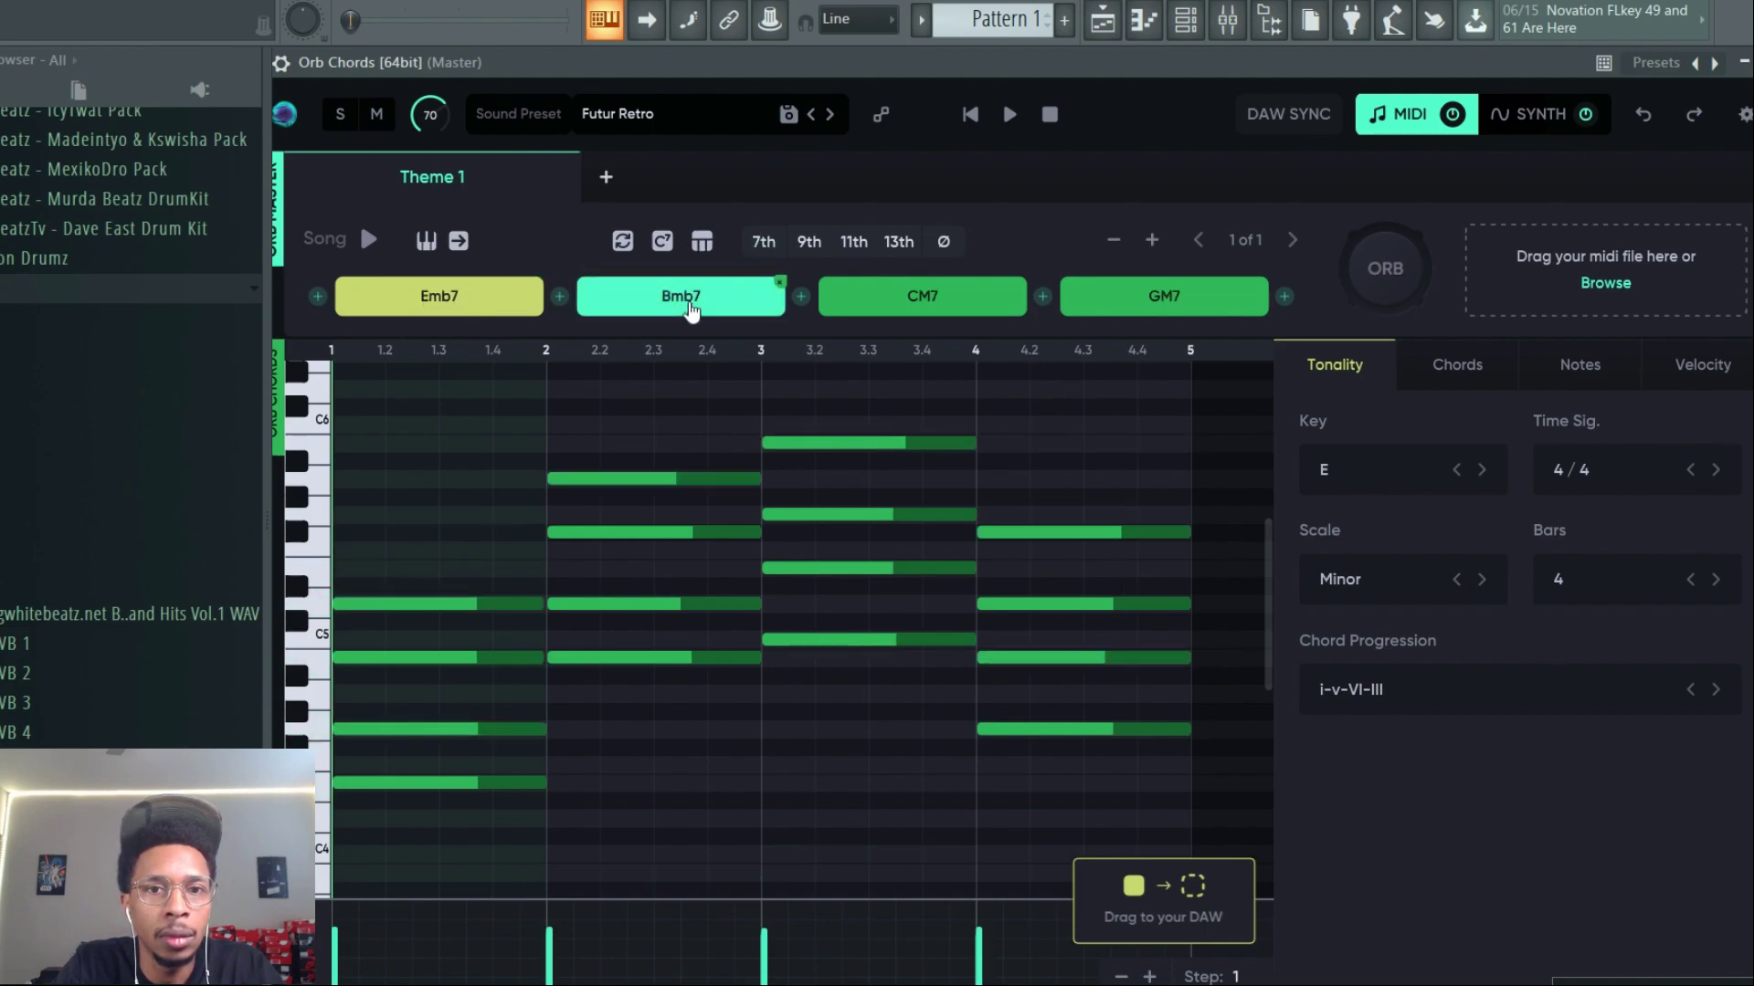
pyautogui.click(680, 296)
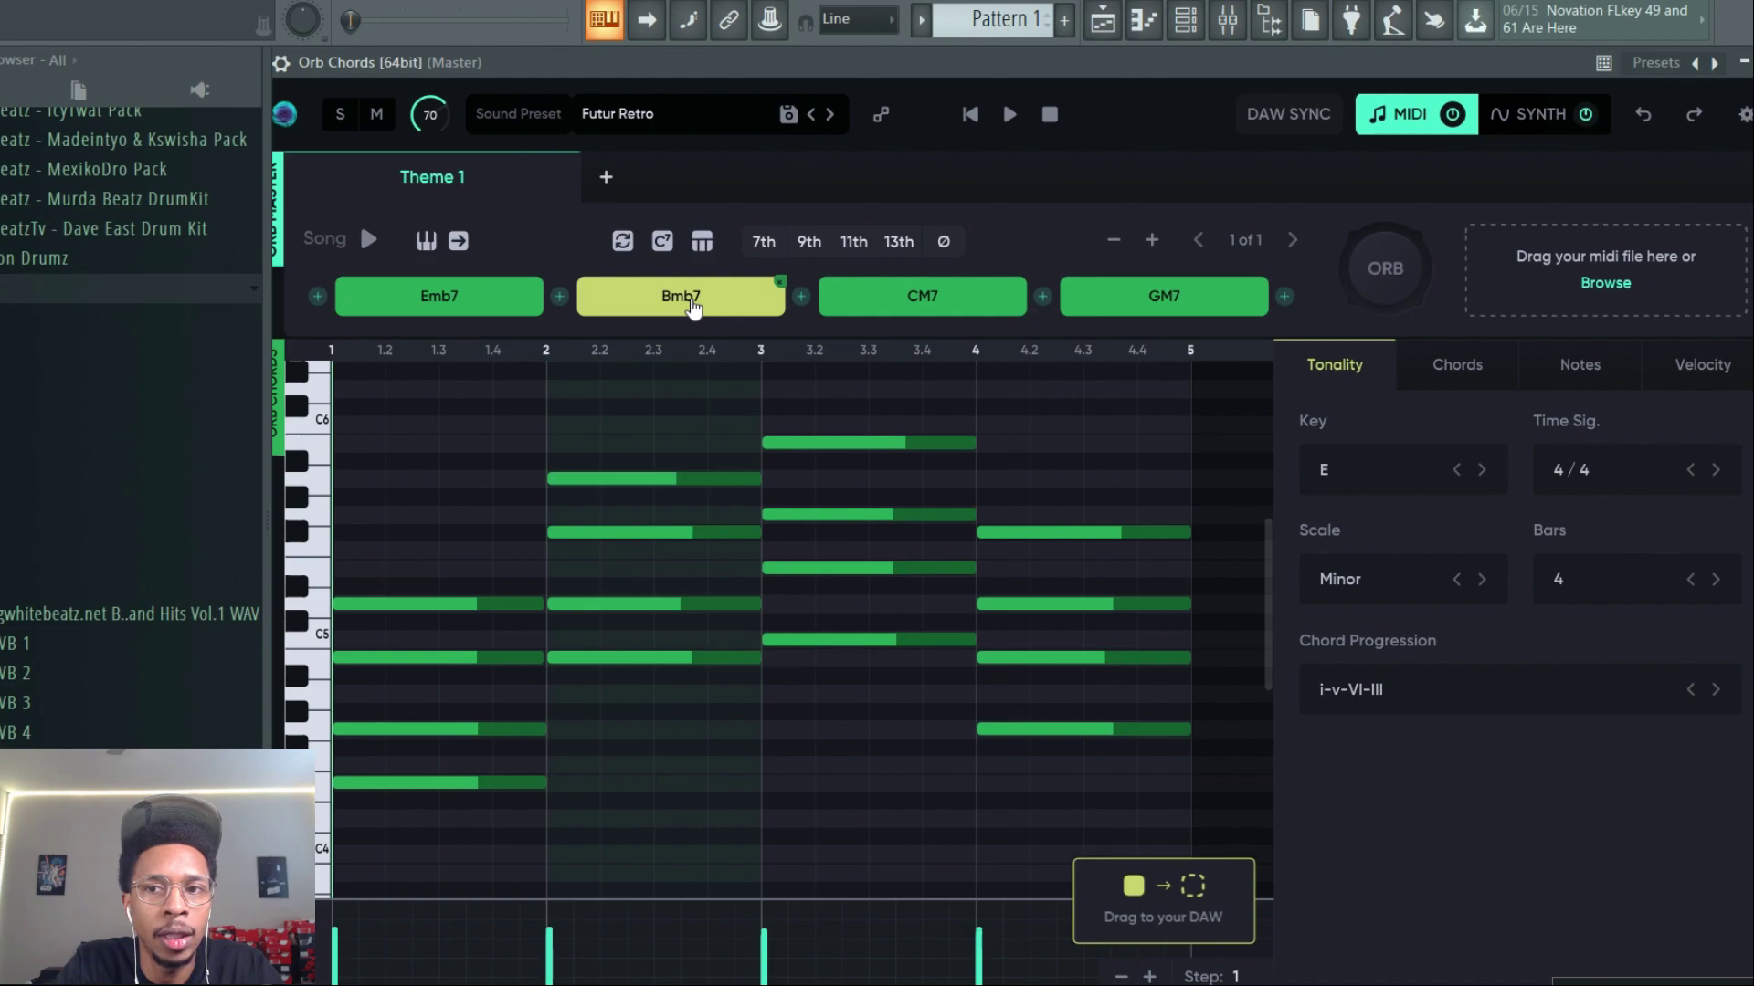
pyautogui.moveTo(657, 282)
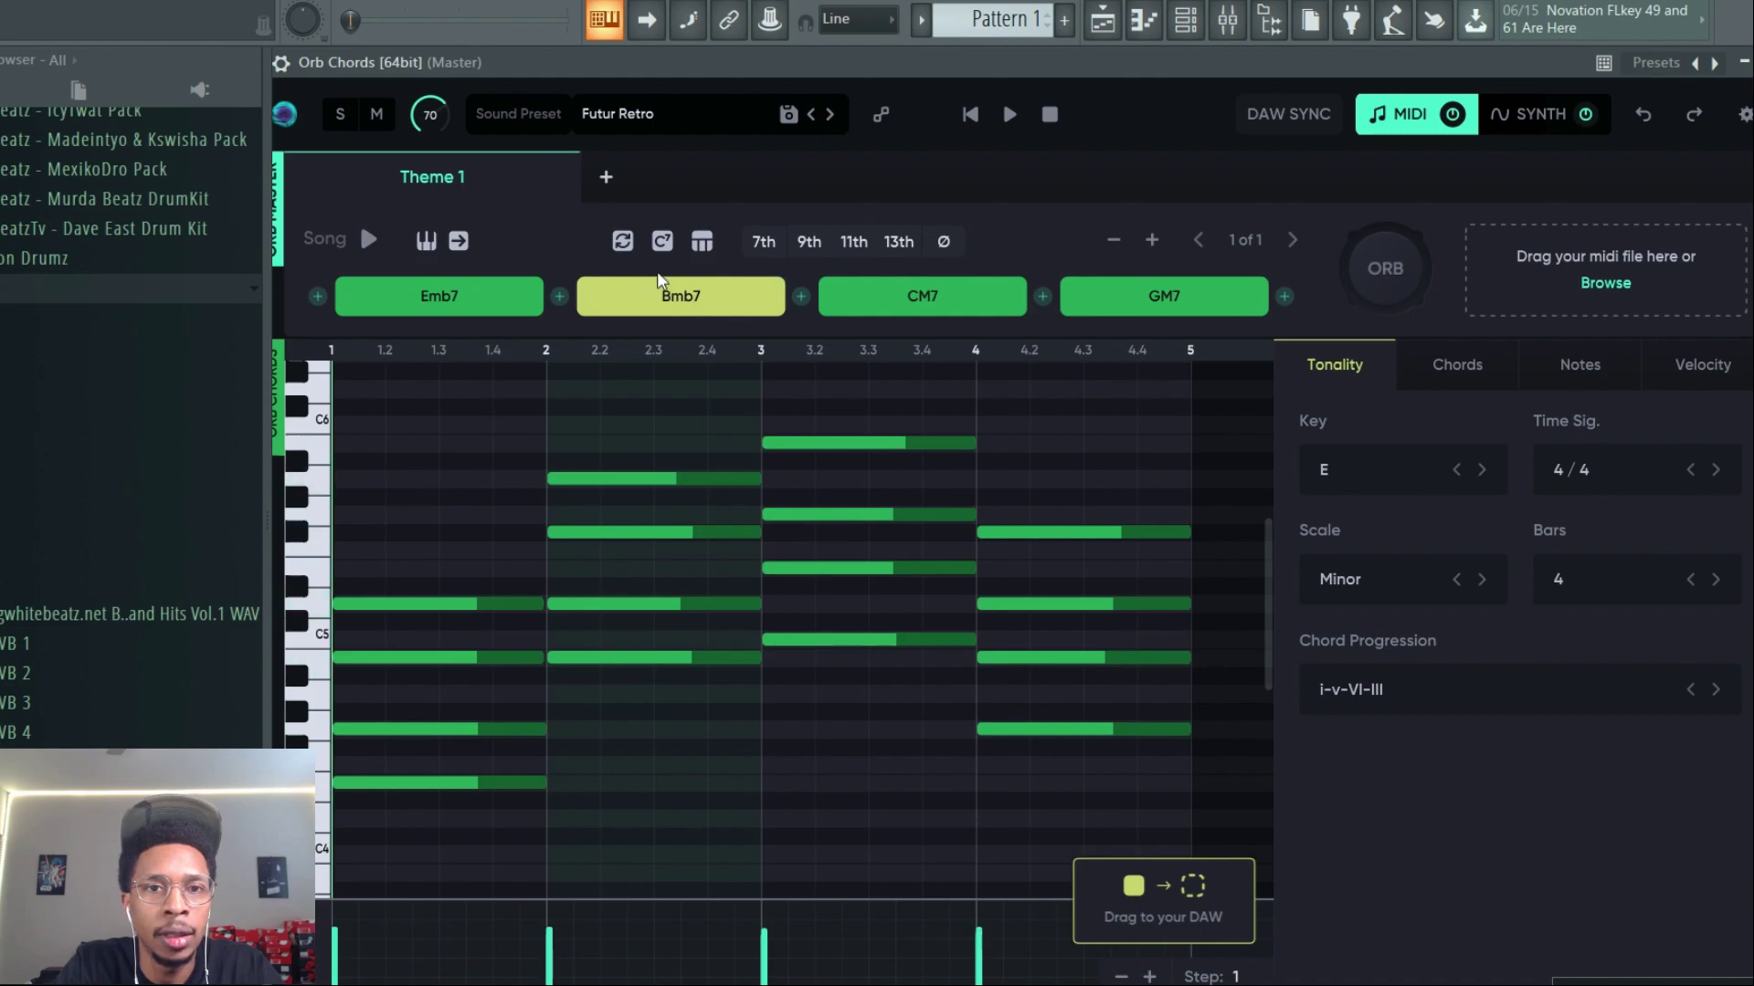
# Try a randomized longer variation, then revert to the four seventh chords Emb7, Bmb7, CM7, GM7
pyautogui.click(701, 241)
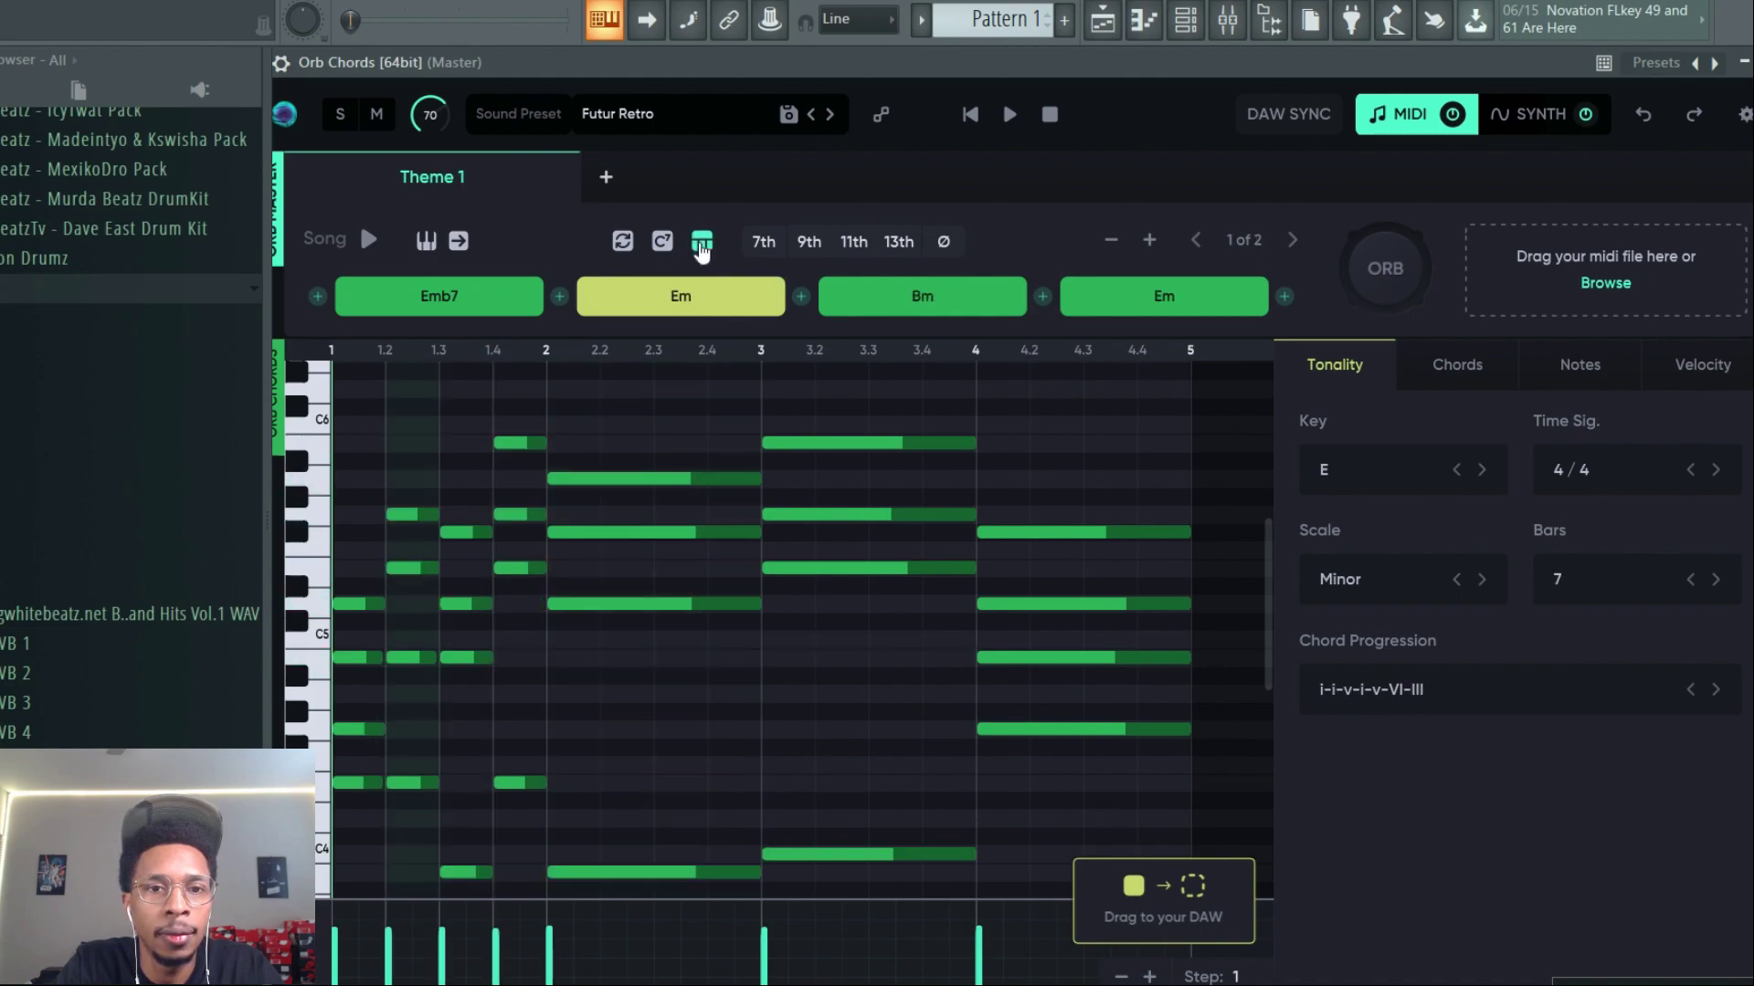
pyautogui.click(438, 296)
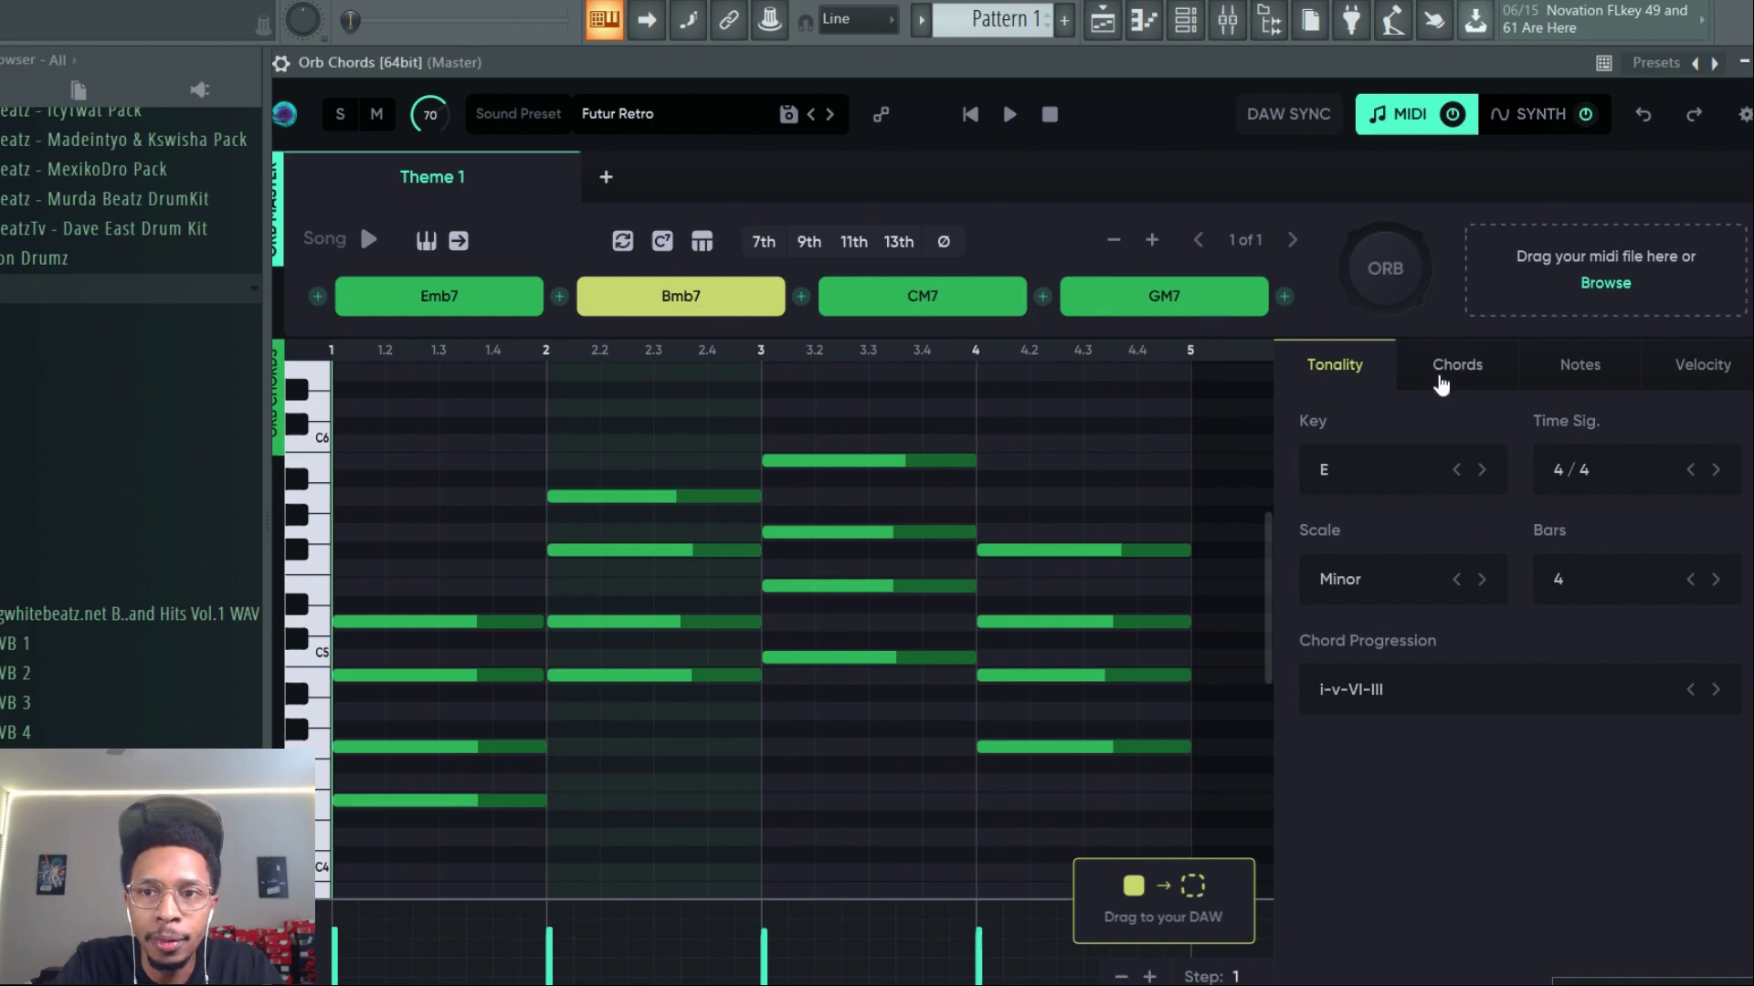
# Set the second chord Bmb7 to third inversion (Bmb7/A) and review Emb7 and CM7
pyautogui.click(1456, 365)
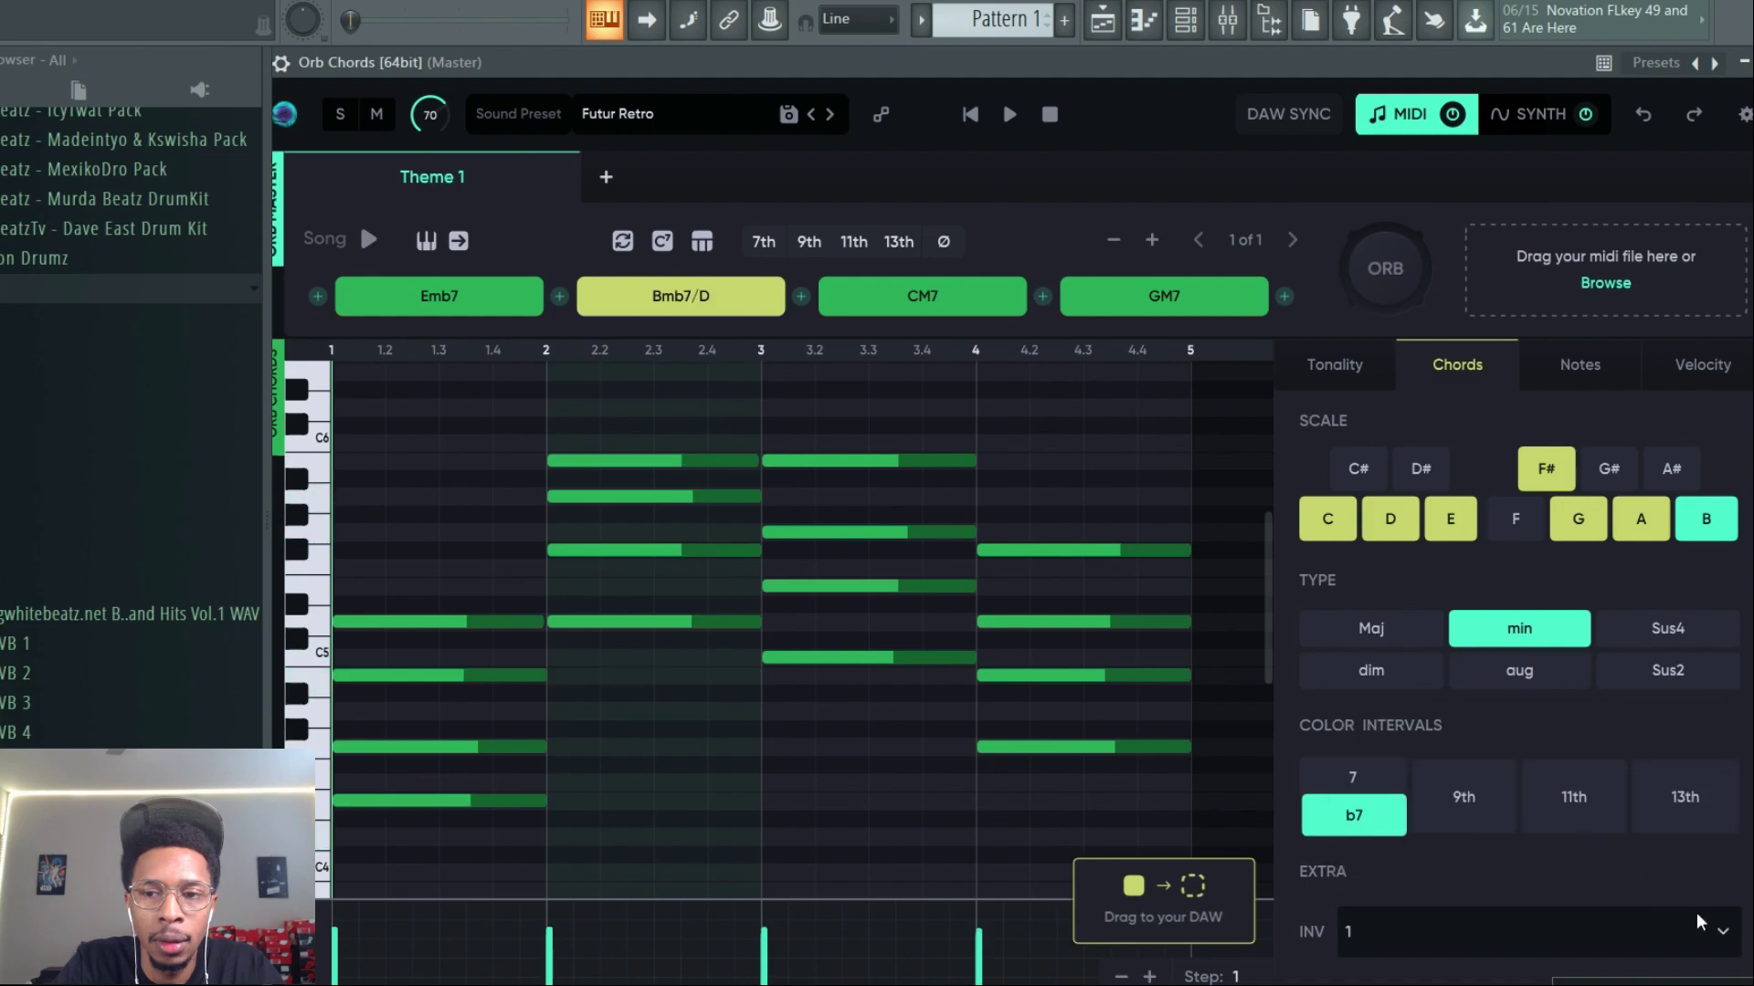
pyautogui.click(1723, 931)
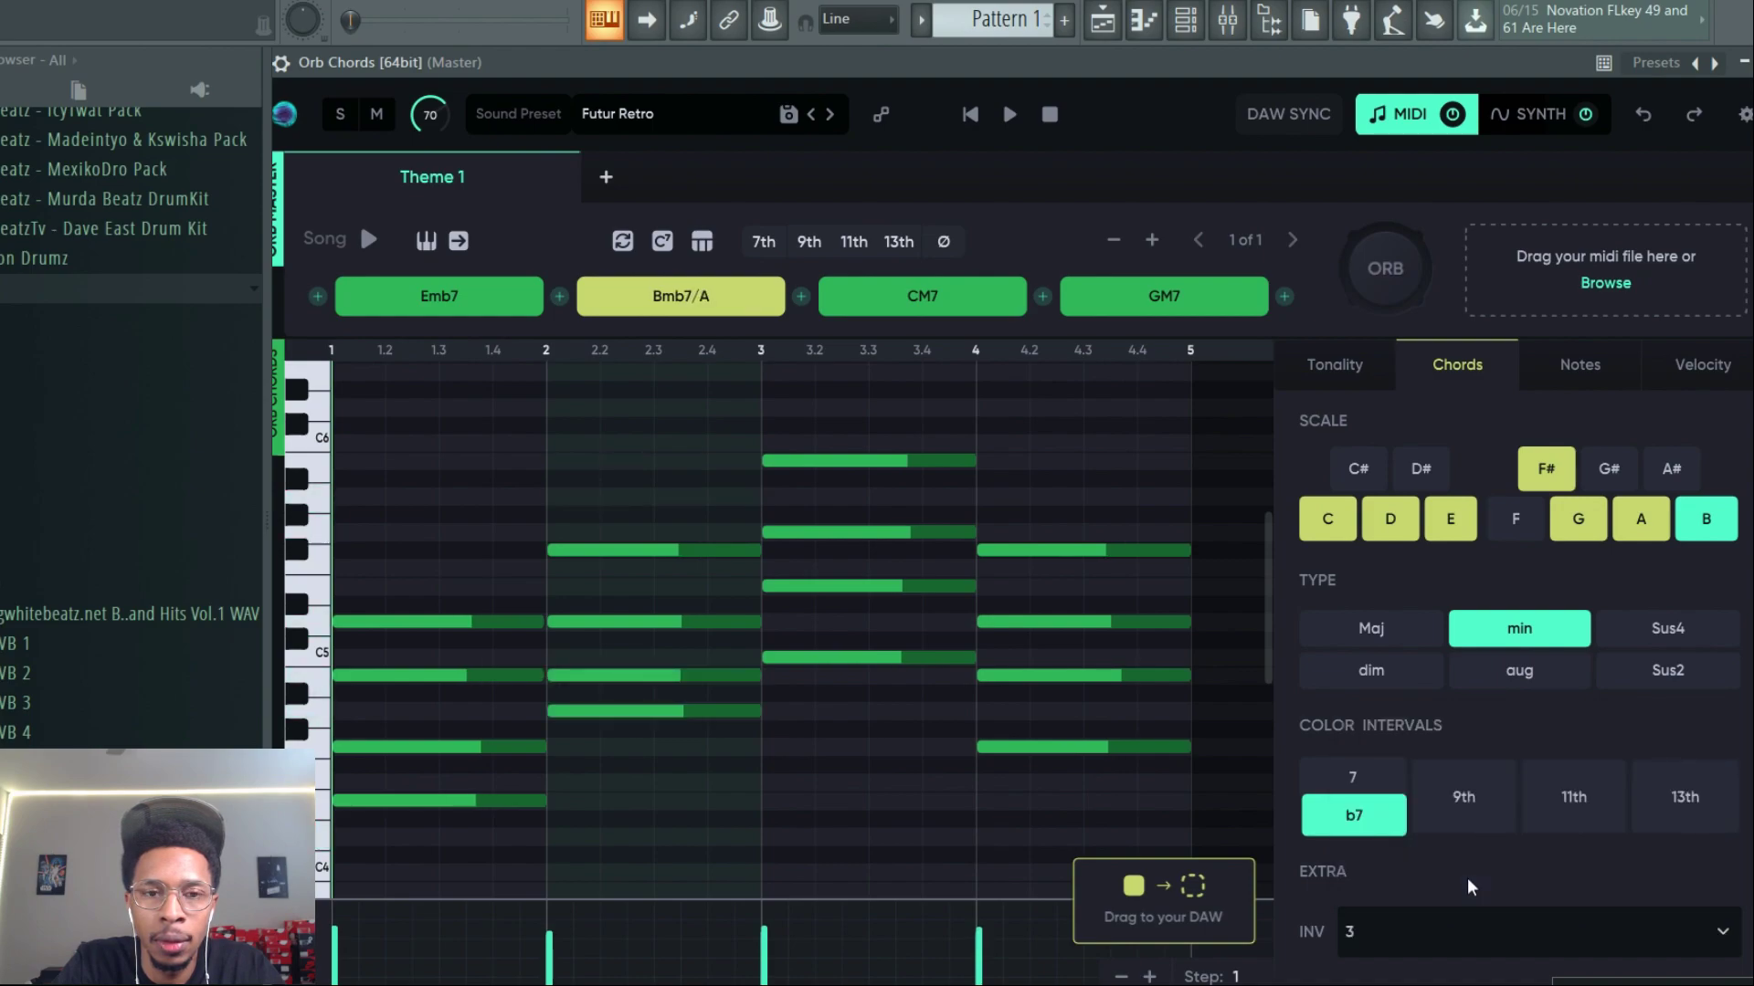
pyautogui.click(438, 296)
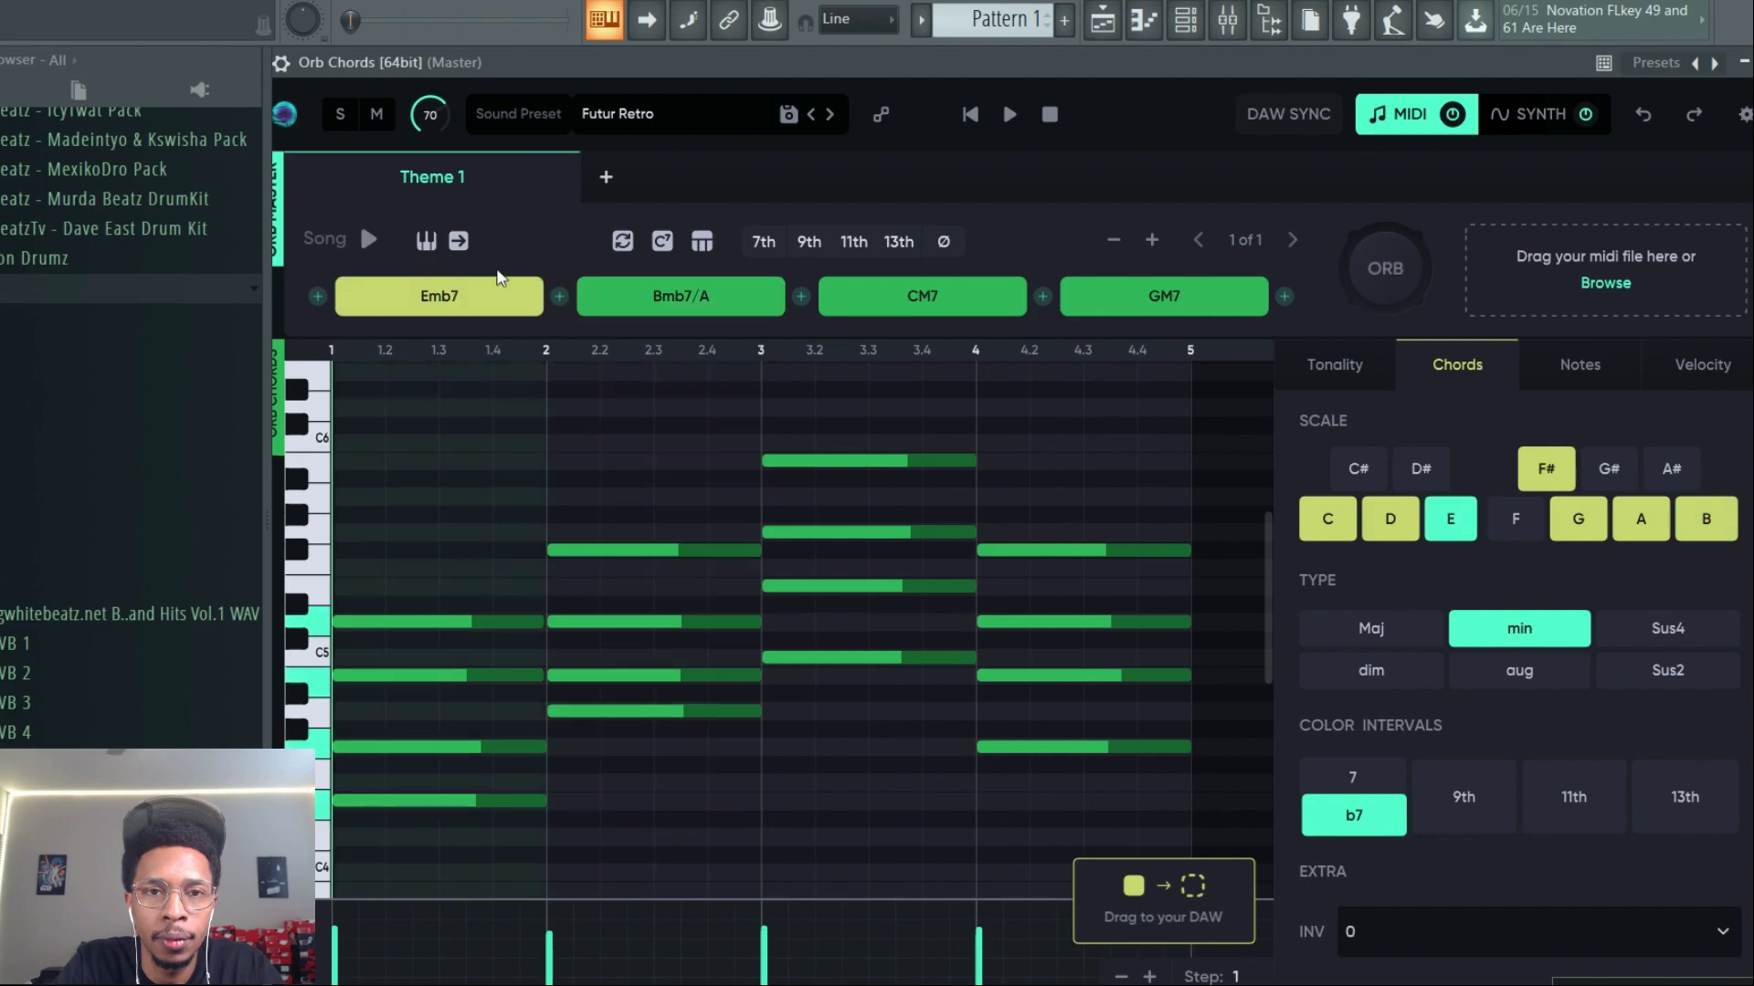
pyautogui.click(921, 296)
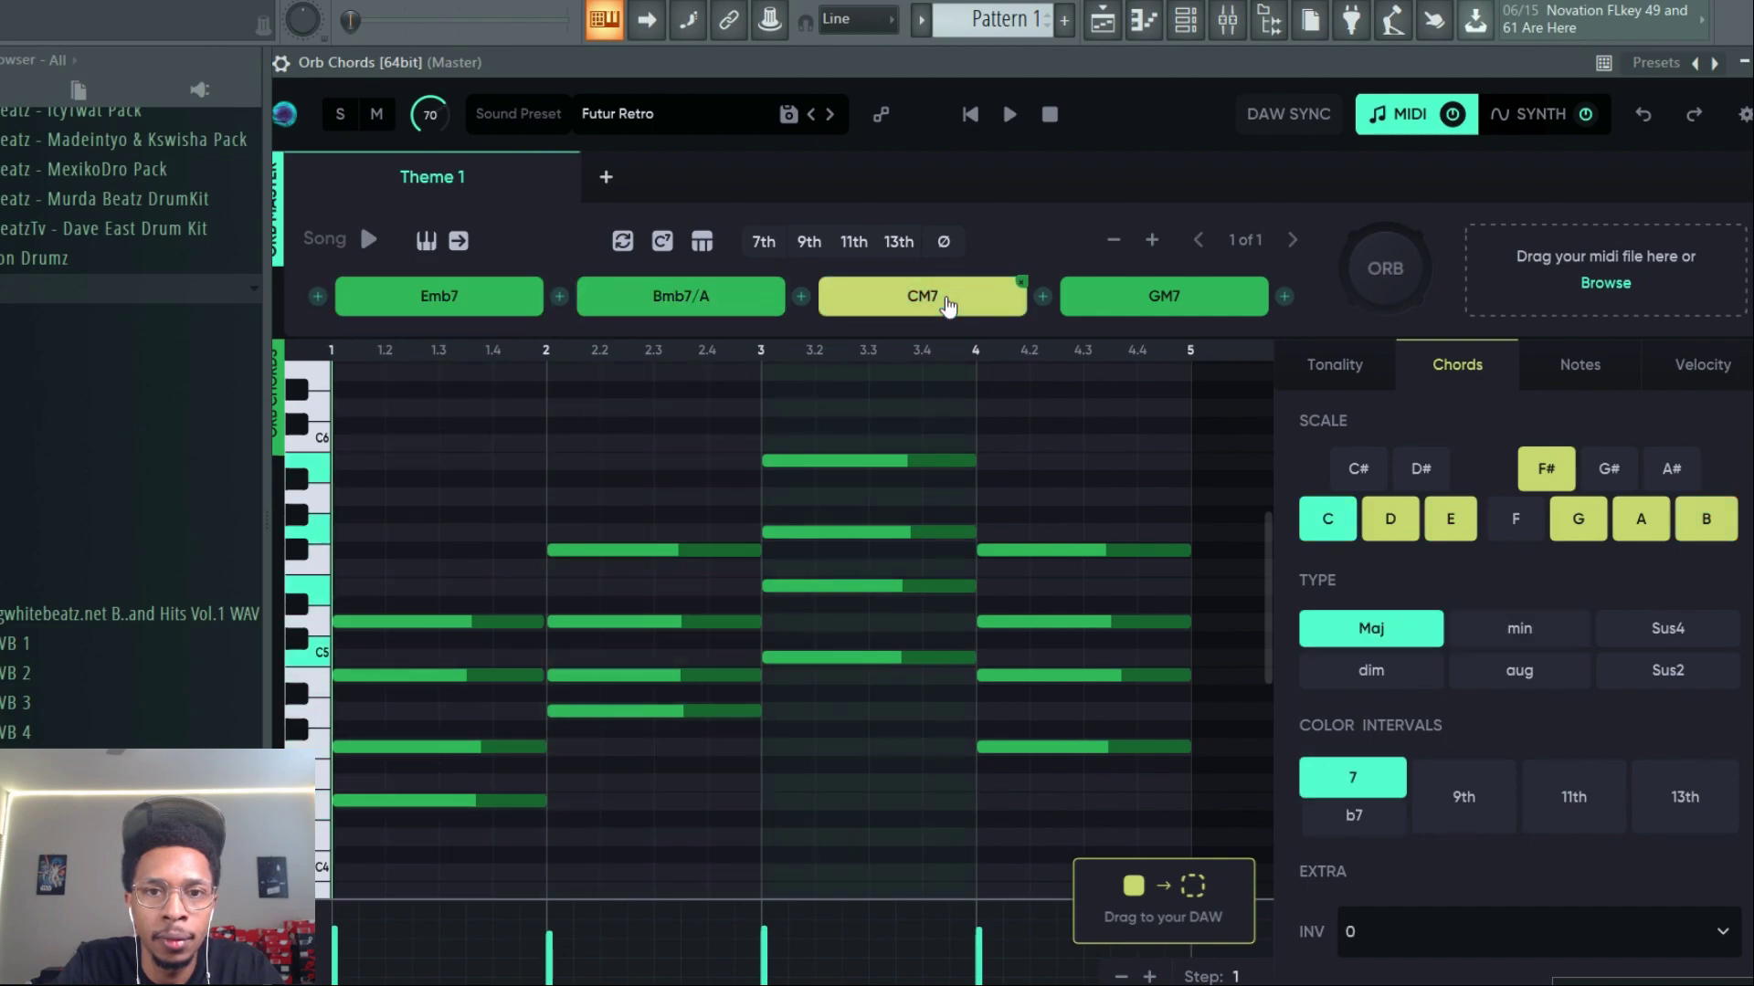
pyautogui.click(1163, 295)
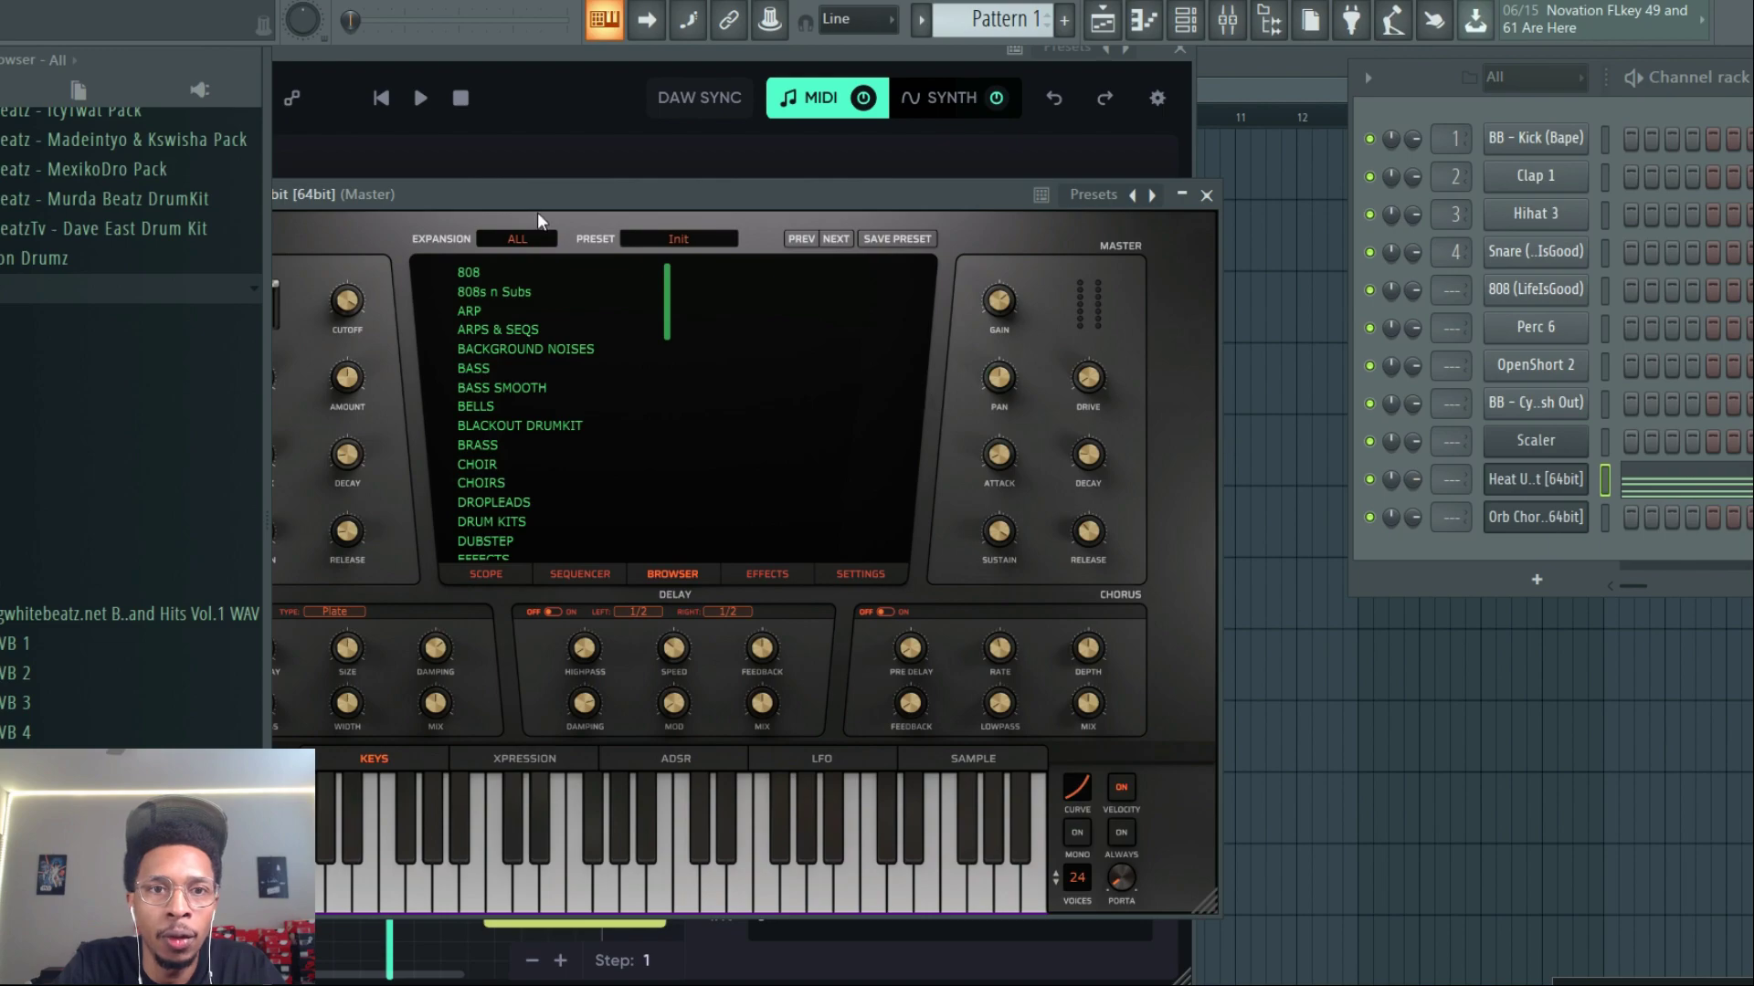
# Load the Dream Chaser expansion's No Favors guitar preset into Heat Up 3
pyautogui.click(515, 237)
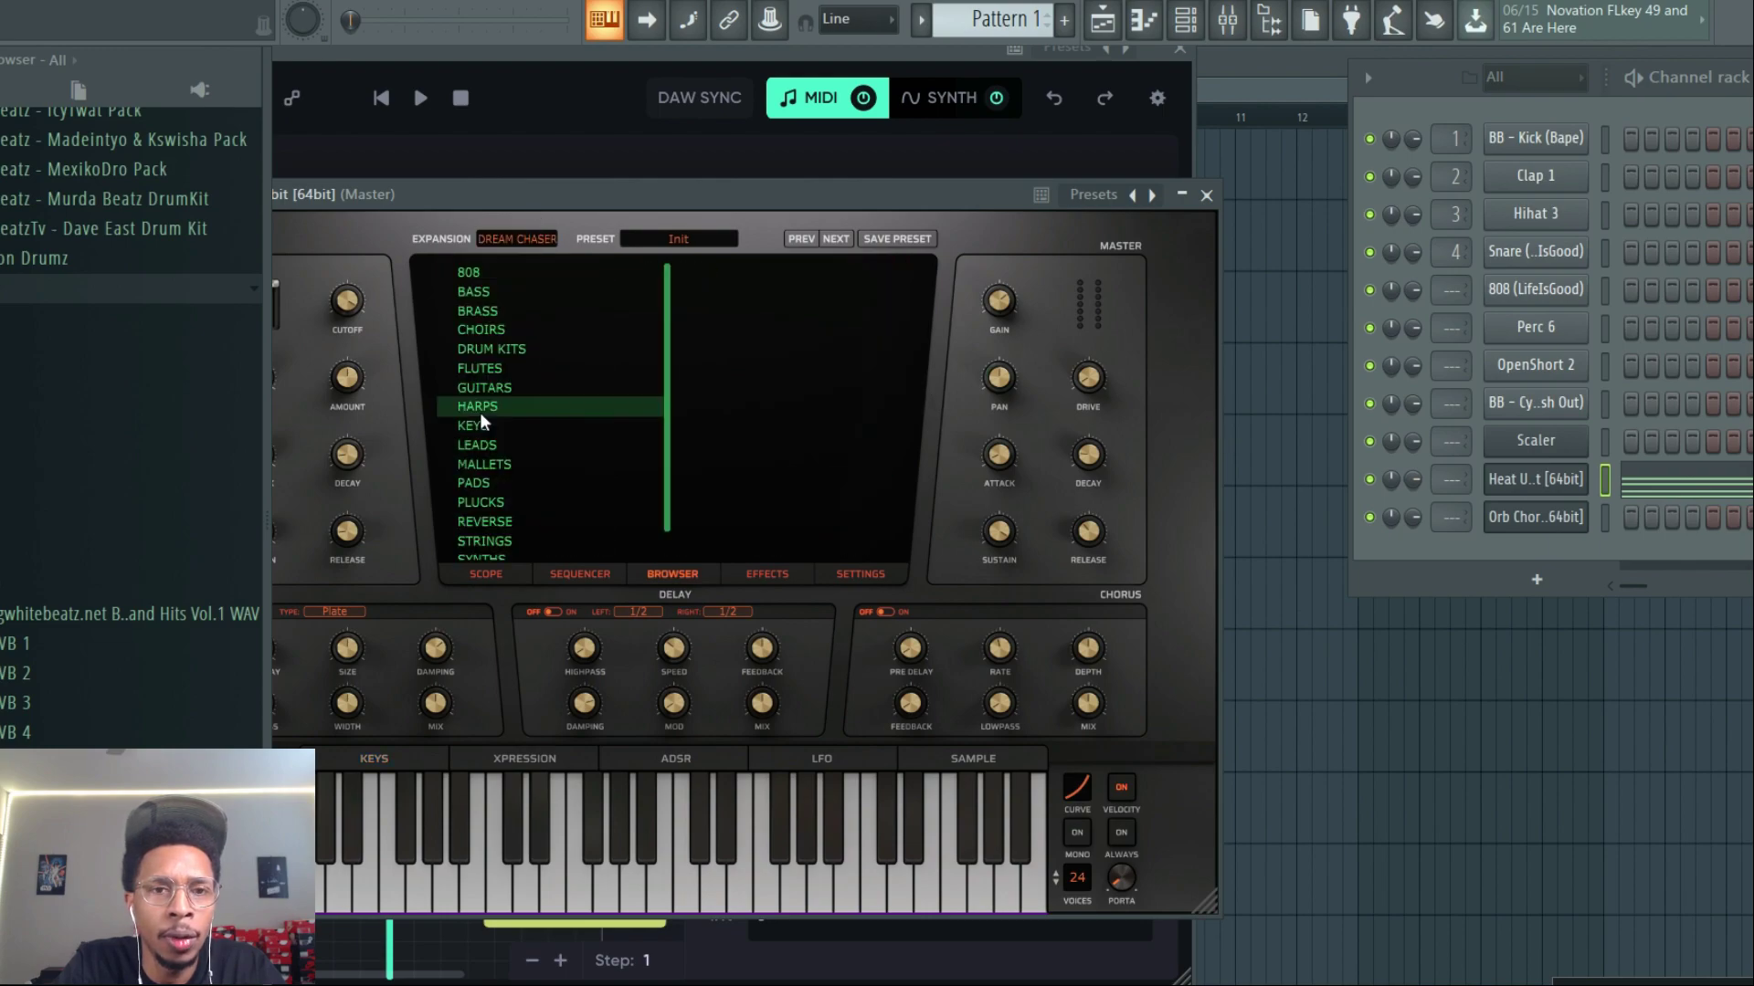
pyautogui.click(484, 387)
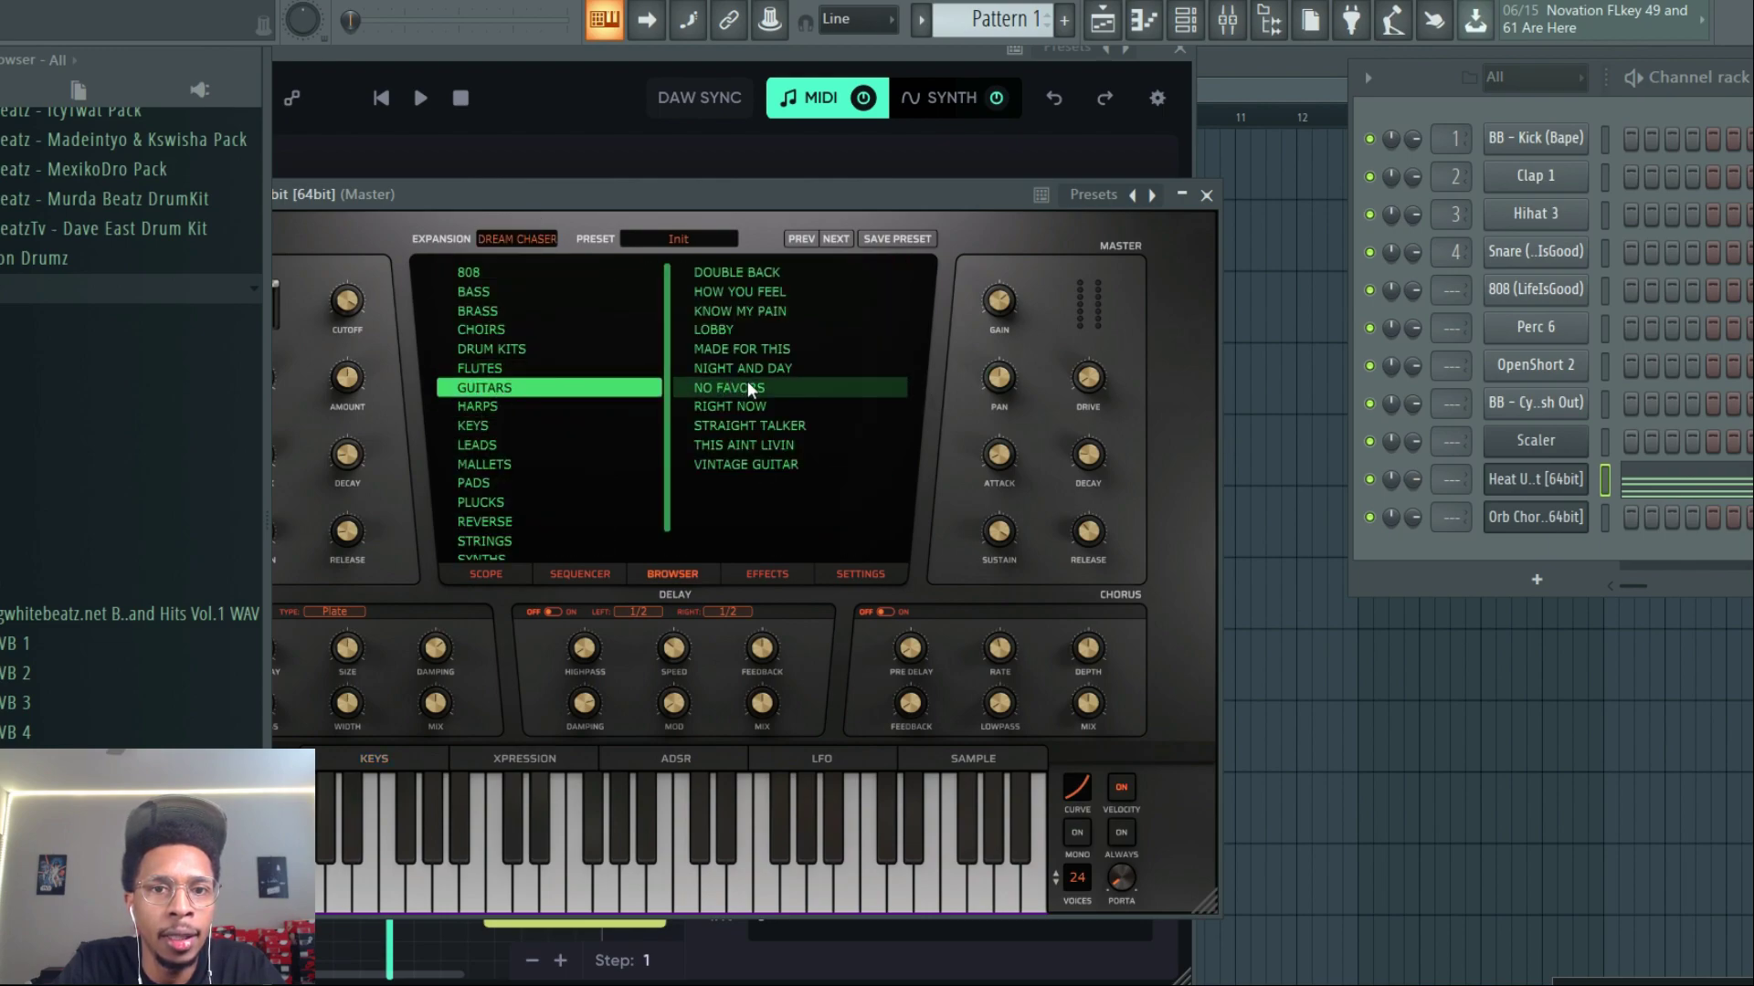
pyautogui.click(725, 387)
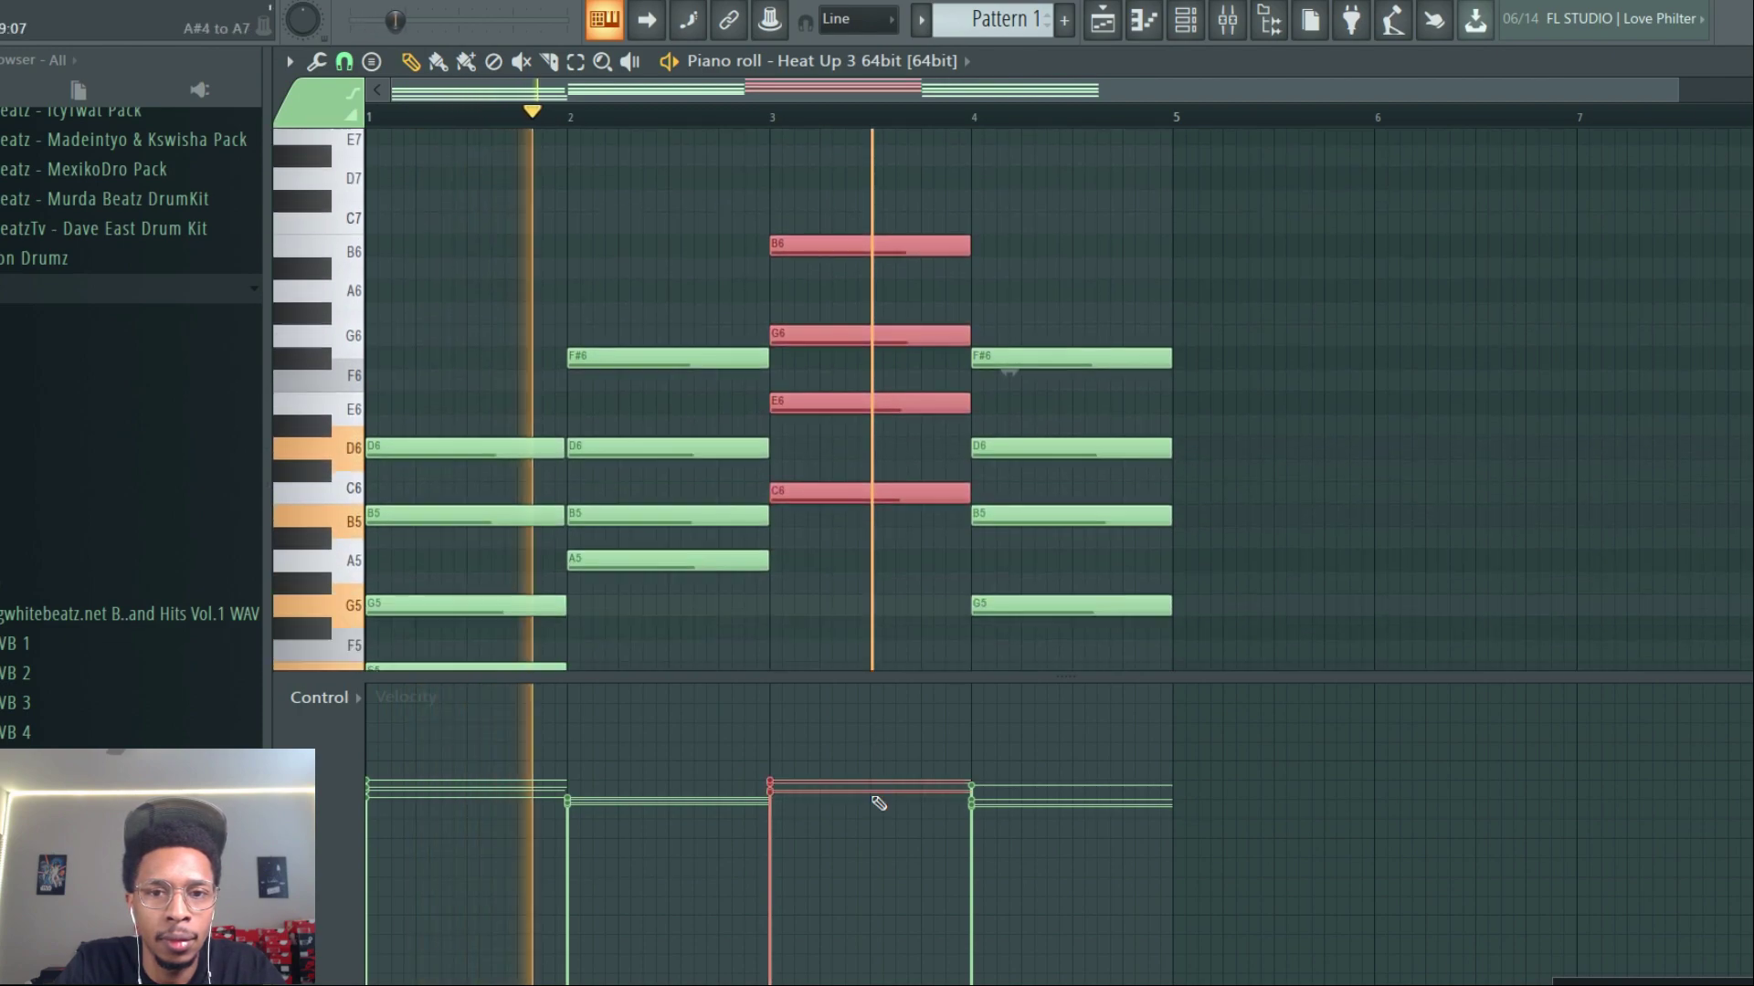
# Browse the plugin list to add the Elitist vocal chop channel
pyautogui.scroll(-3)
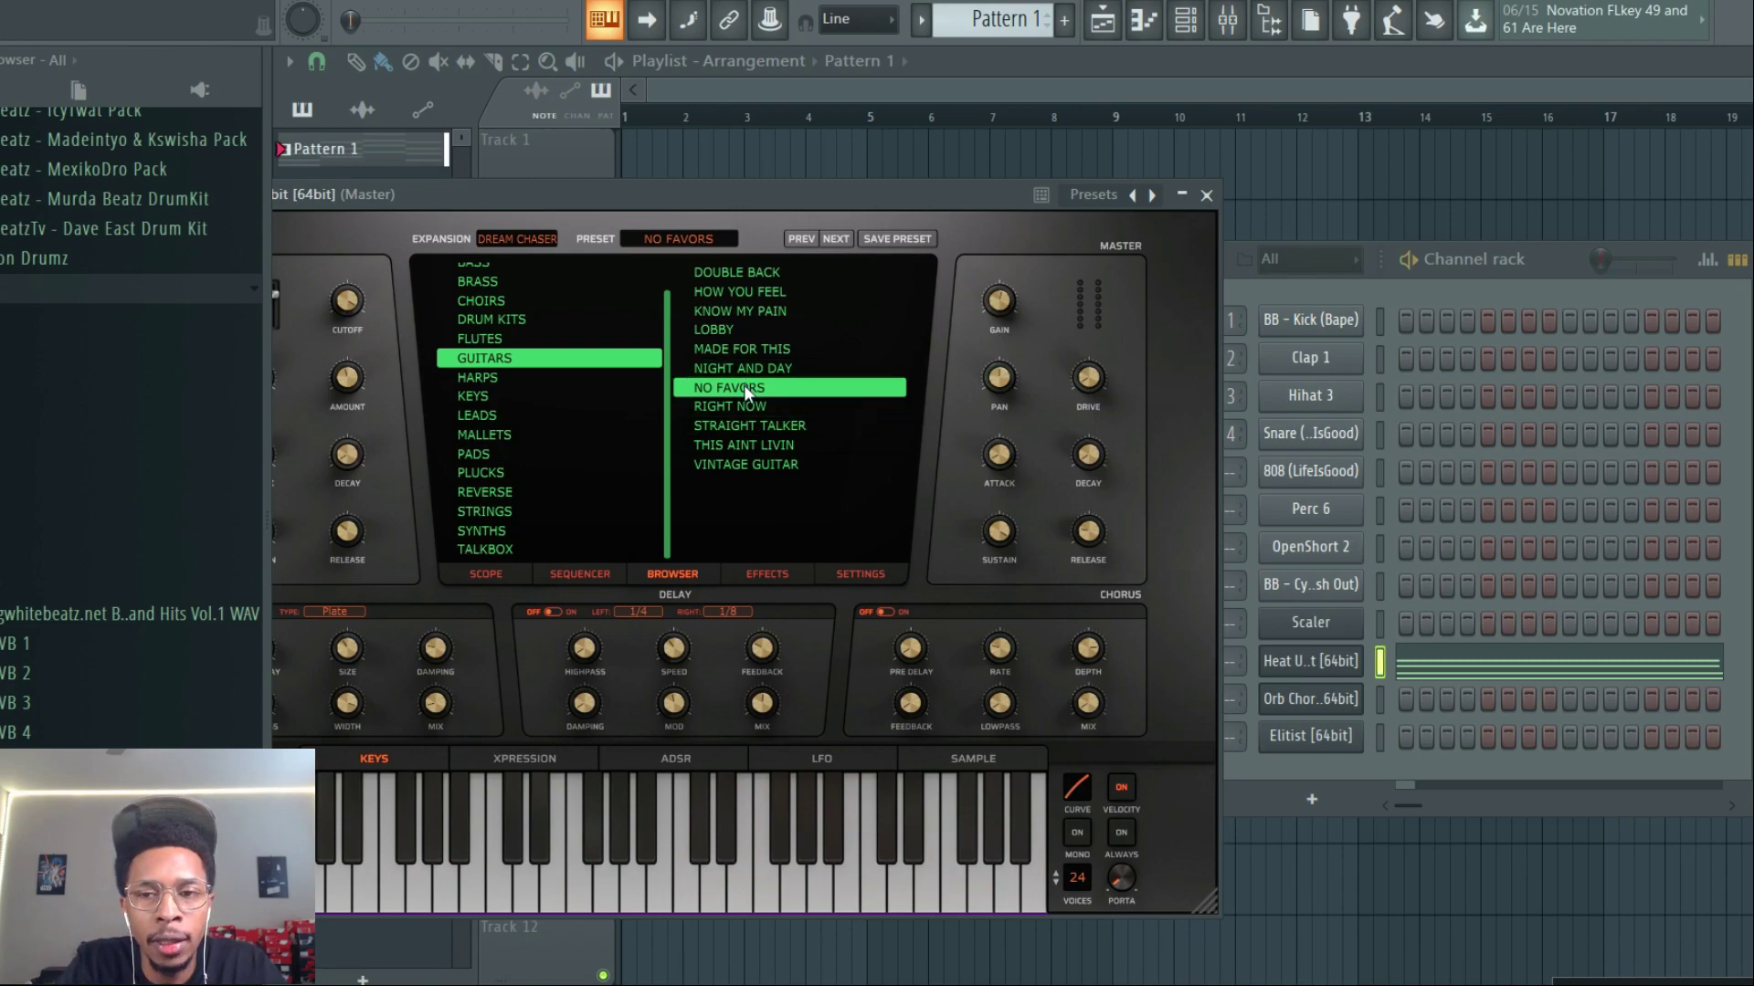
pyautogui.moveTo(1164, 743)
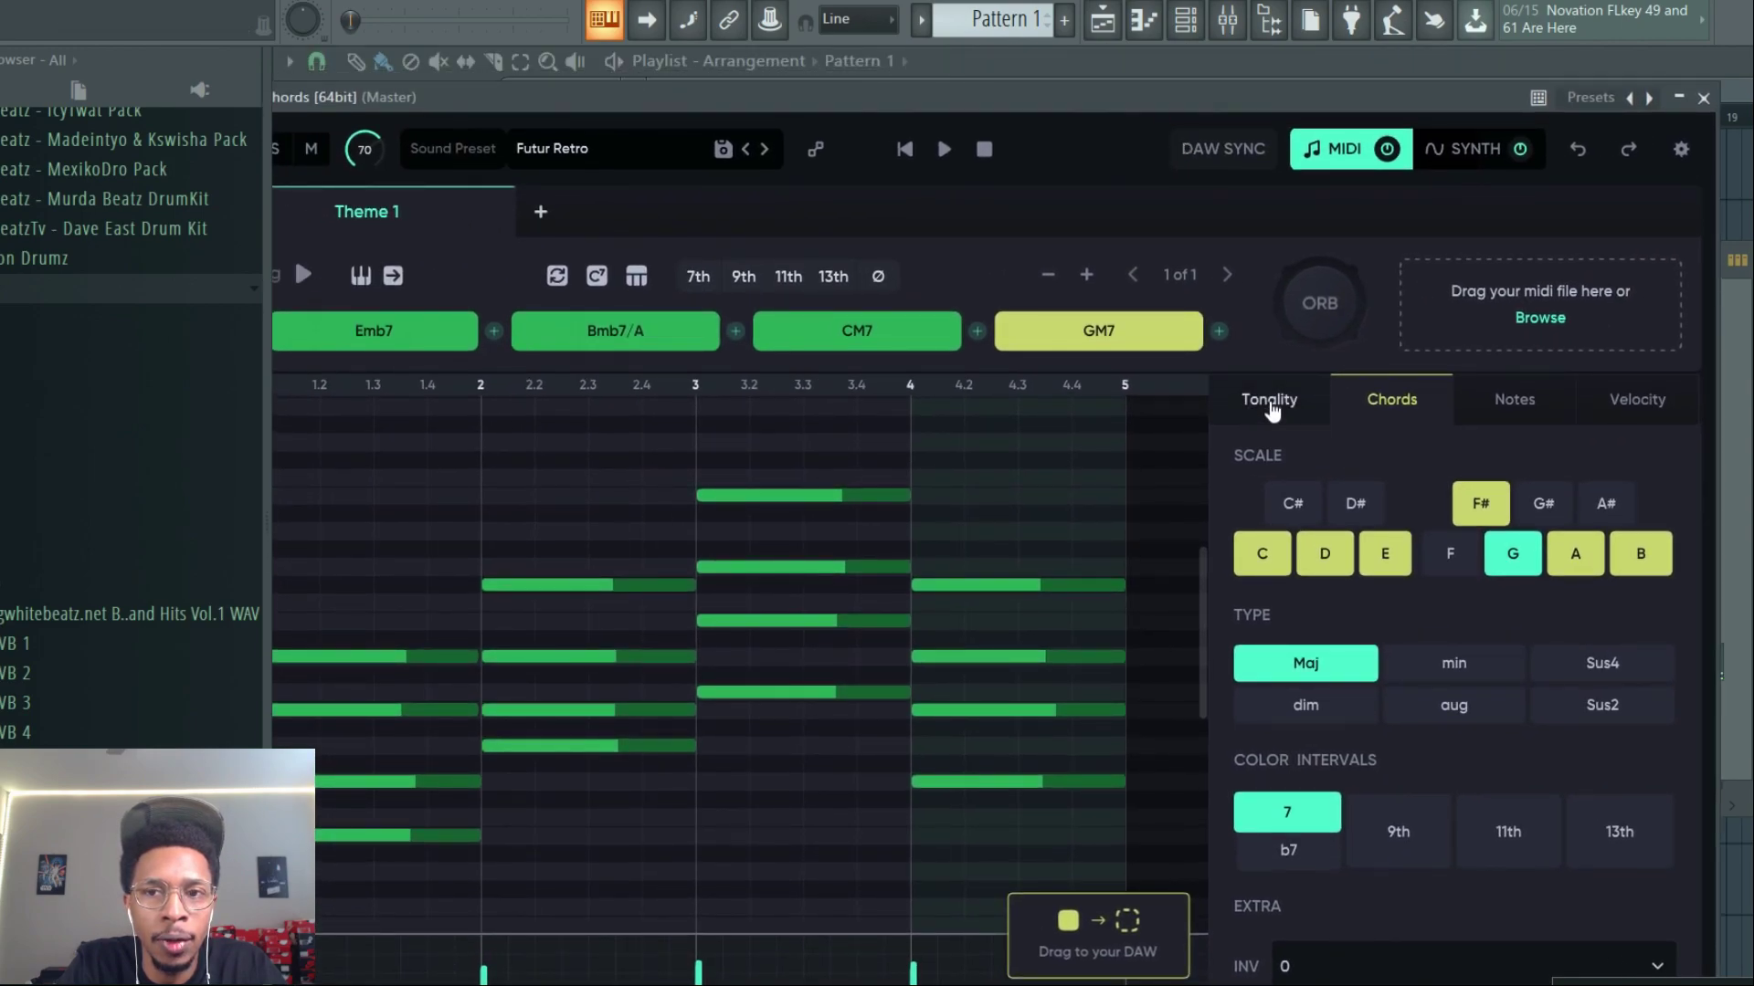
# Check the Orb Chords Tonality settings for the progression's key and scale
pyautogui.click(1267, 400)
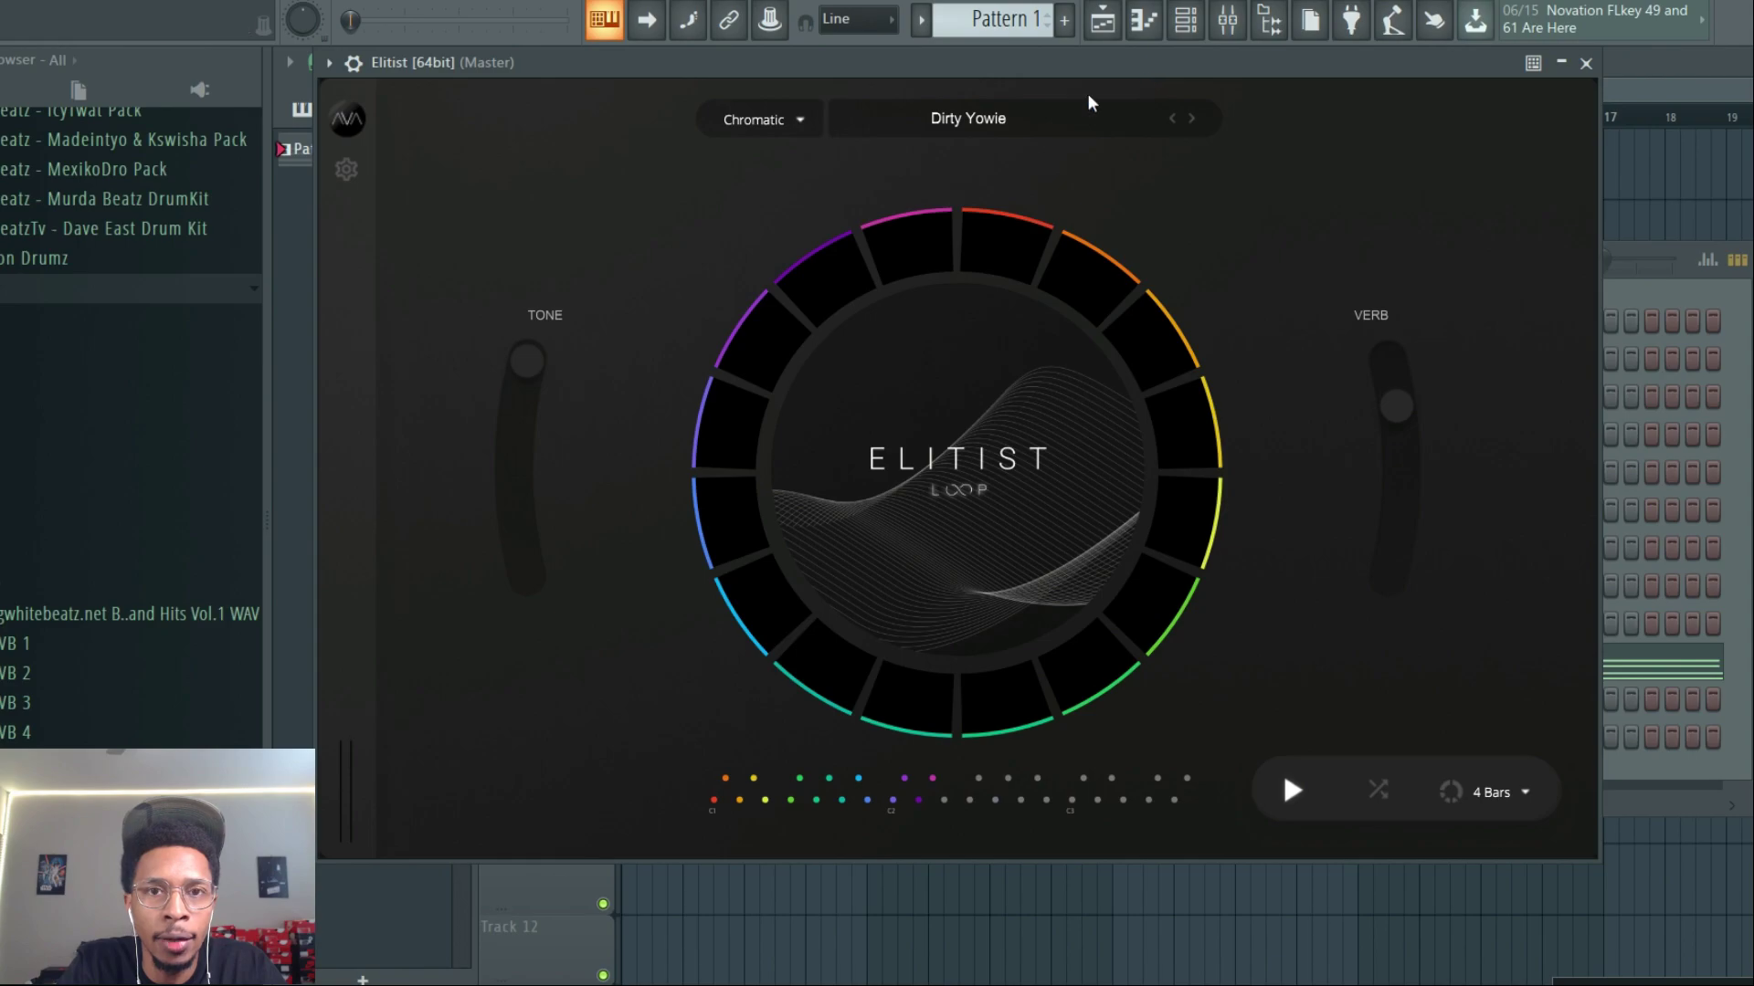
# Set Elitist's scale to E Minor and load the Chill Vox vocal kit
pyautogui.click(760, 121)
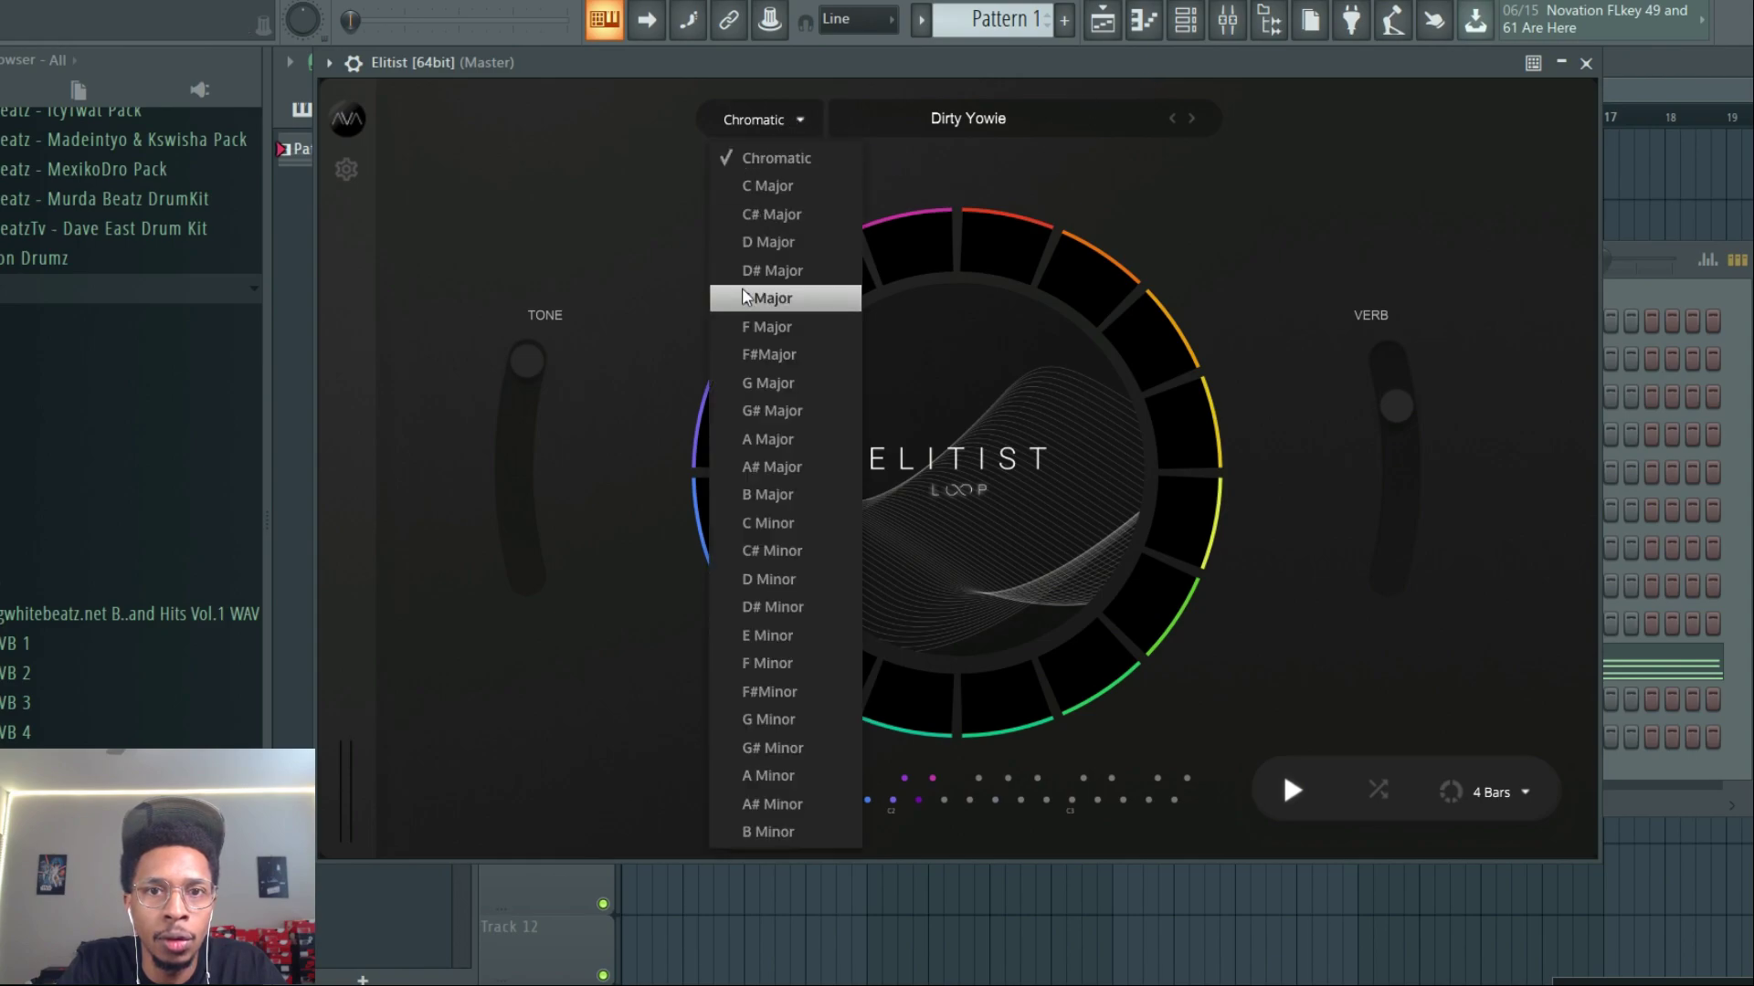
pyautogui.click(767, 635)
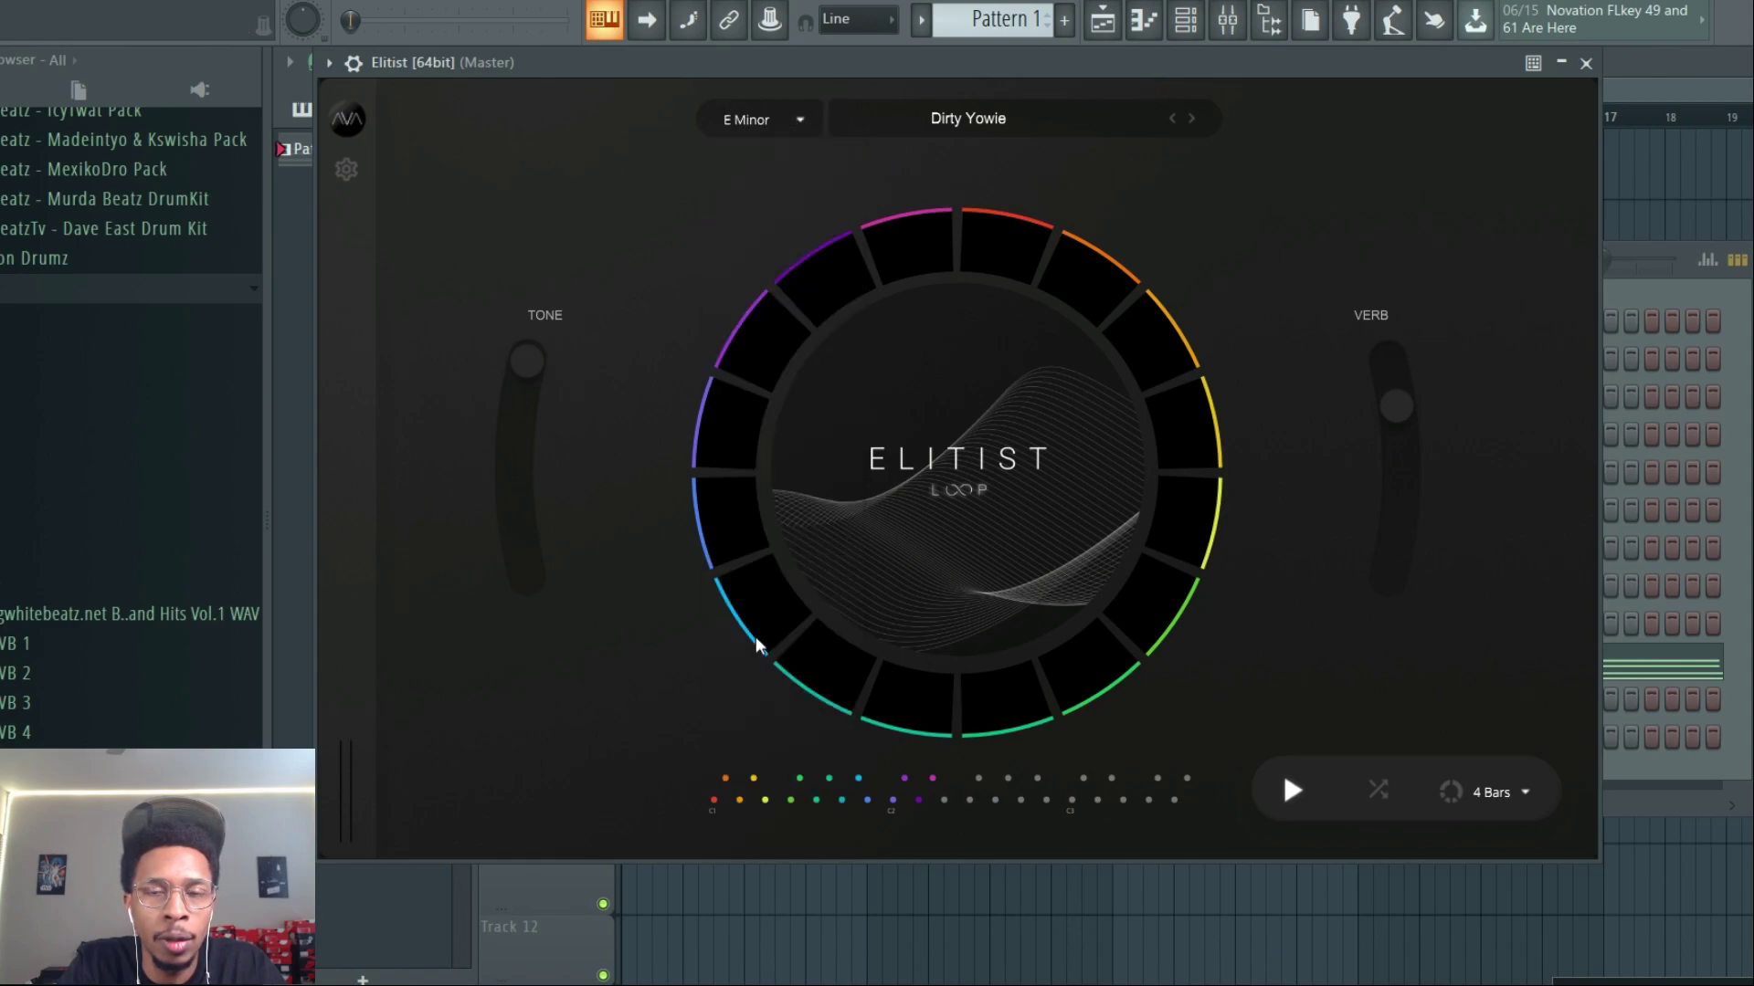
pyautogui.moveTo(995, 121)
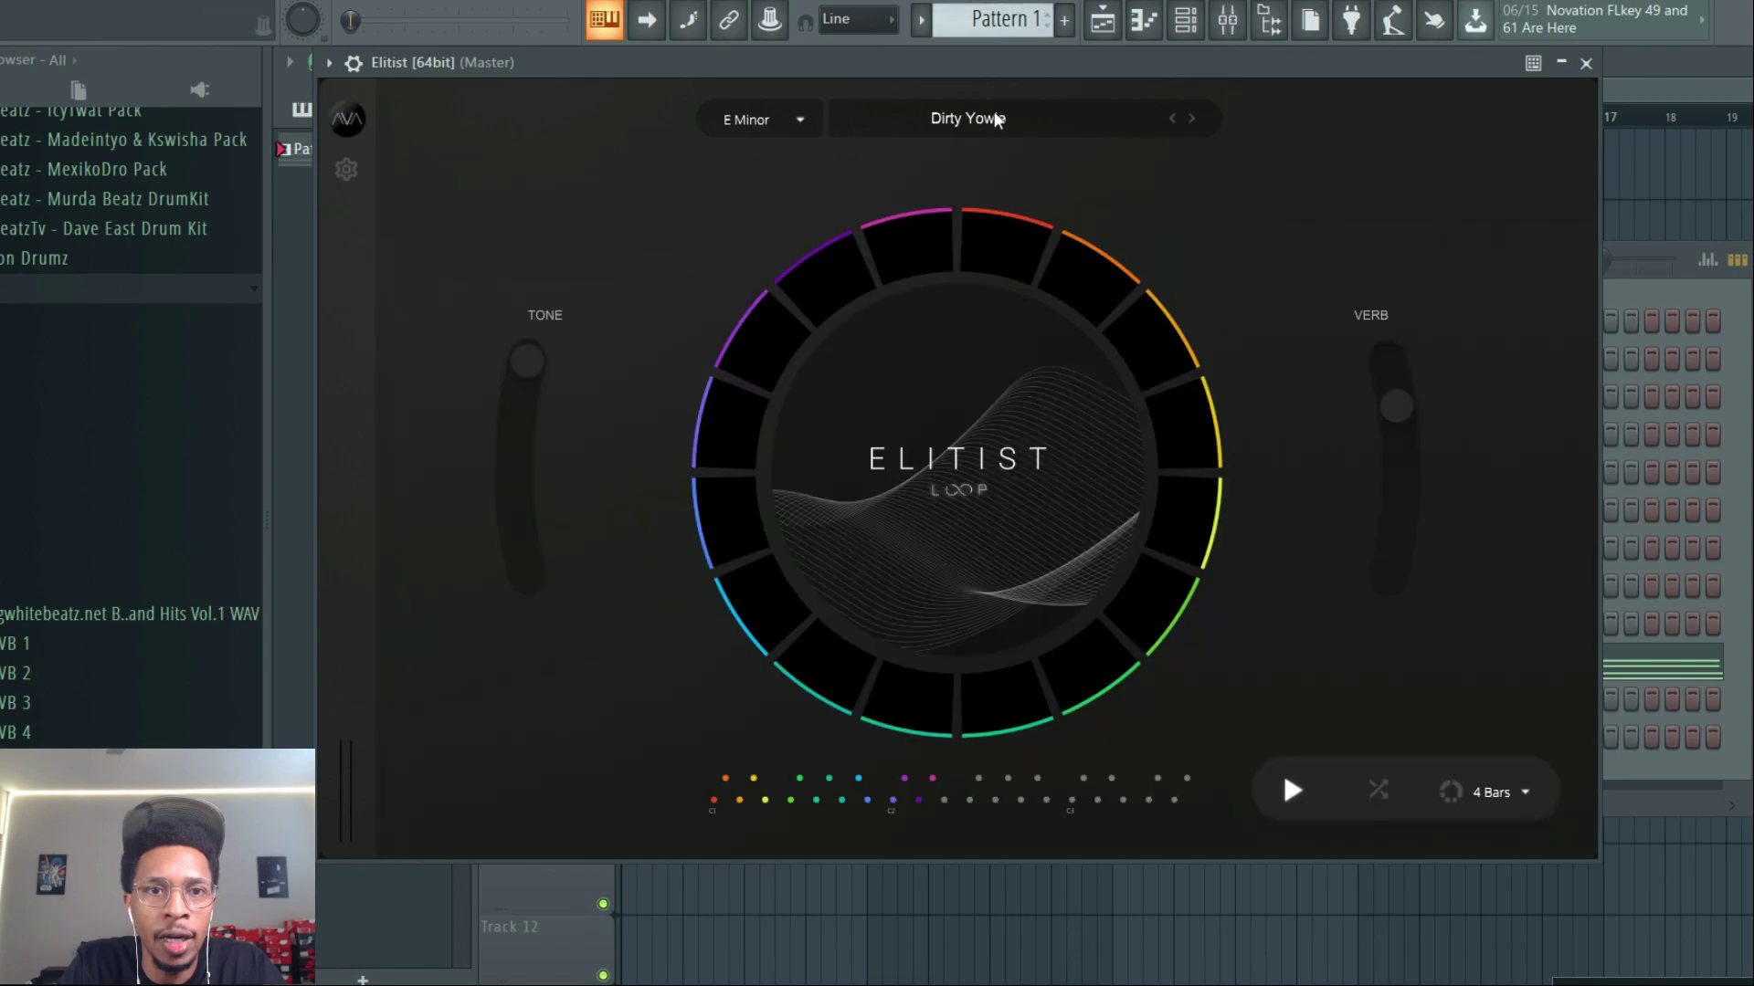
pyautogui.click(966, 118)
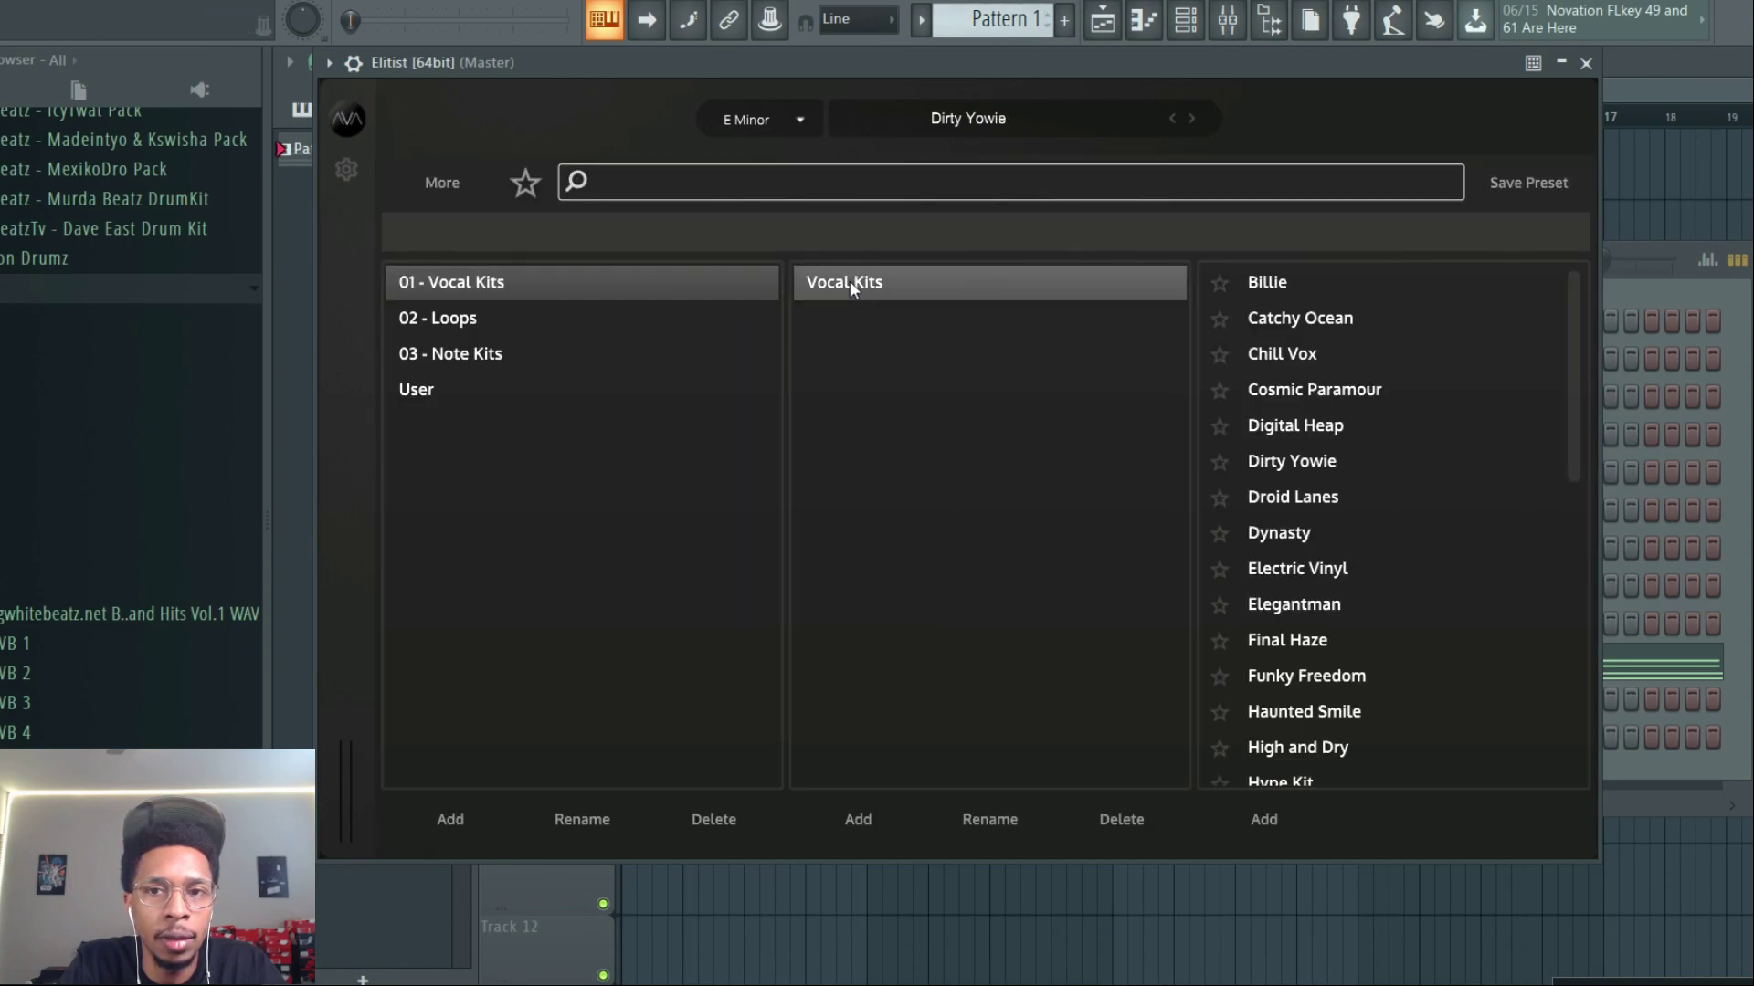
pyautogui.click(1282, 352)
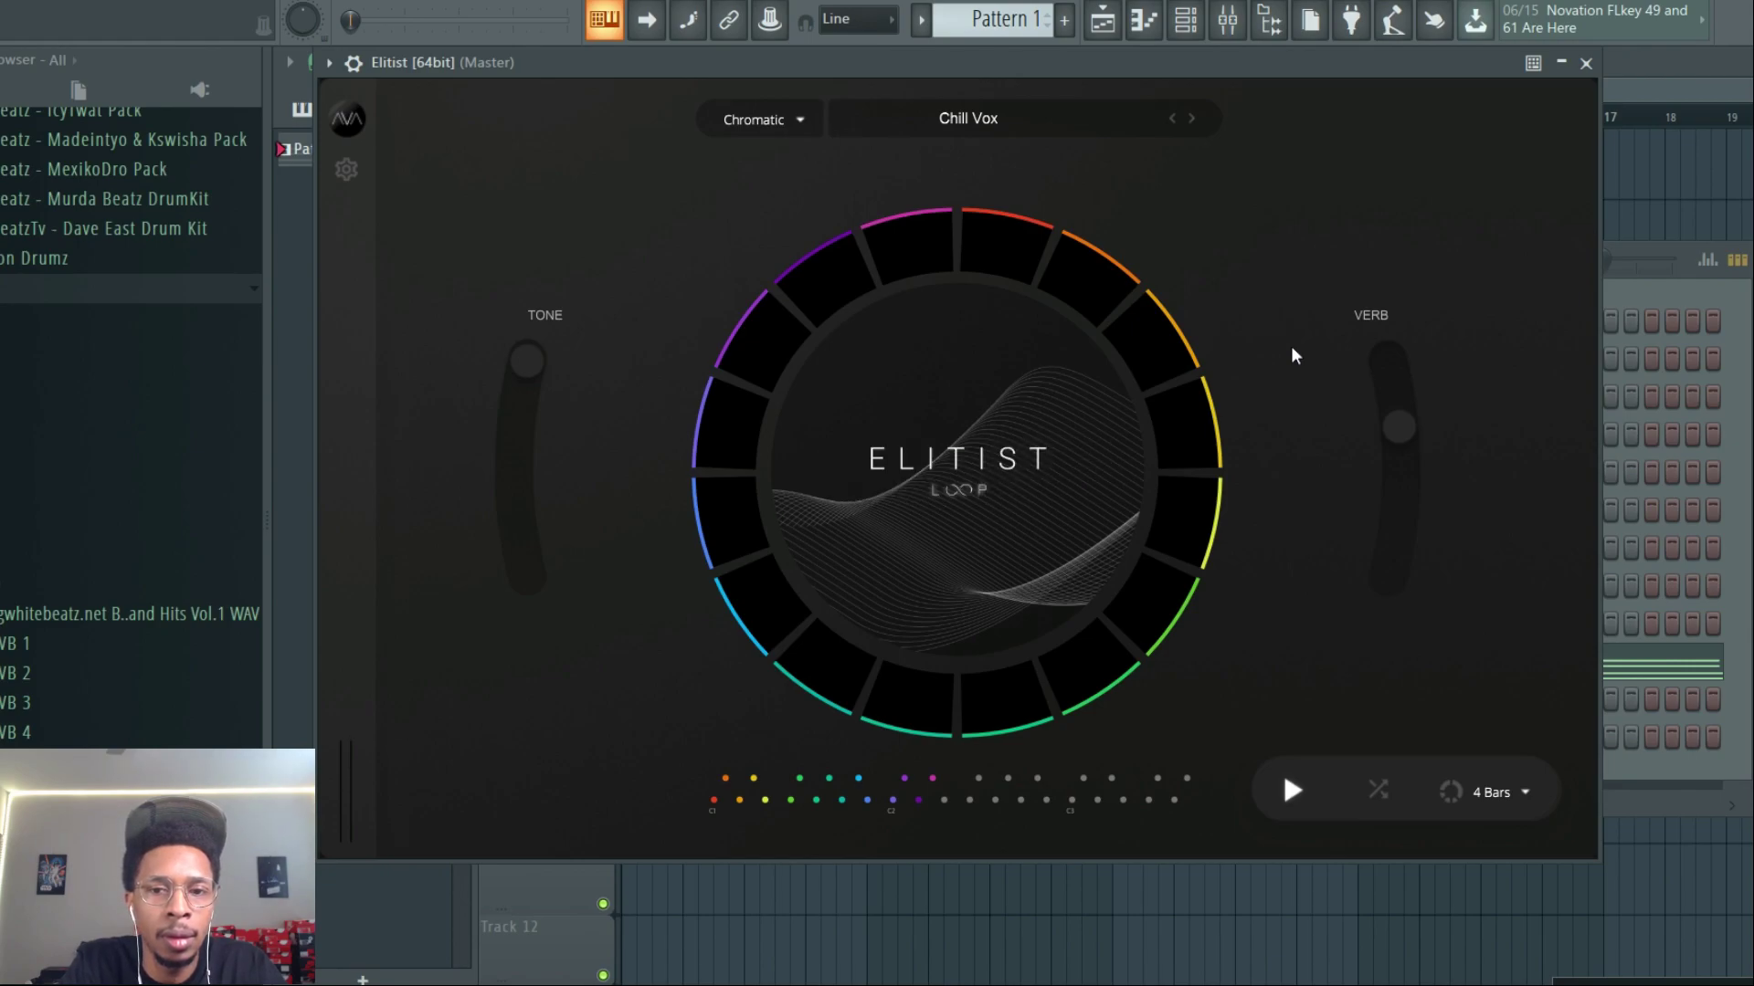
# Set the Chill Vox kit's key to E Minor and audition the loop
pyautogui.click(1287, 791)
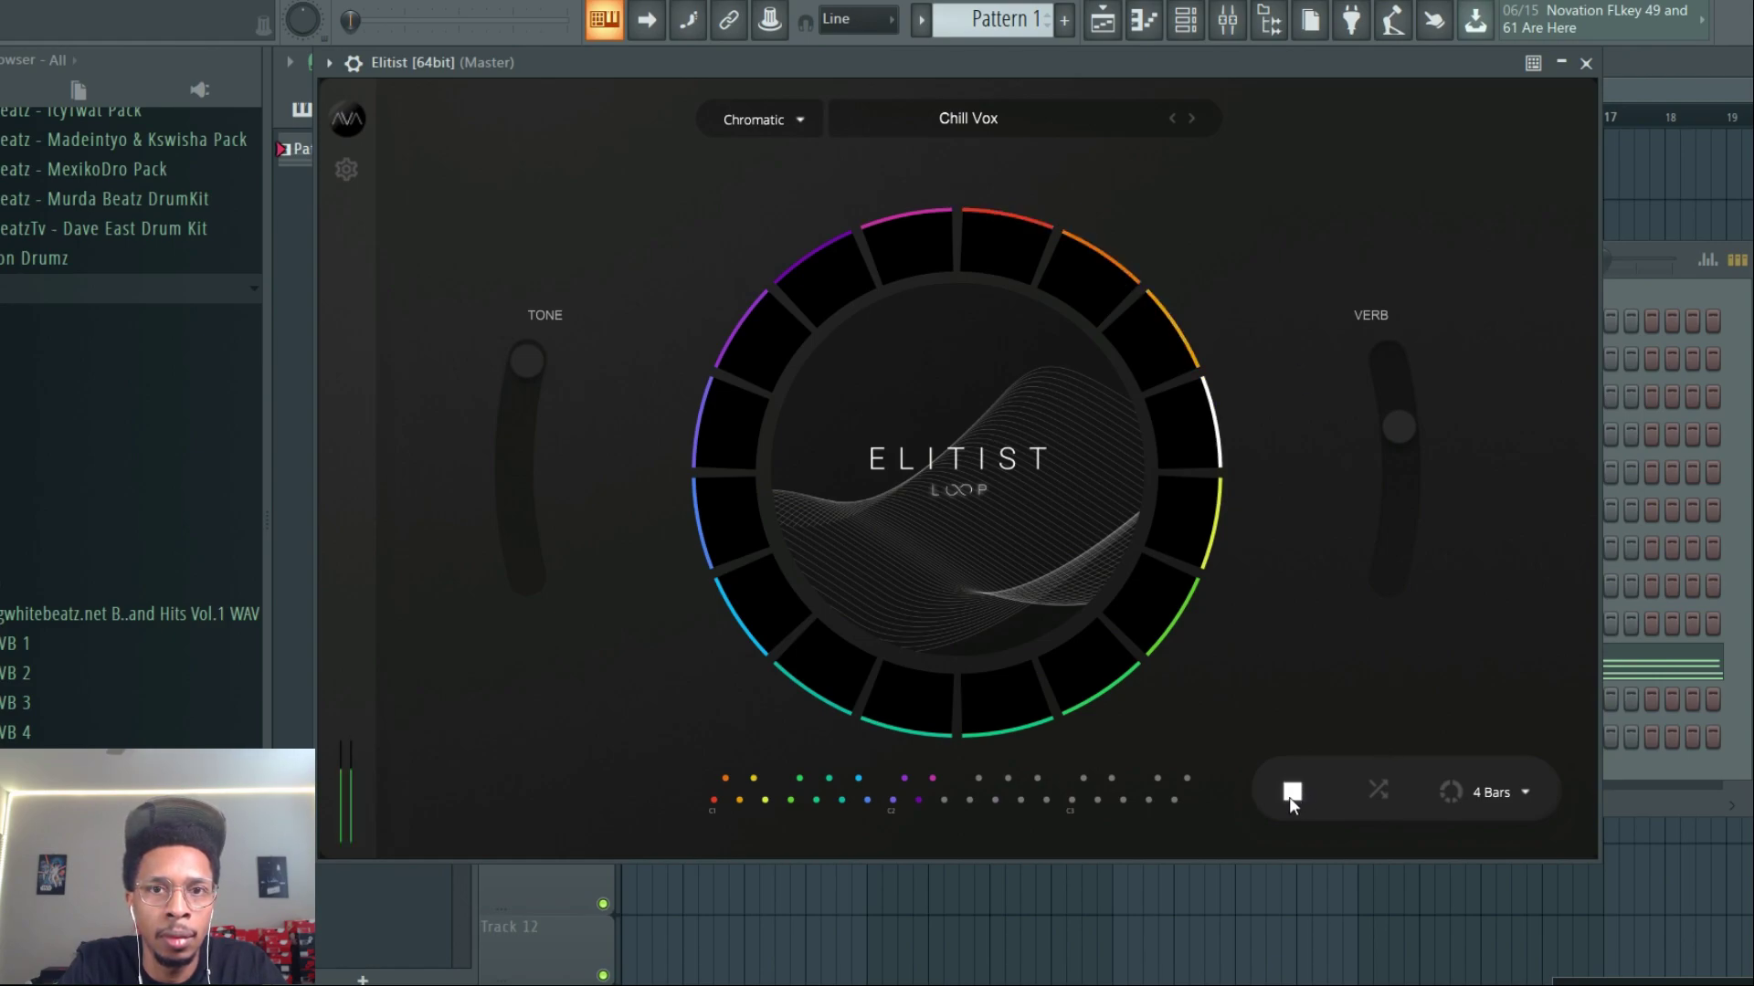
pyautogui.click(760, 120)
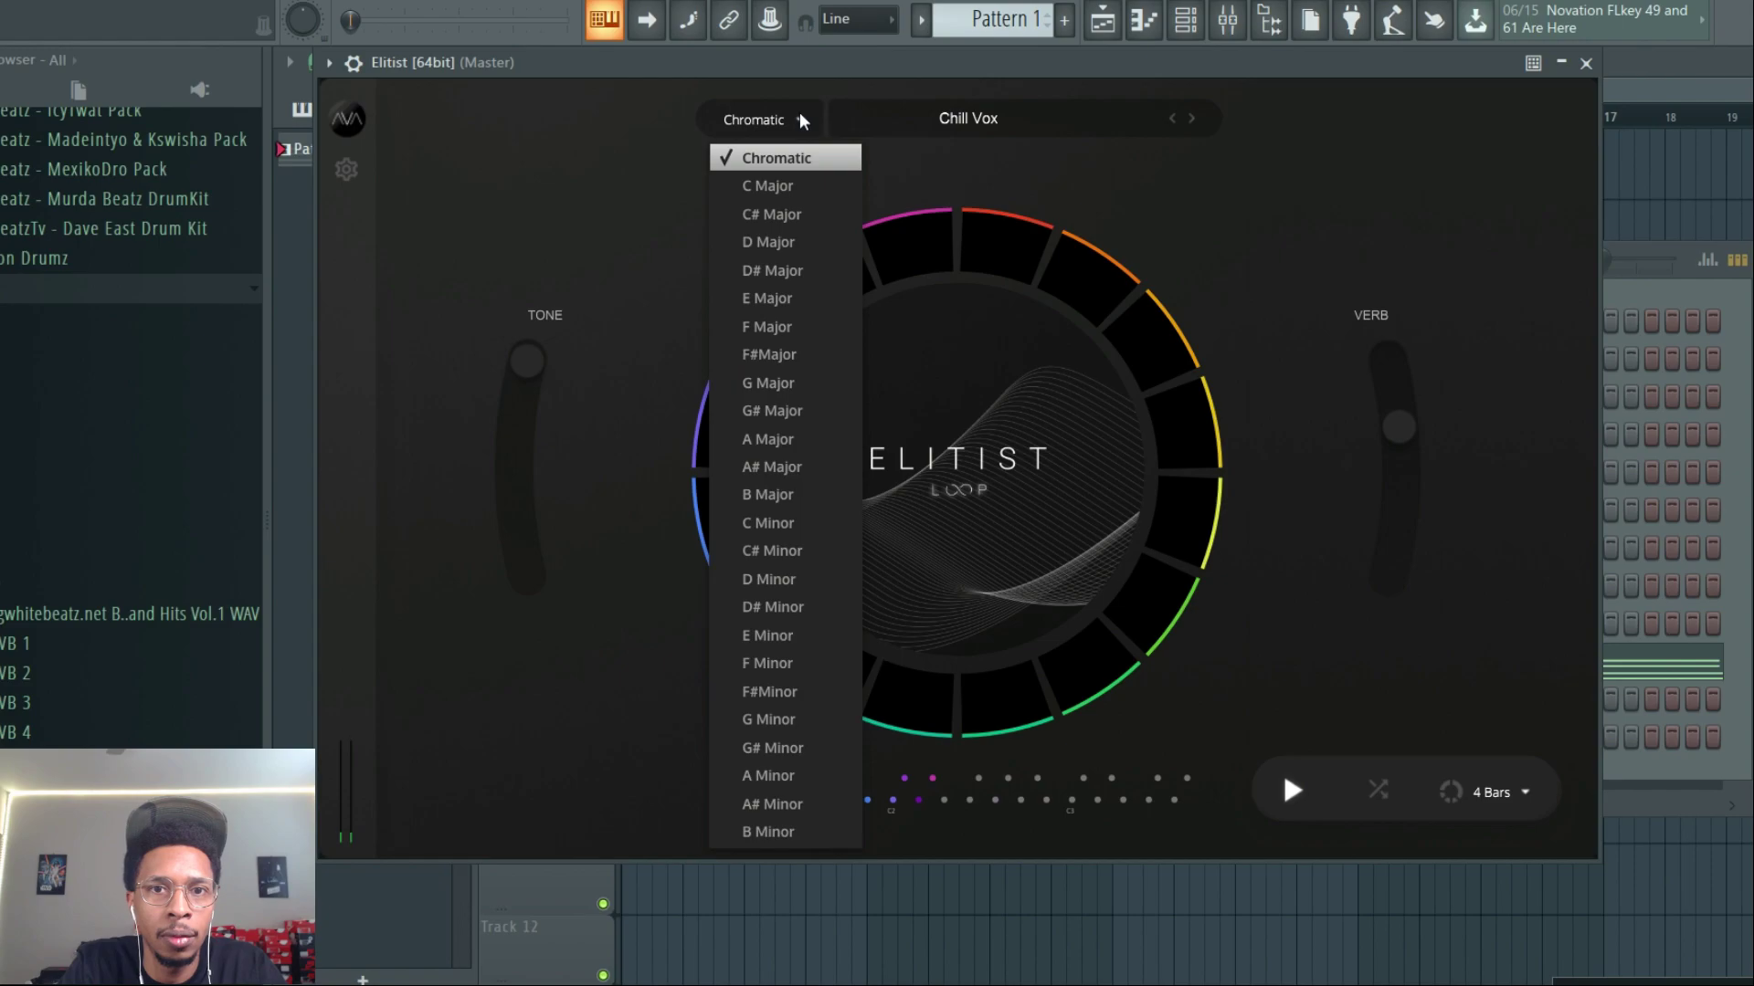
pyautogui.click(765, 636)
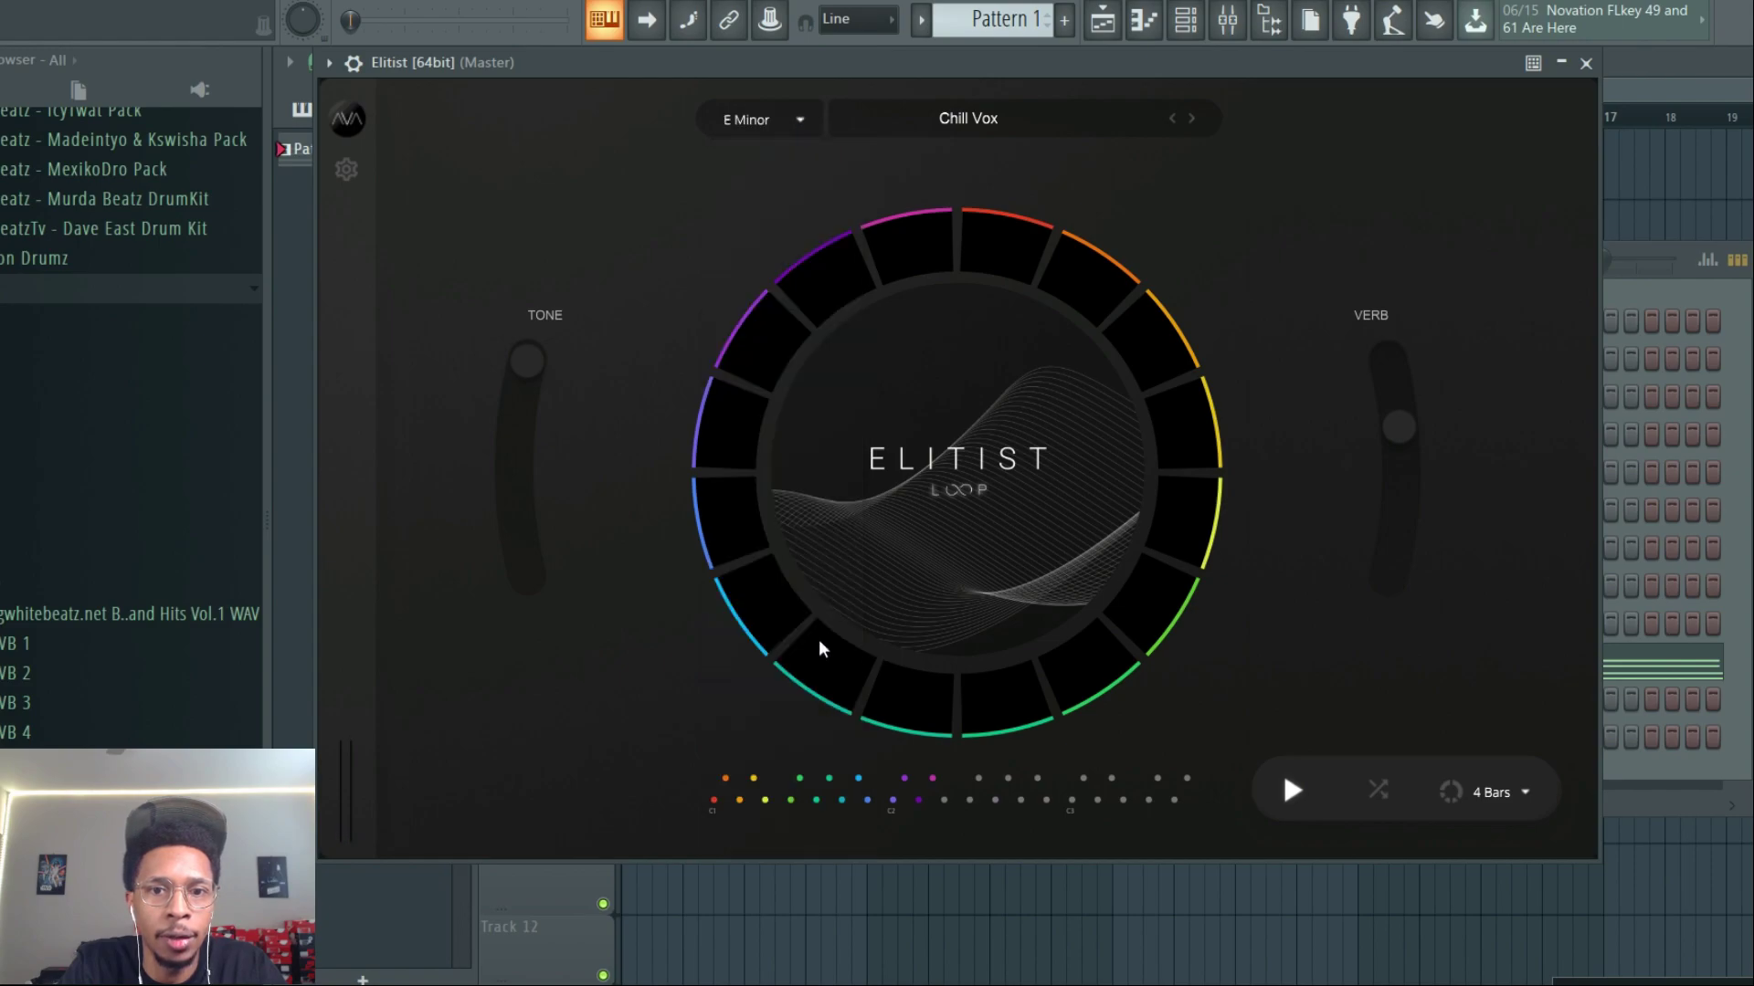
pyautogui.click(1288, 791)
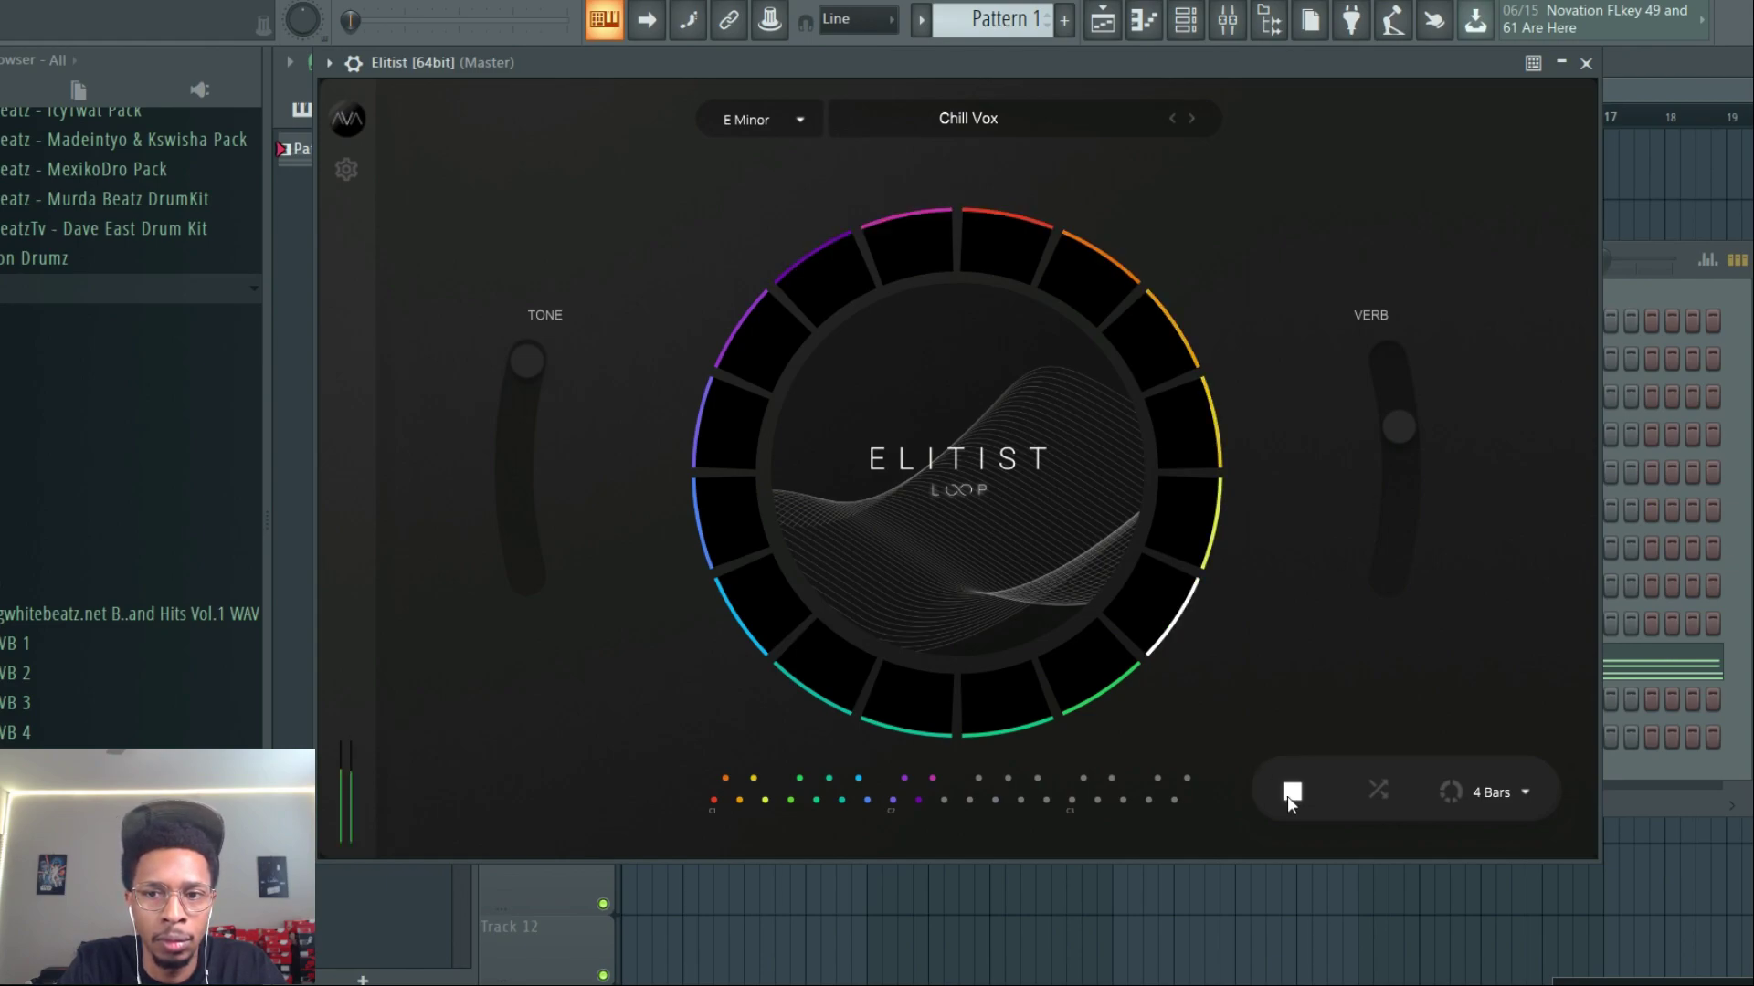
pyautogui.click(1291, 790)
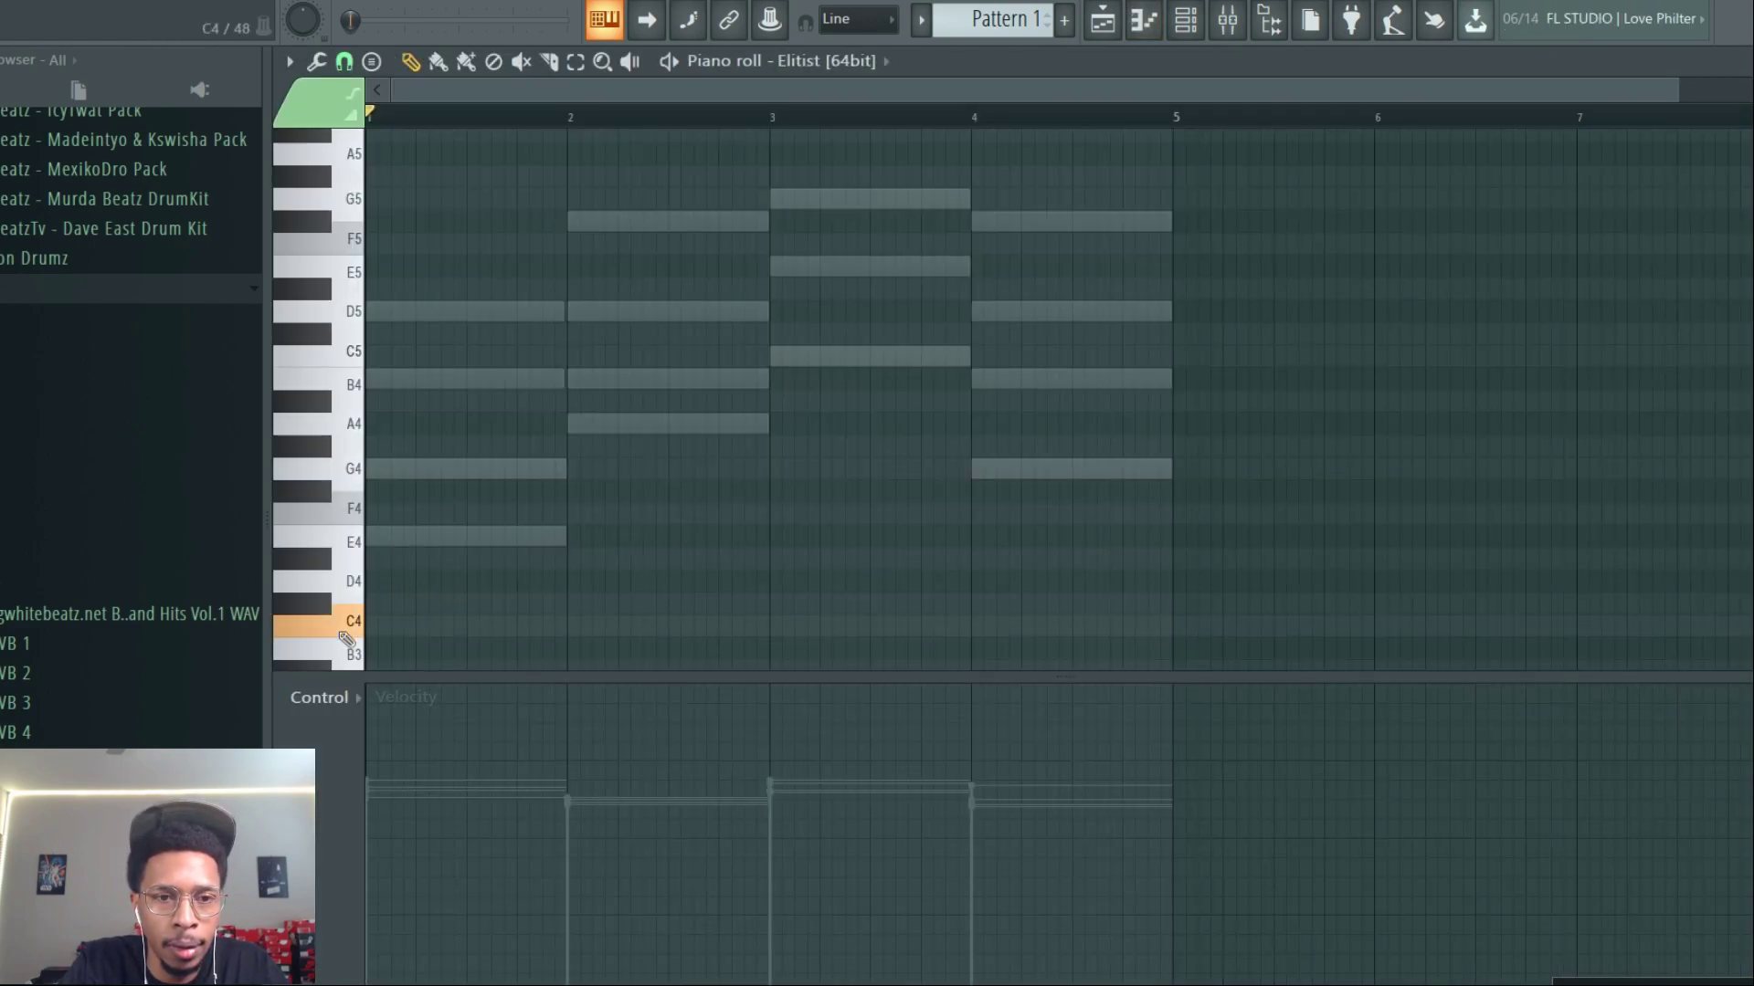
pyautogui.moveTo(336, 541)
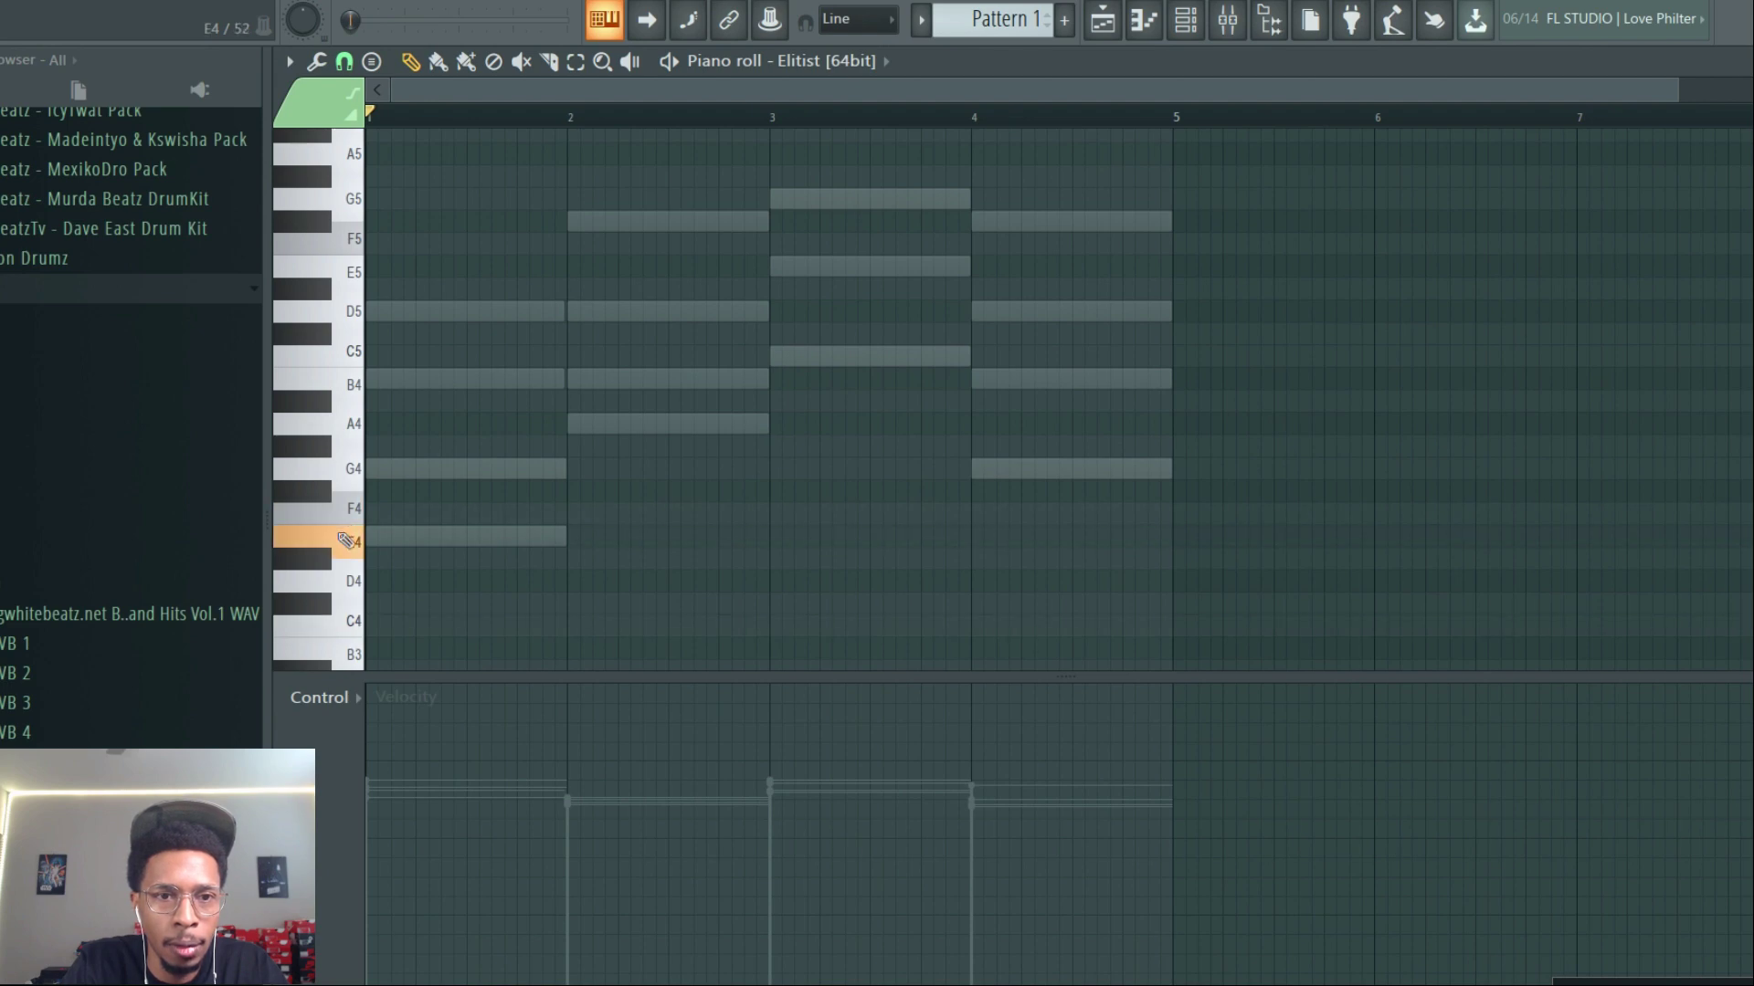
# Draw Elitist trigger notes C3, F3 and G3 at the start of bars 1, 2 and 3
pyautogui.scroll(-3)
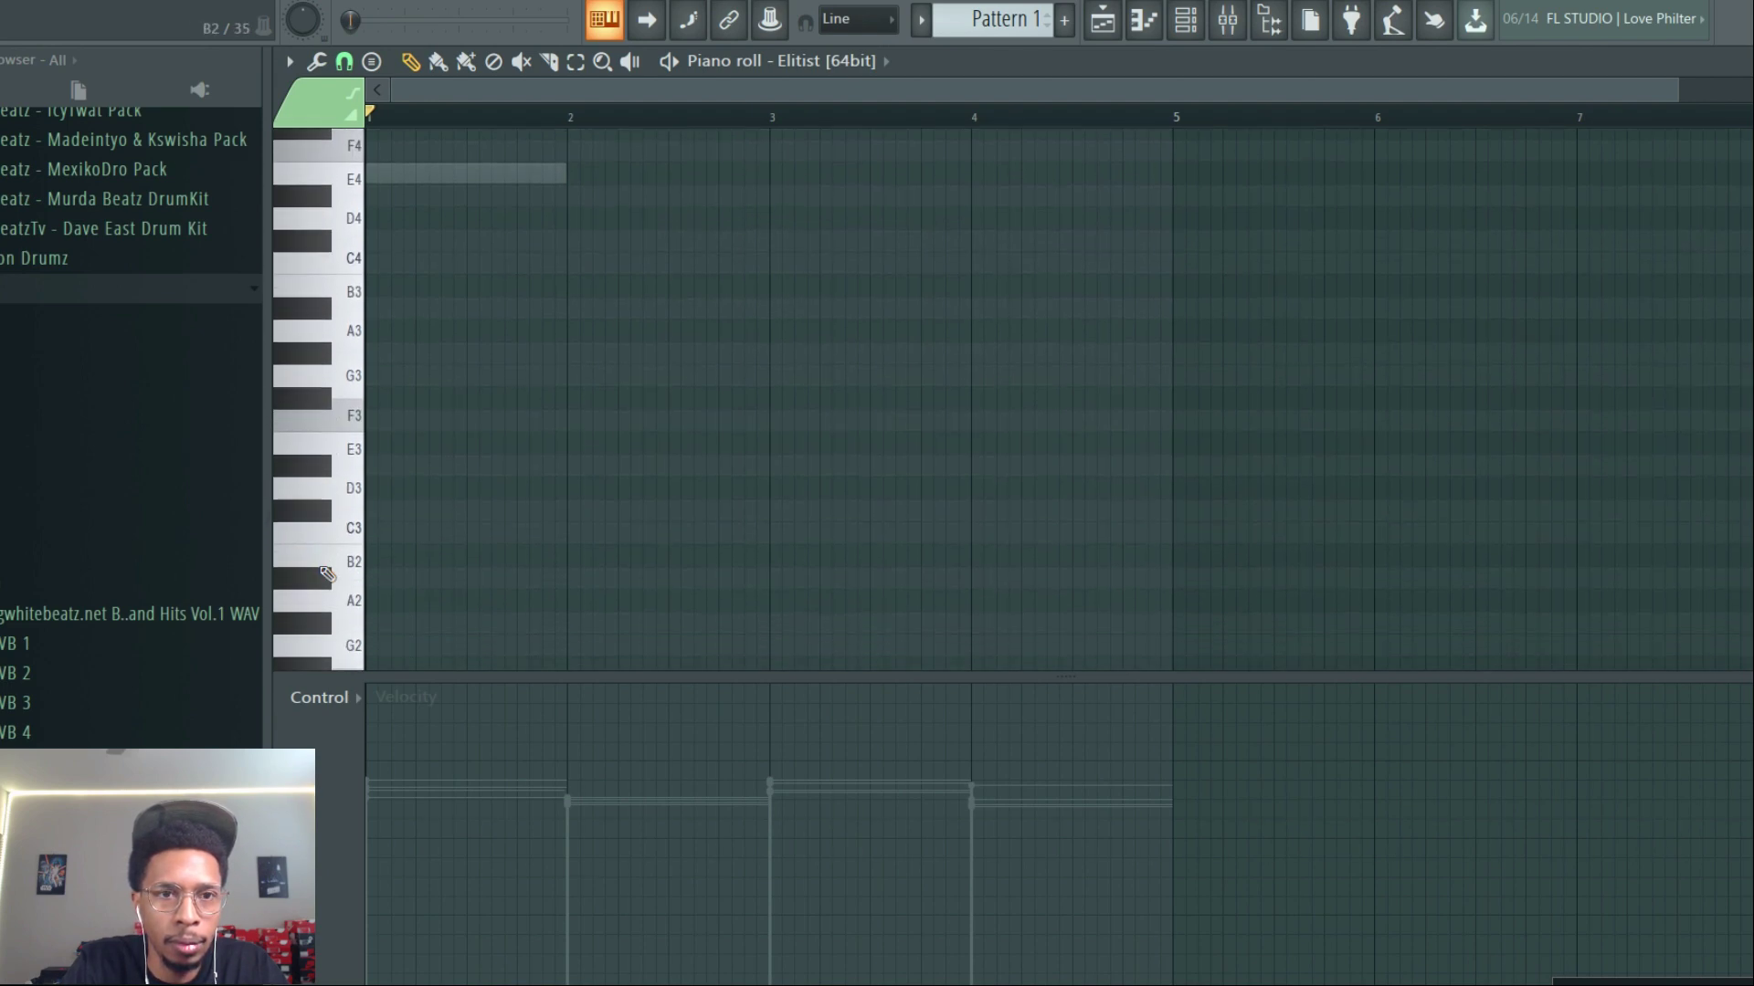
pyautogui.moveTo(336, 528)
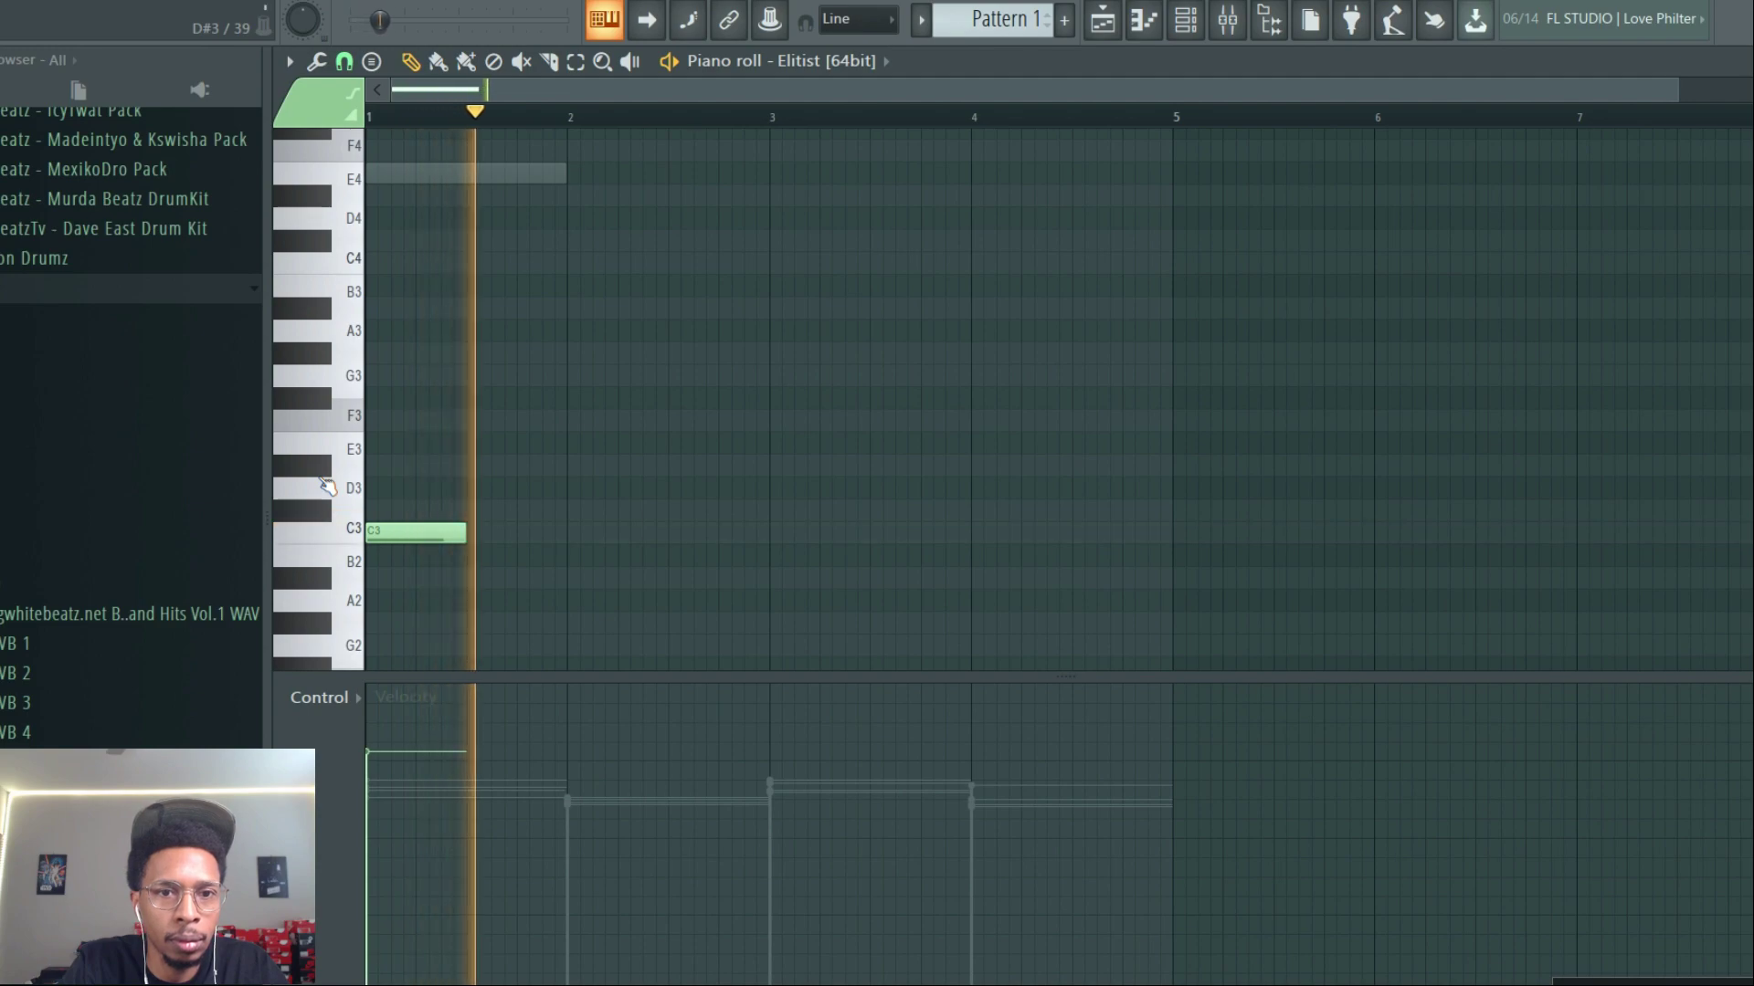
pyautogui.click(615, 466)
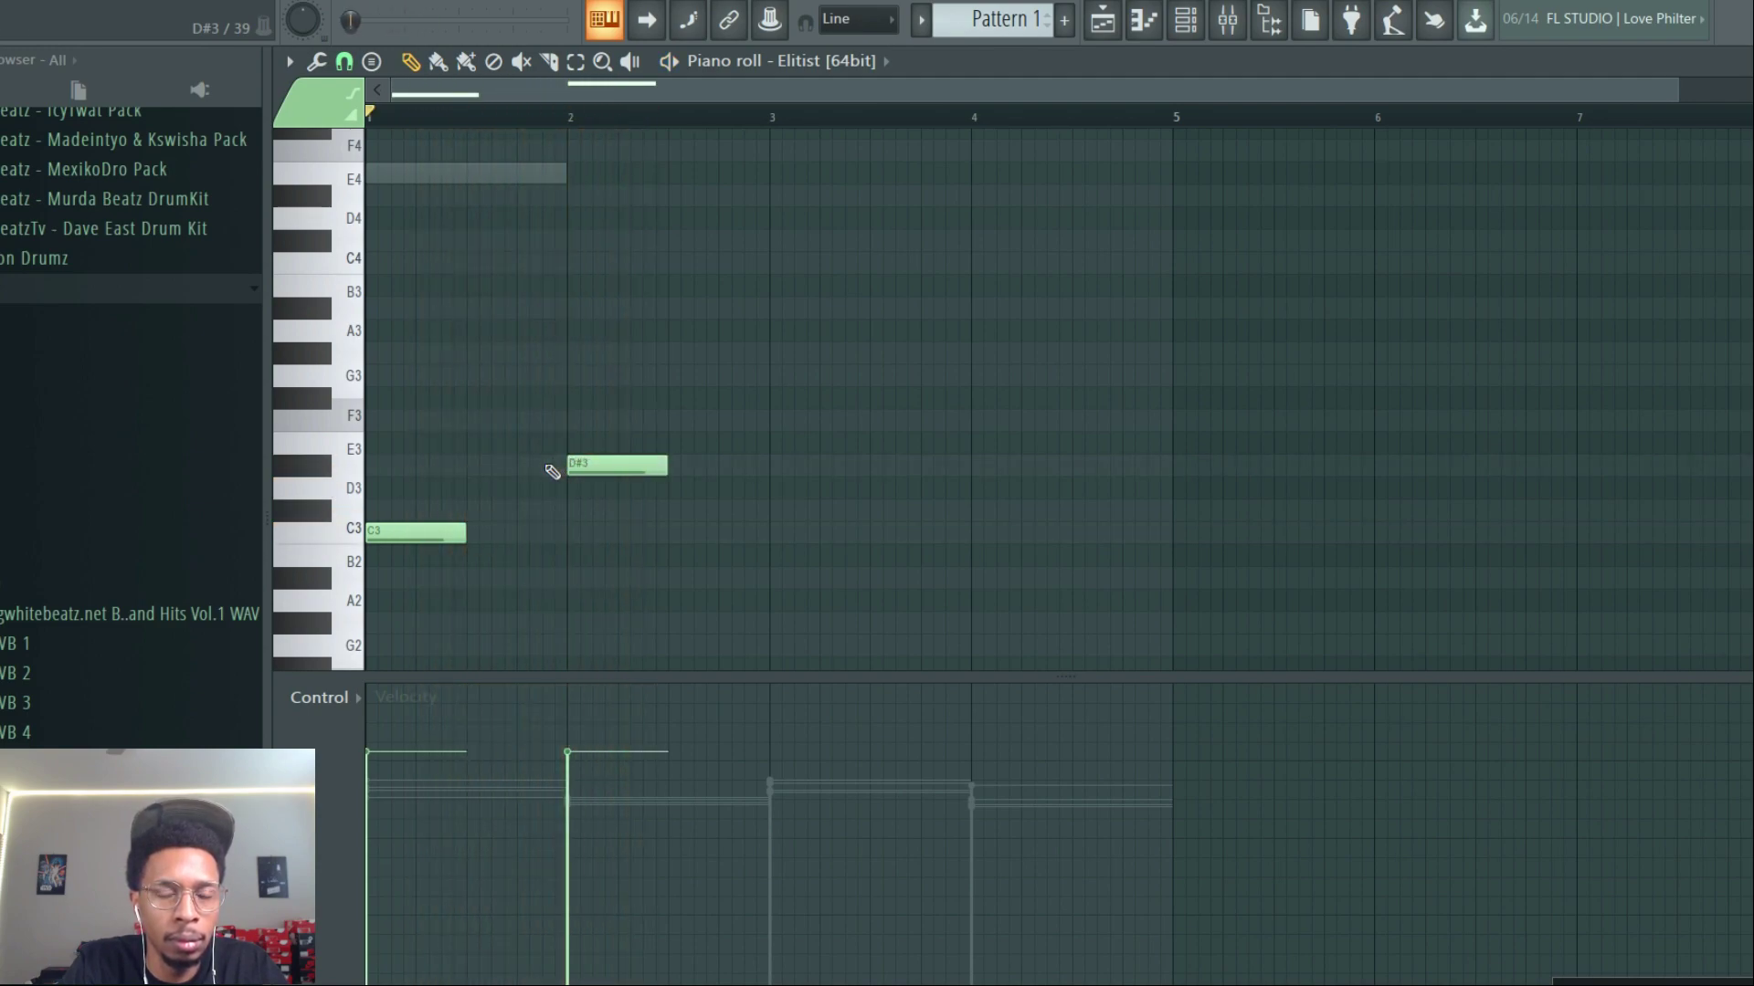
pyautogui.moveTo(382, 428)
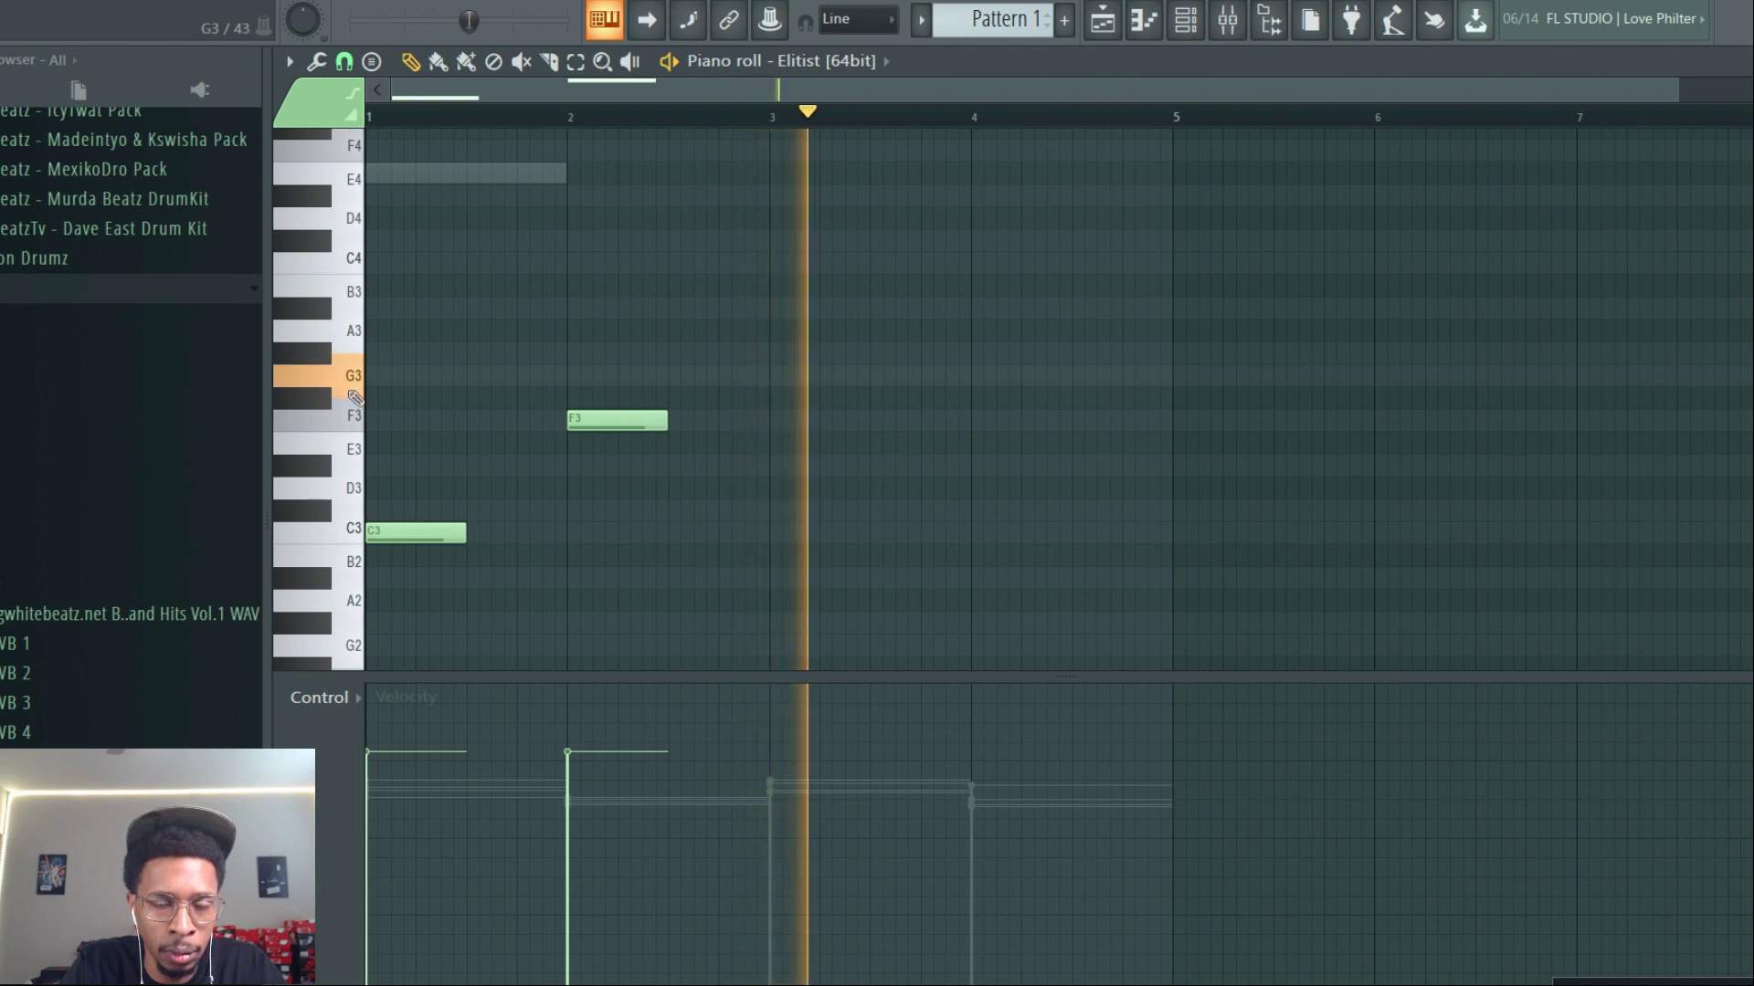
pyautogui.click(771, 374)
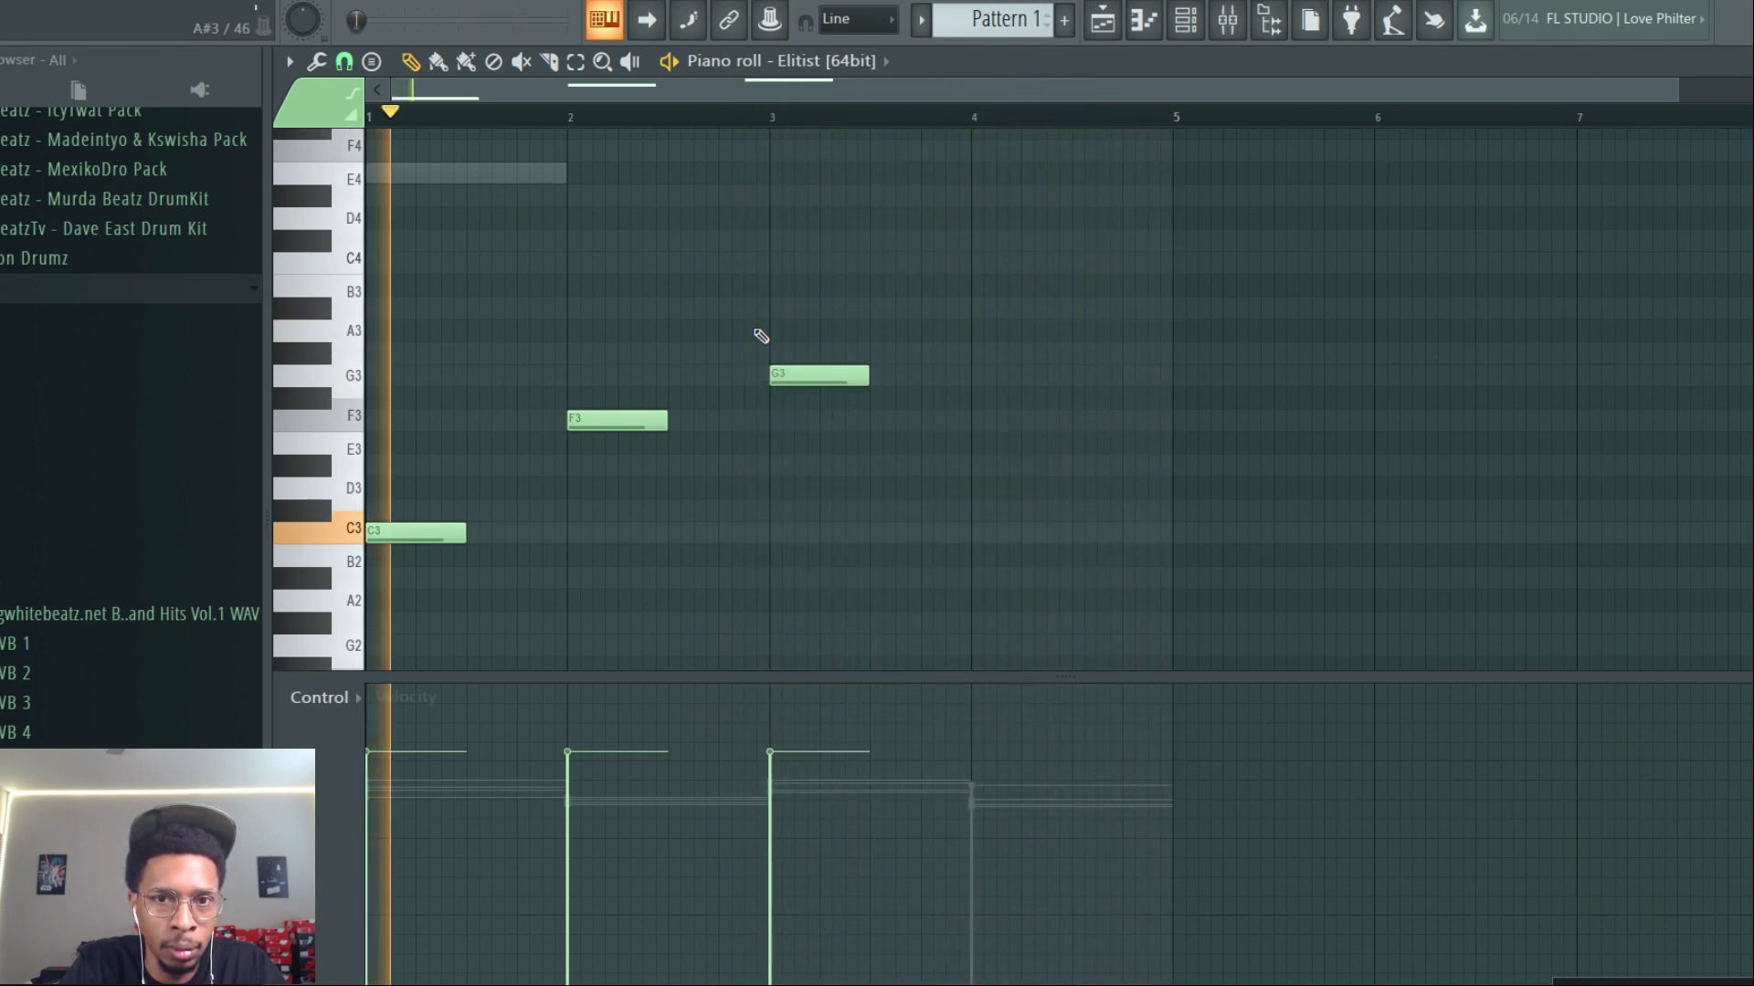
pyautogui.click(1017, 328)
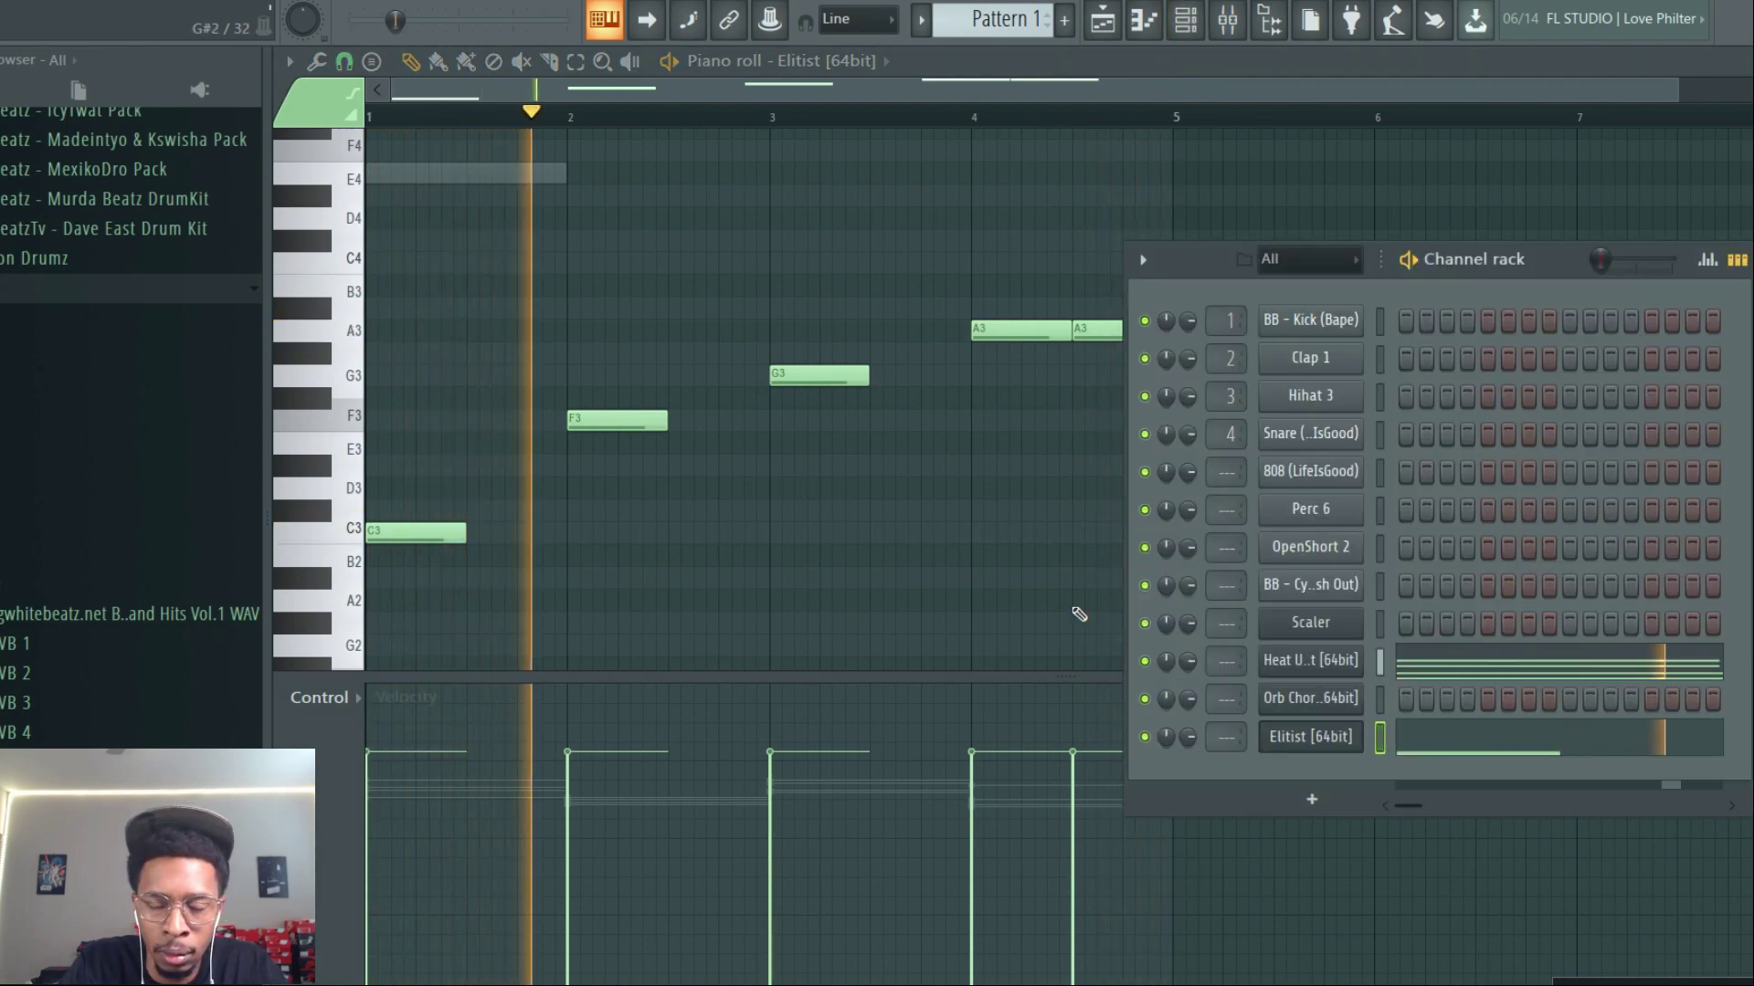
# Bring up Elitist's first pad sample settings and toggle playback to listen
pyautogui.click(1307, 737)
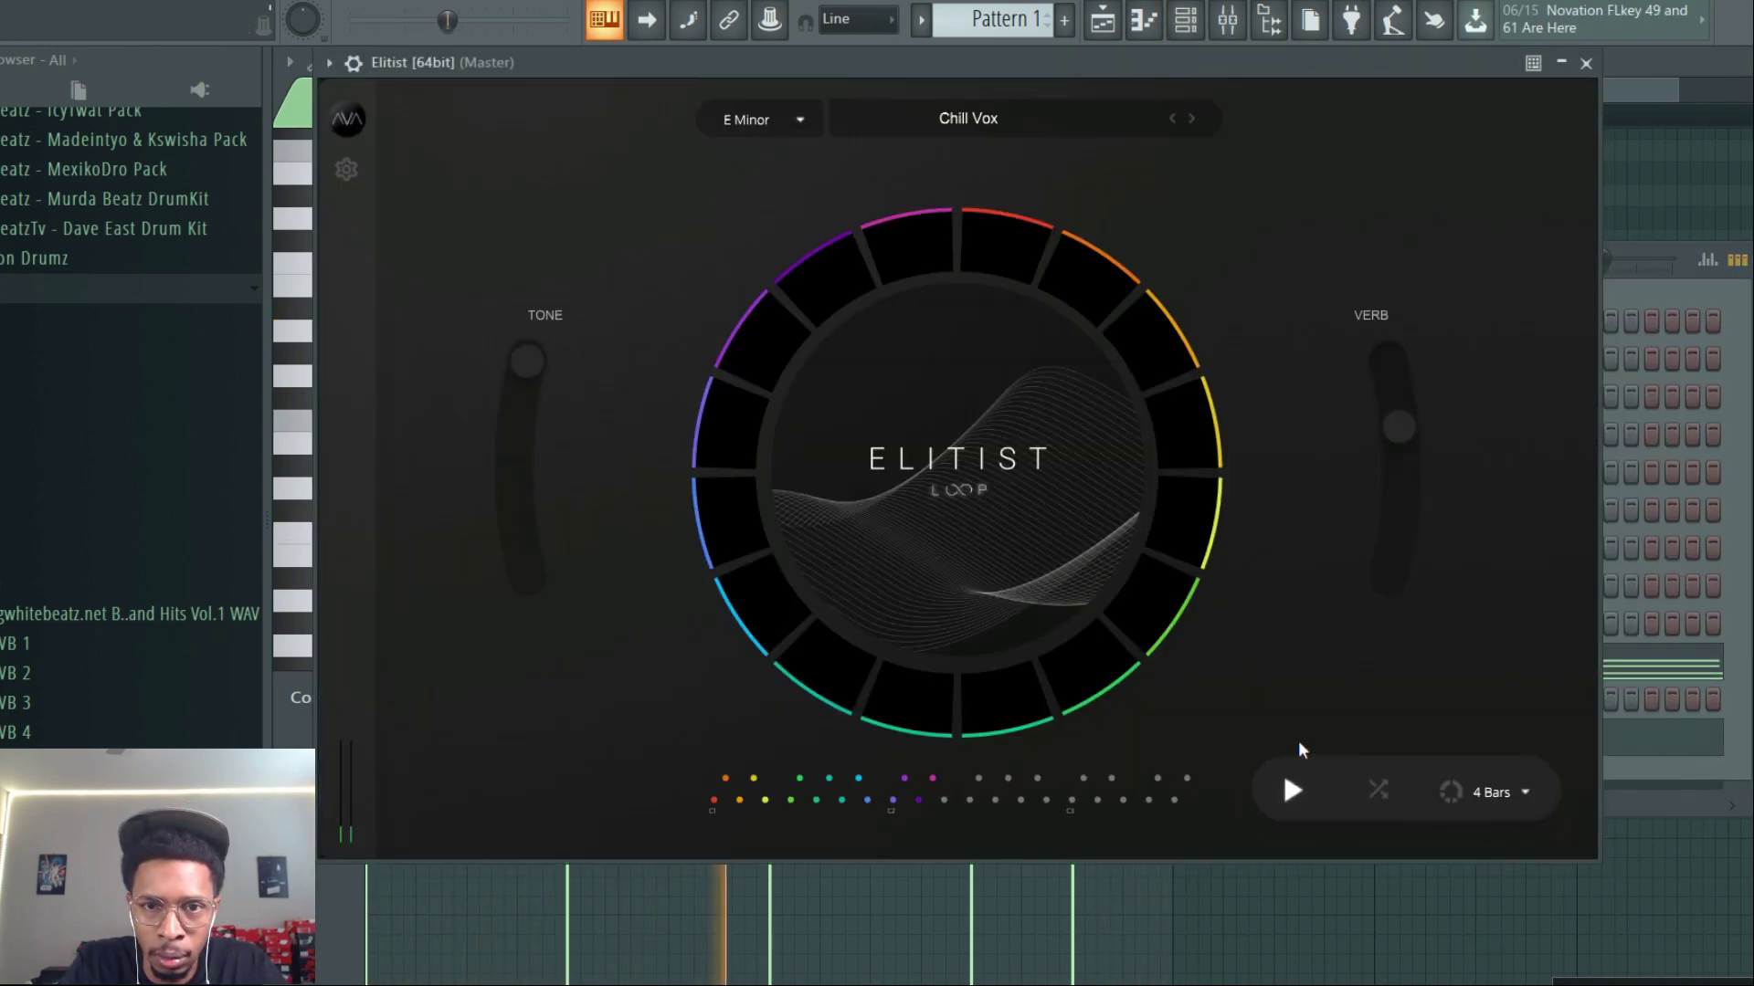
pyautogui.moveTo(1091, 661)
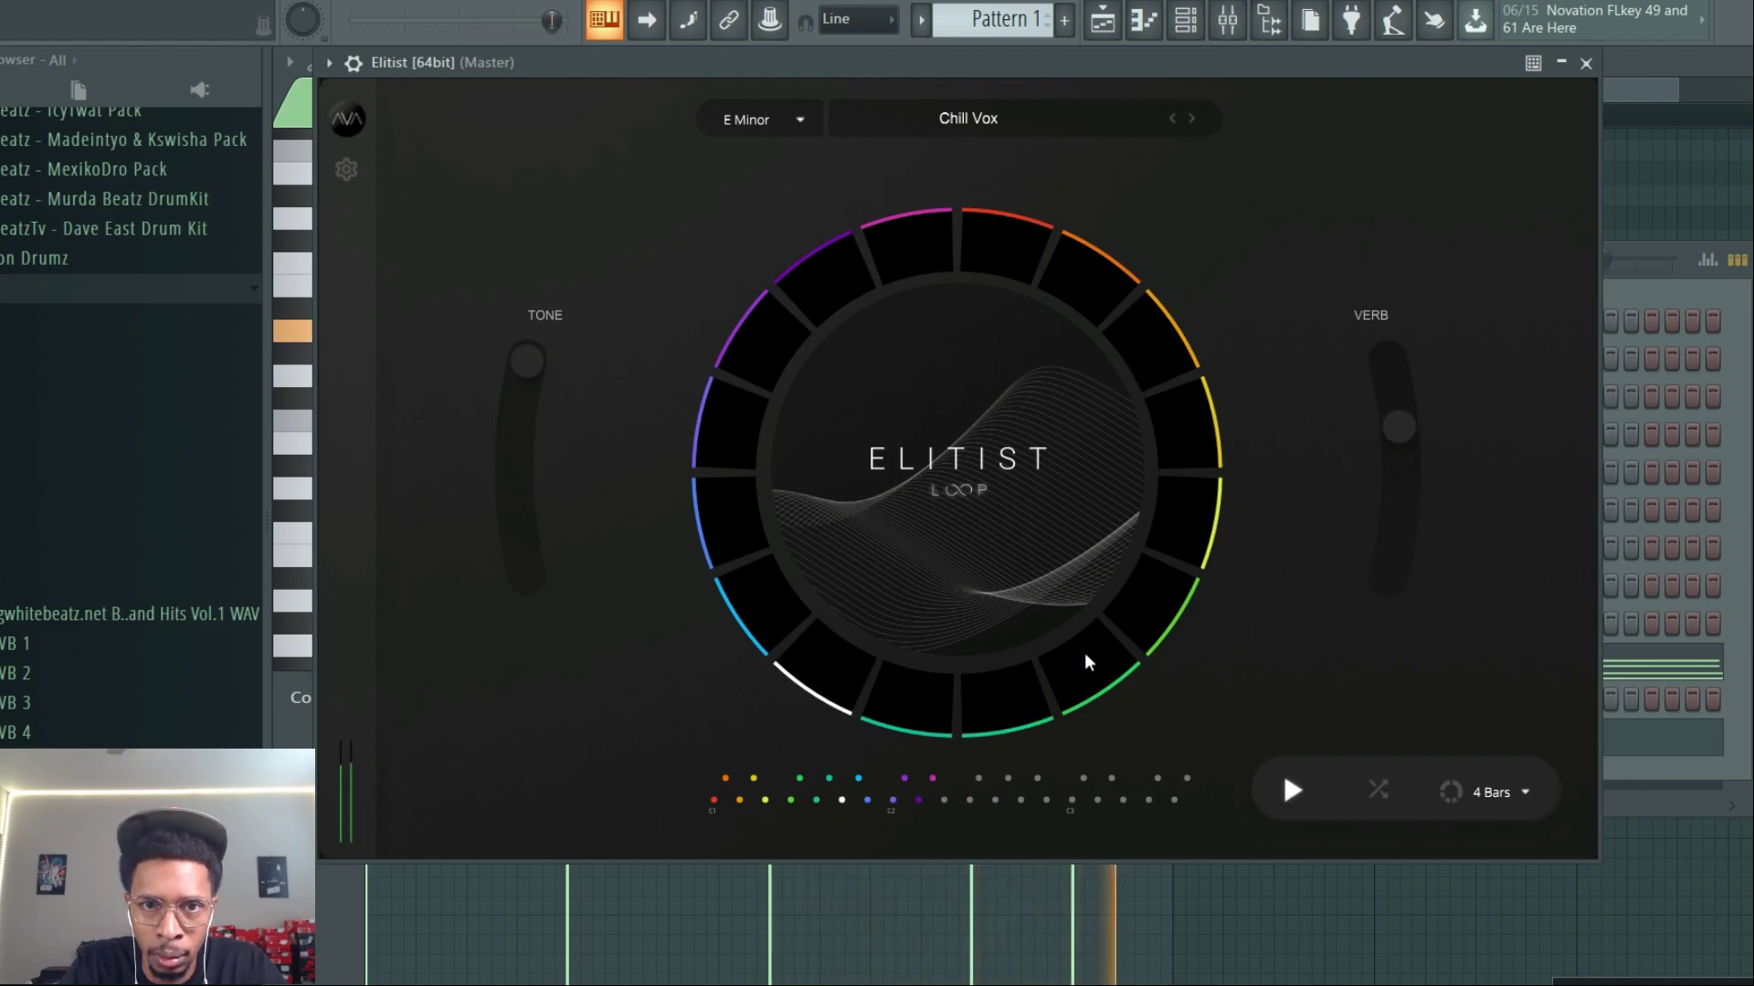
pyautogui.click(1001, 241)
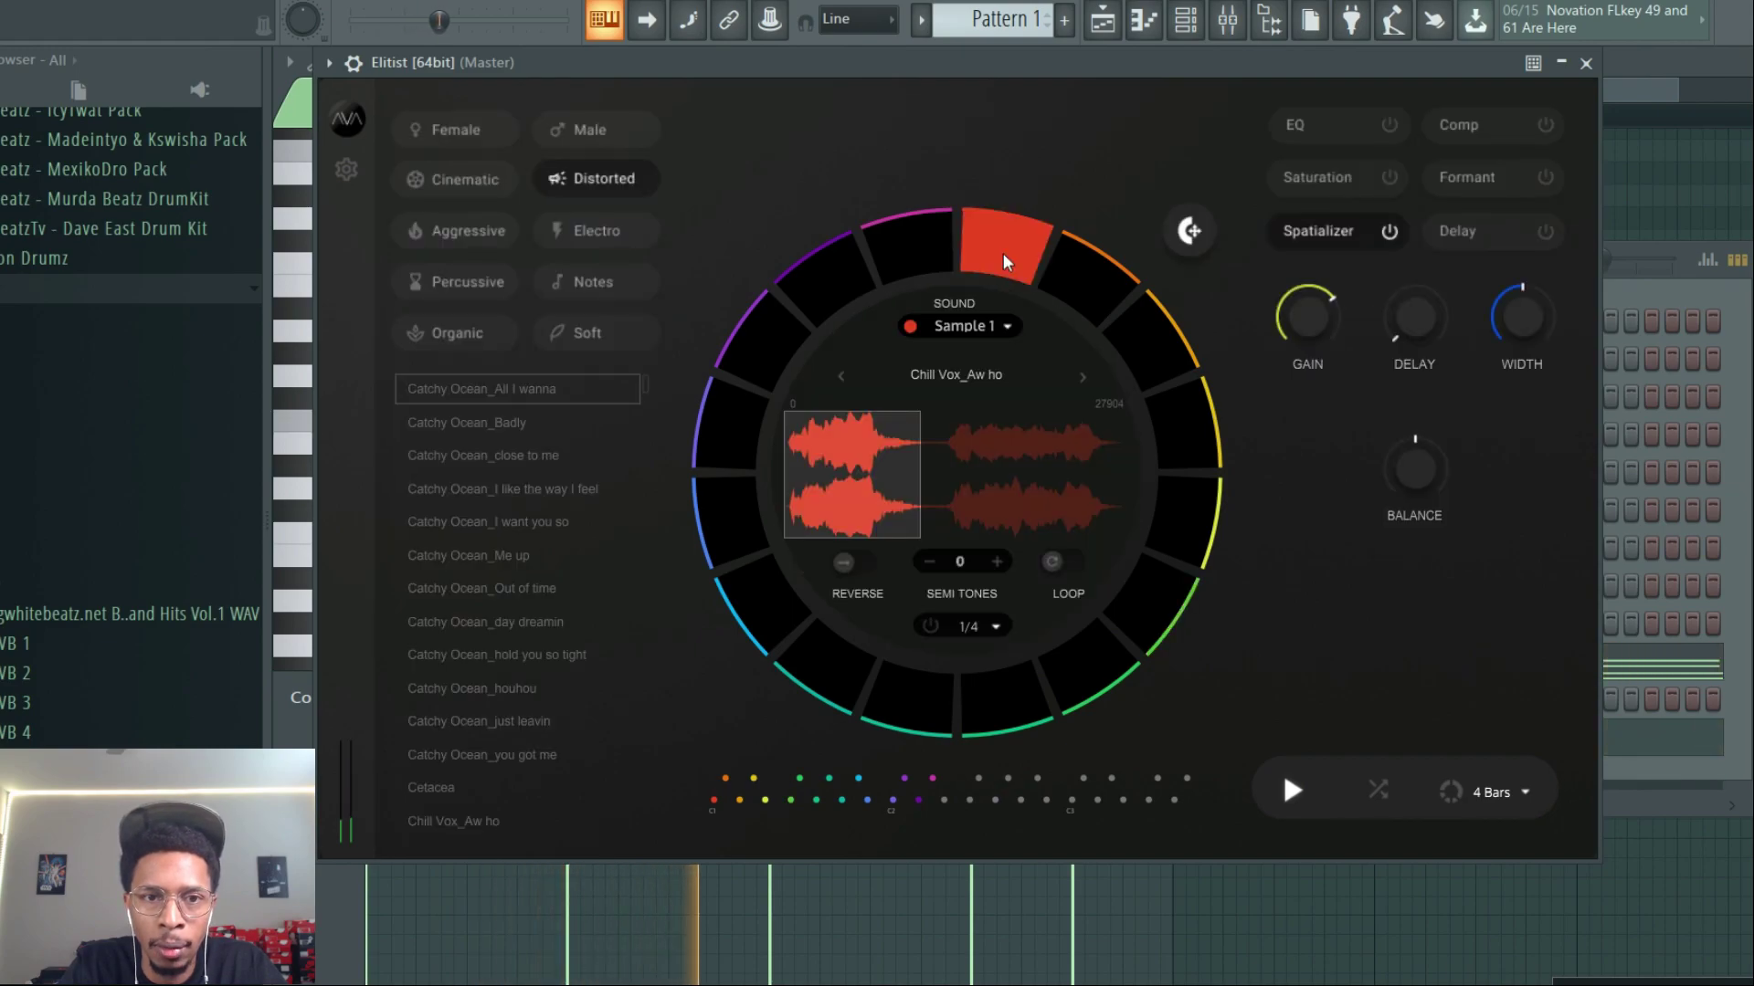
pyautogui.press('space')
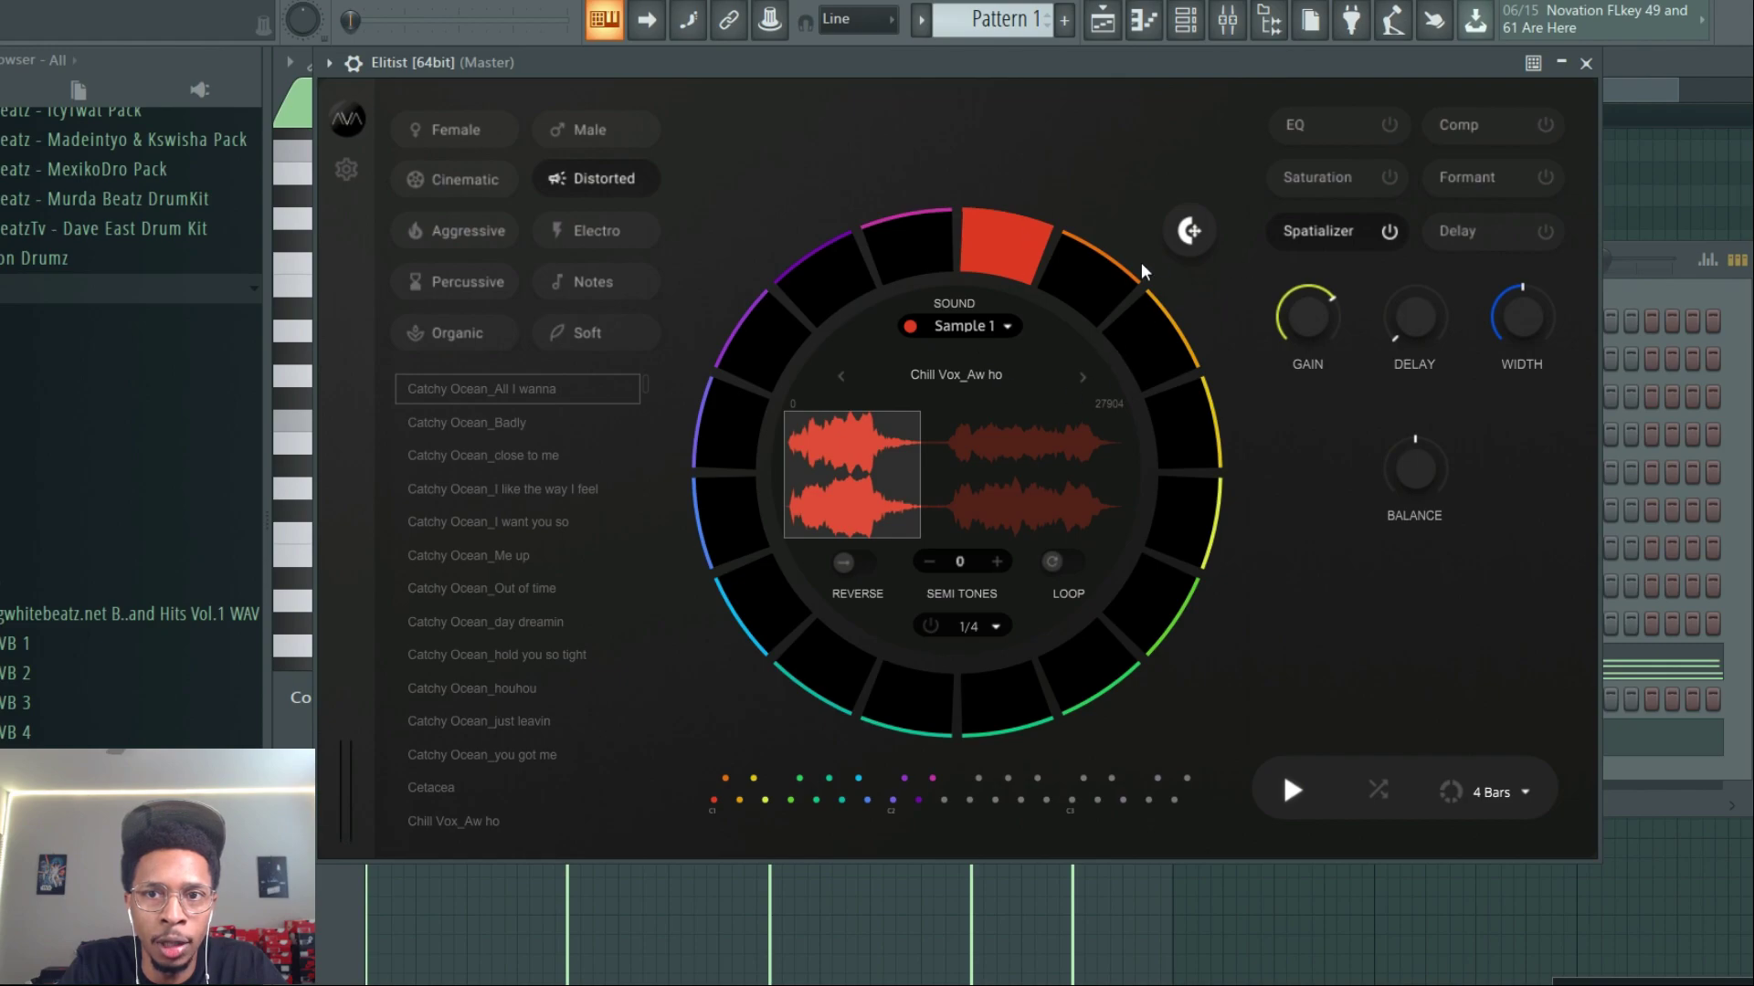
pyautogui.moveTo(1222, 347)
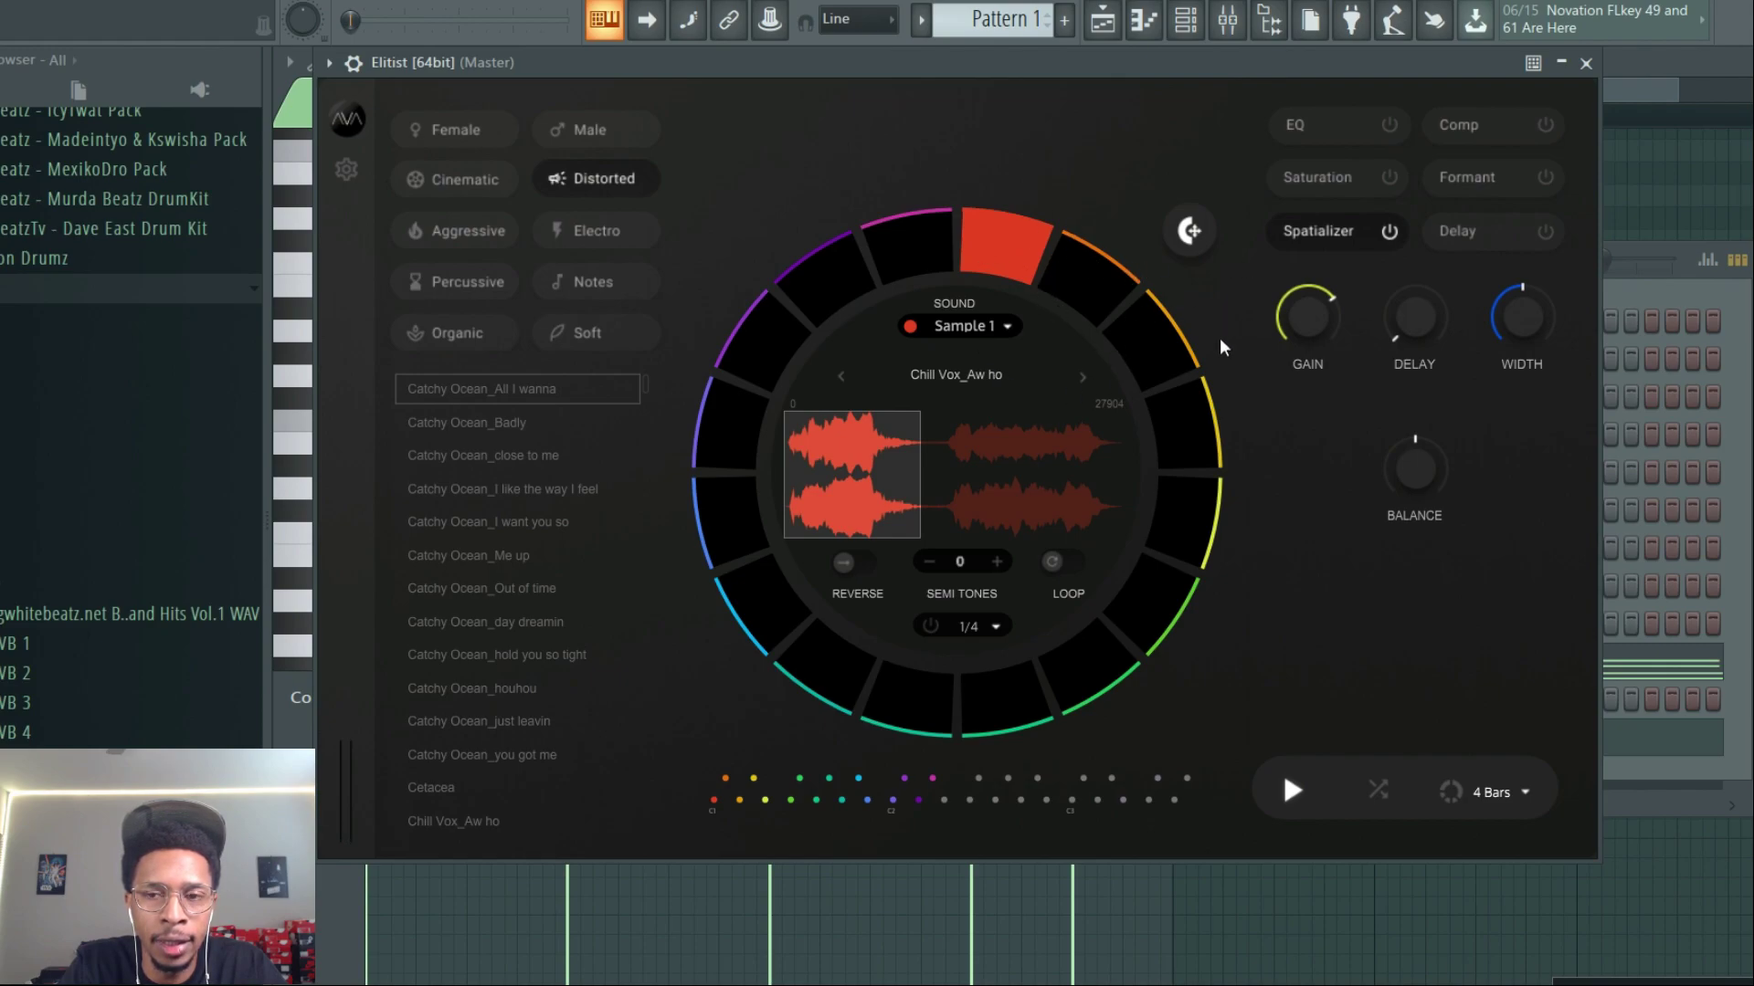
pyautogui.moveTo(795, 440)
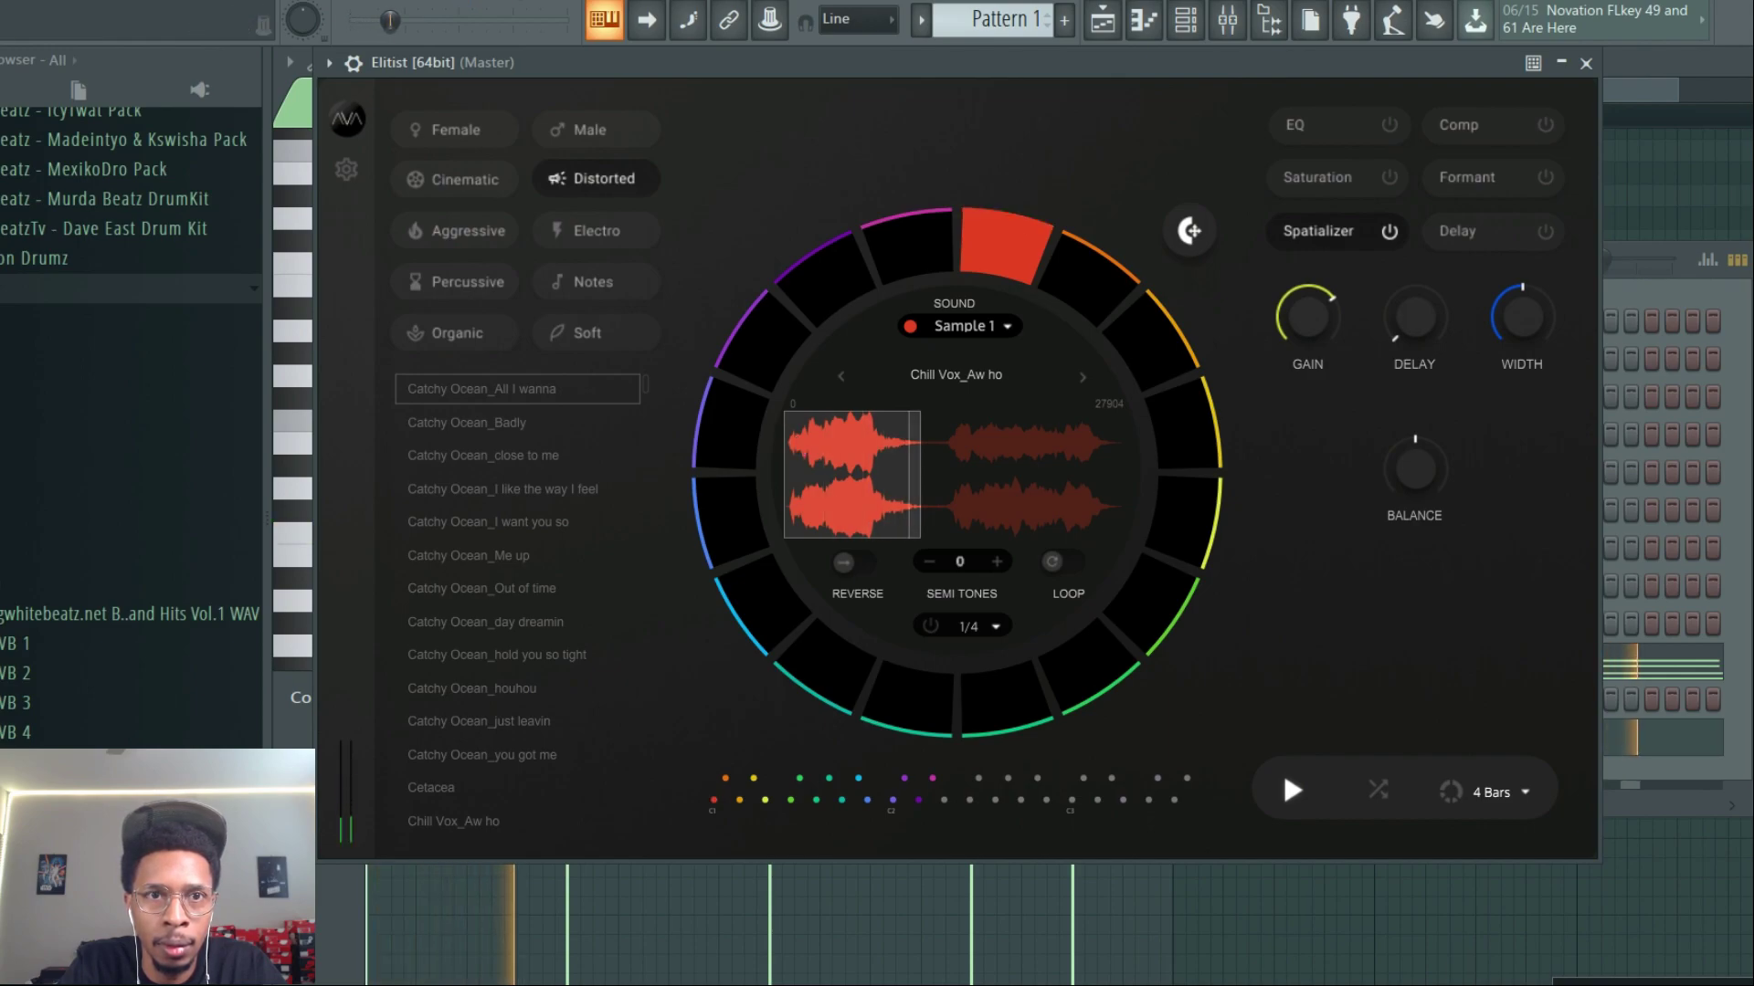
pyautogui.press('space')
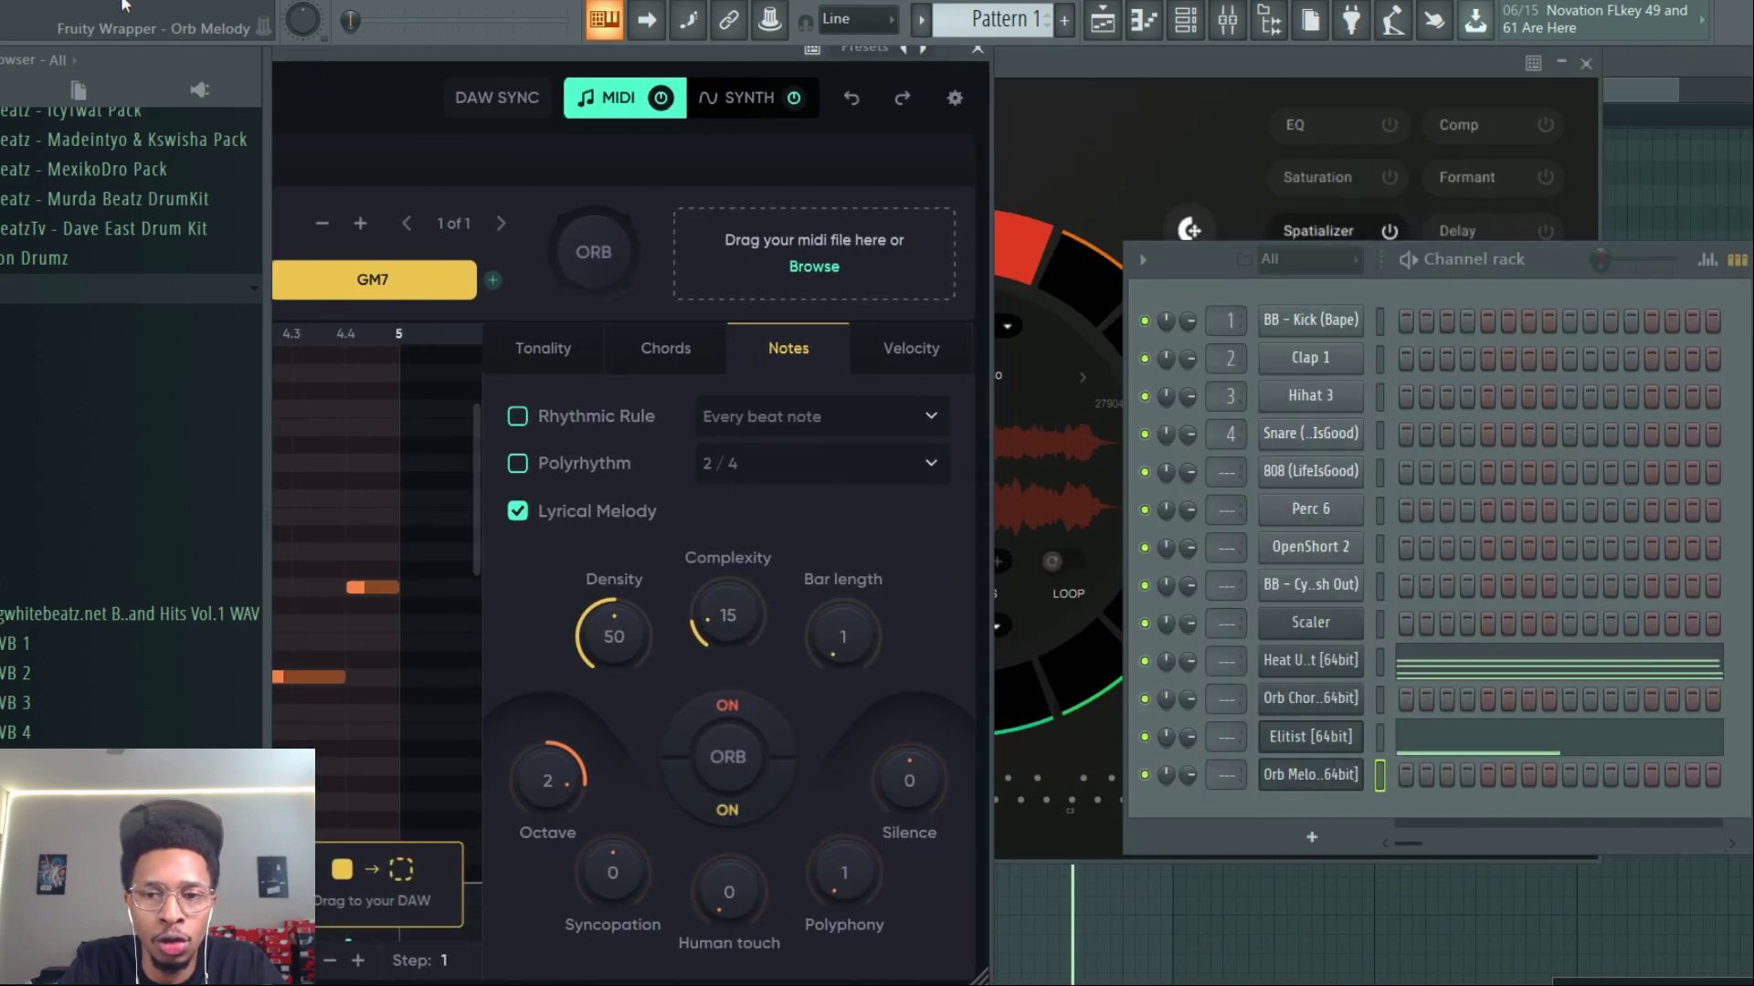
# Insert a new instrument channel from the Heat Up 3 channel's options
pyautogui.rightClick(1310, 661)
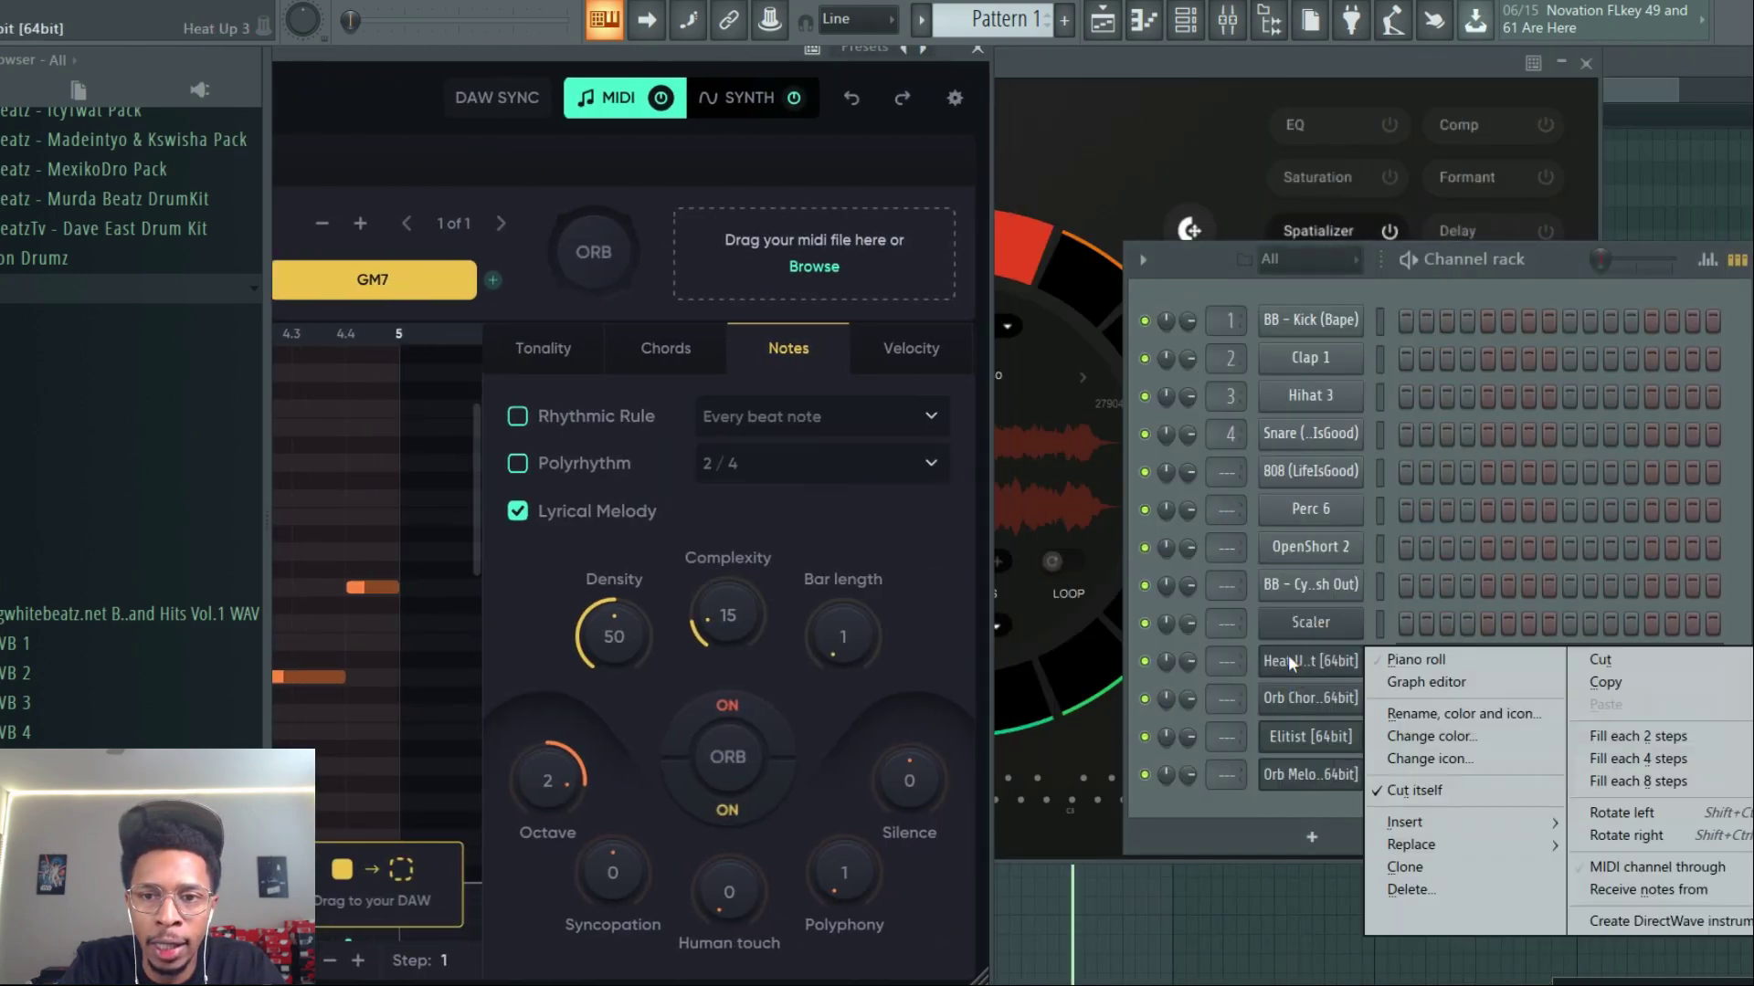
pyautogui.click(1405, 866)
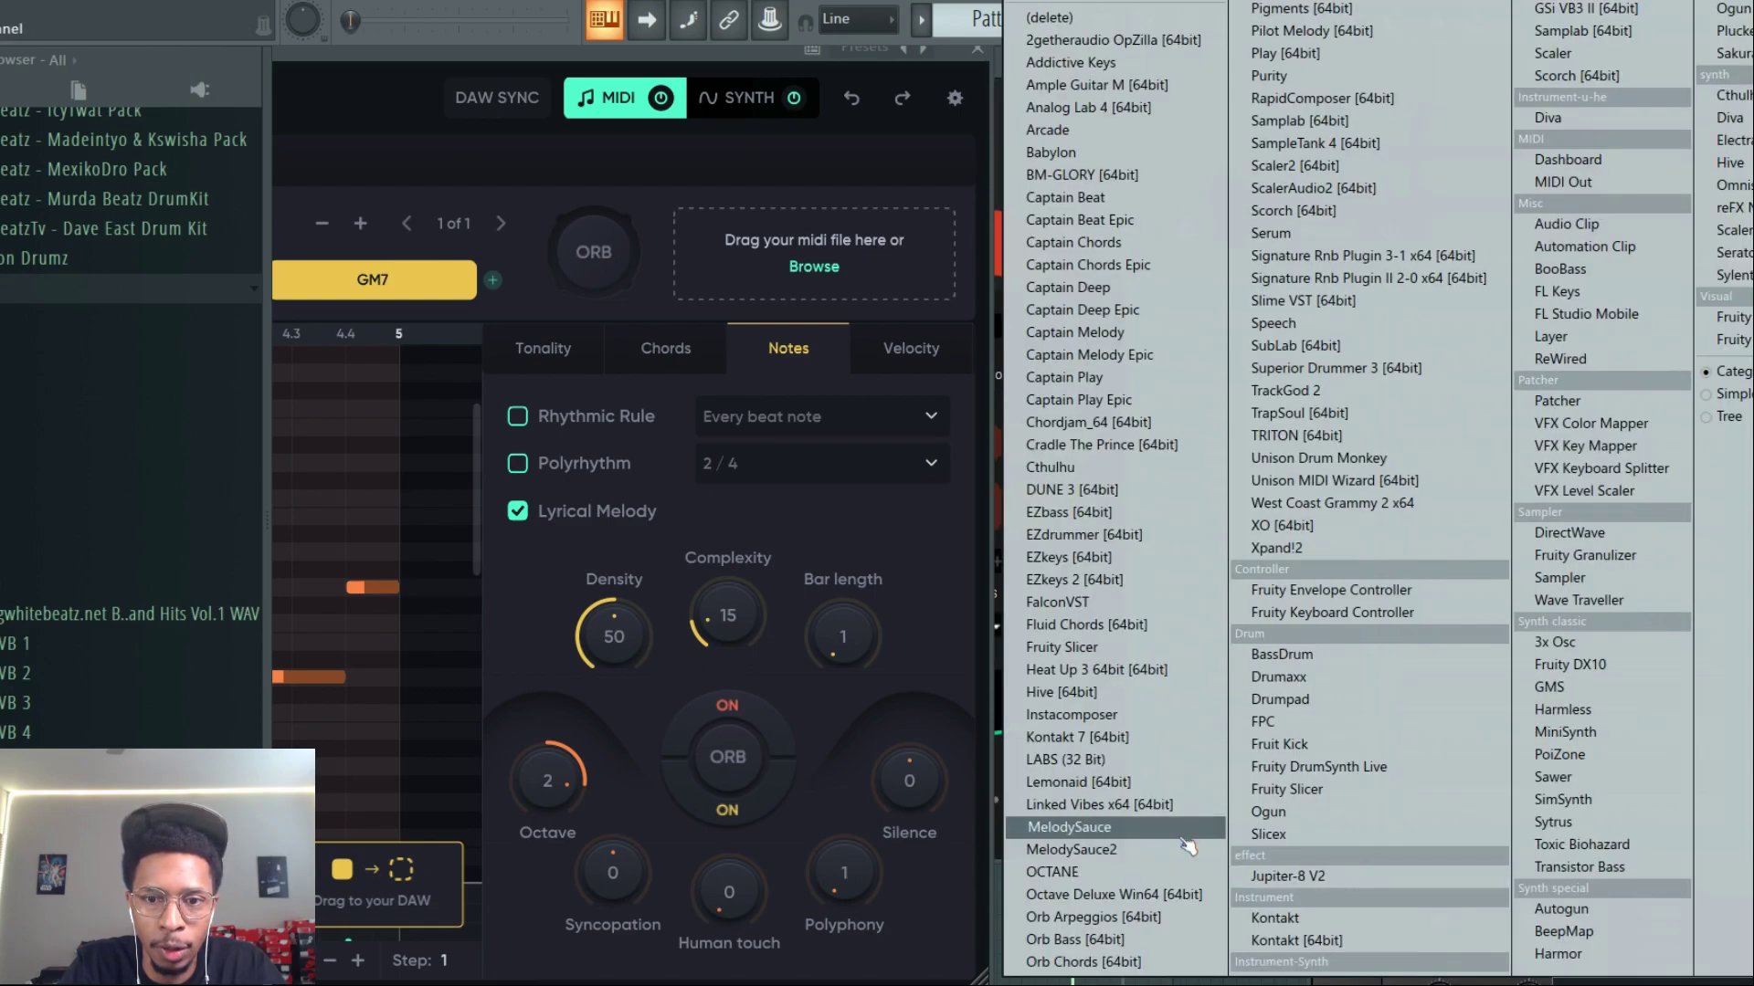
# Insert an Orb Bass channel an octave lower and load Heat Up 3 as its instrument
pyautogui.click(1074, 939)
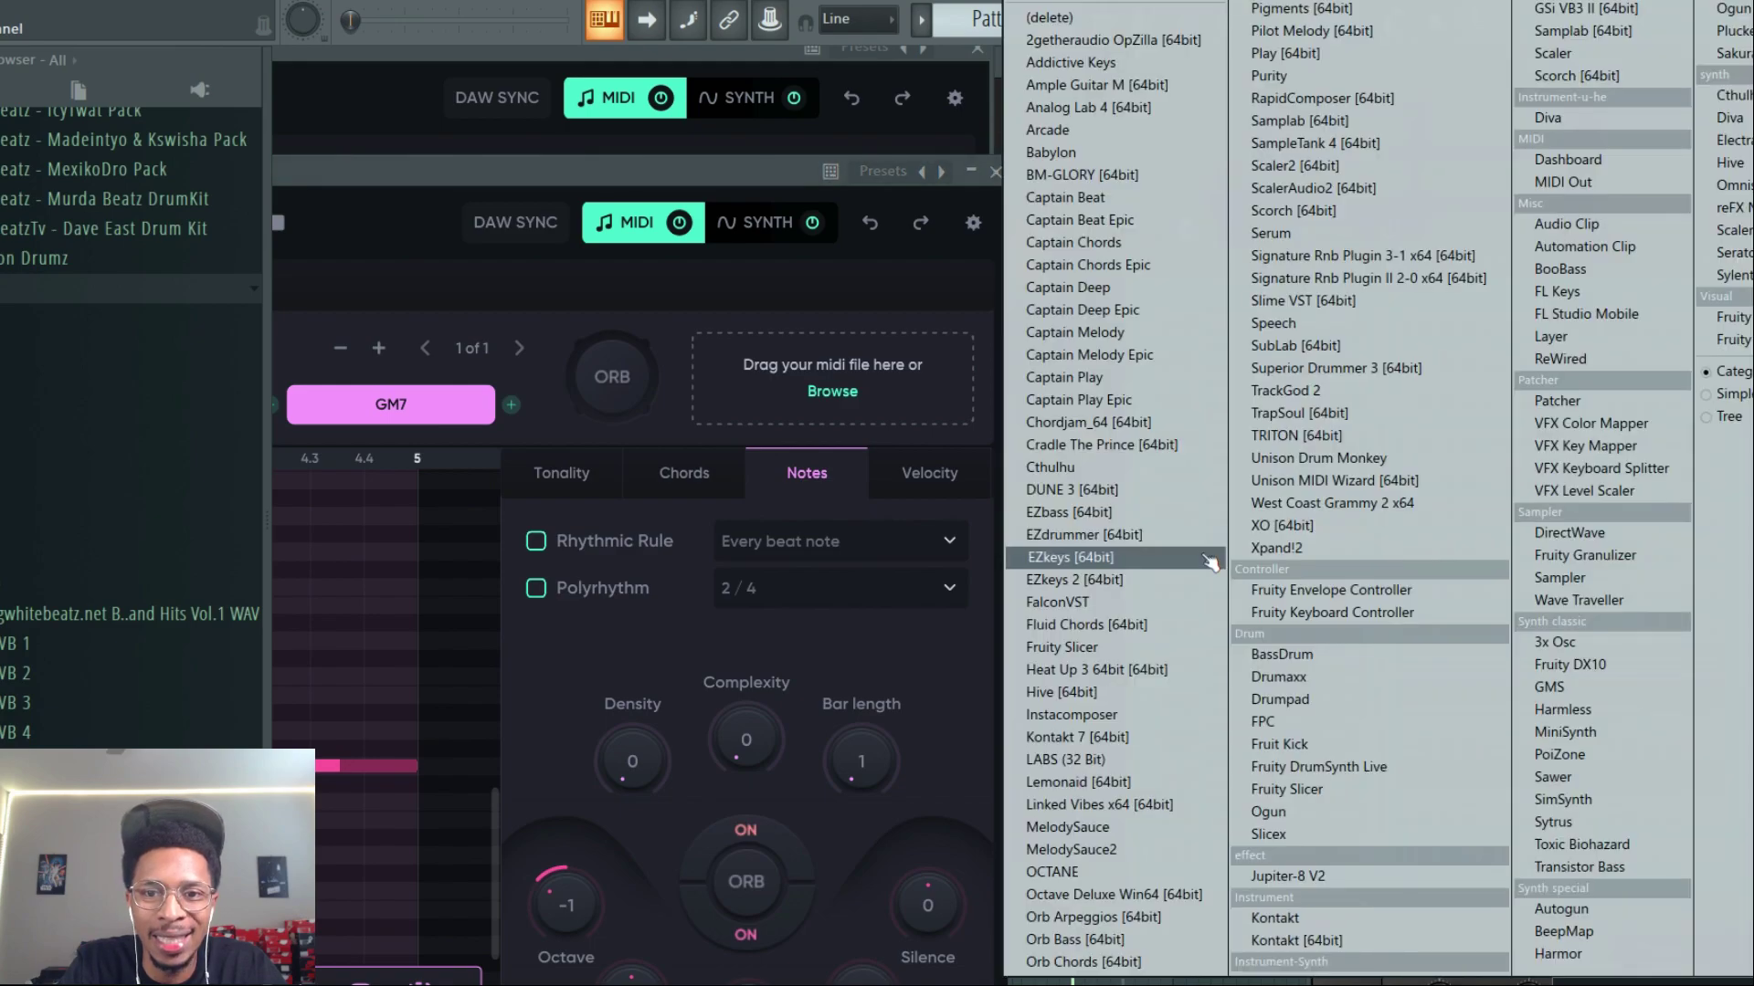
pyautogui.click(1107, 670)
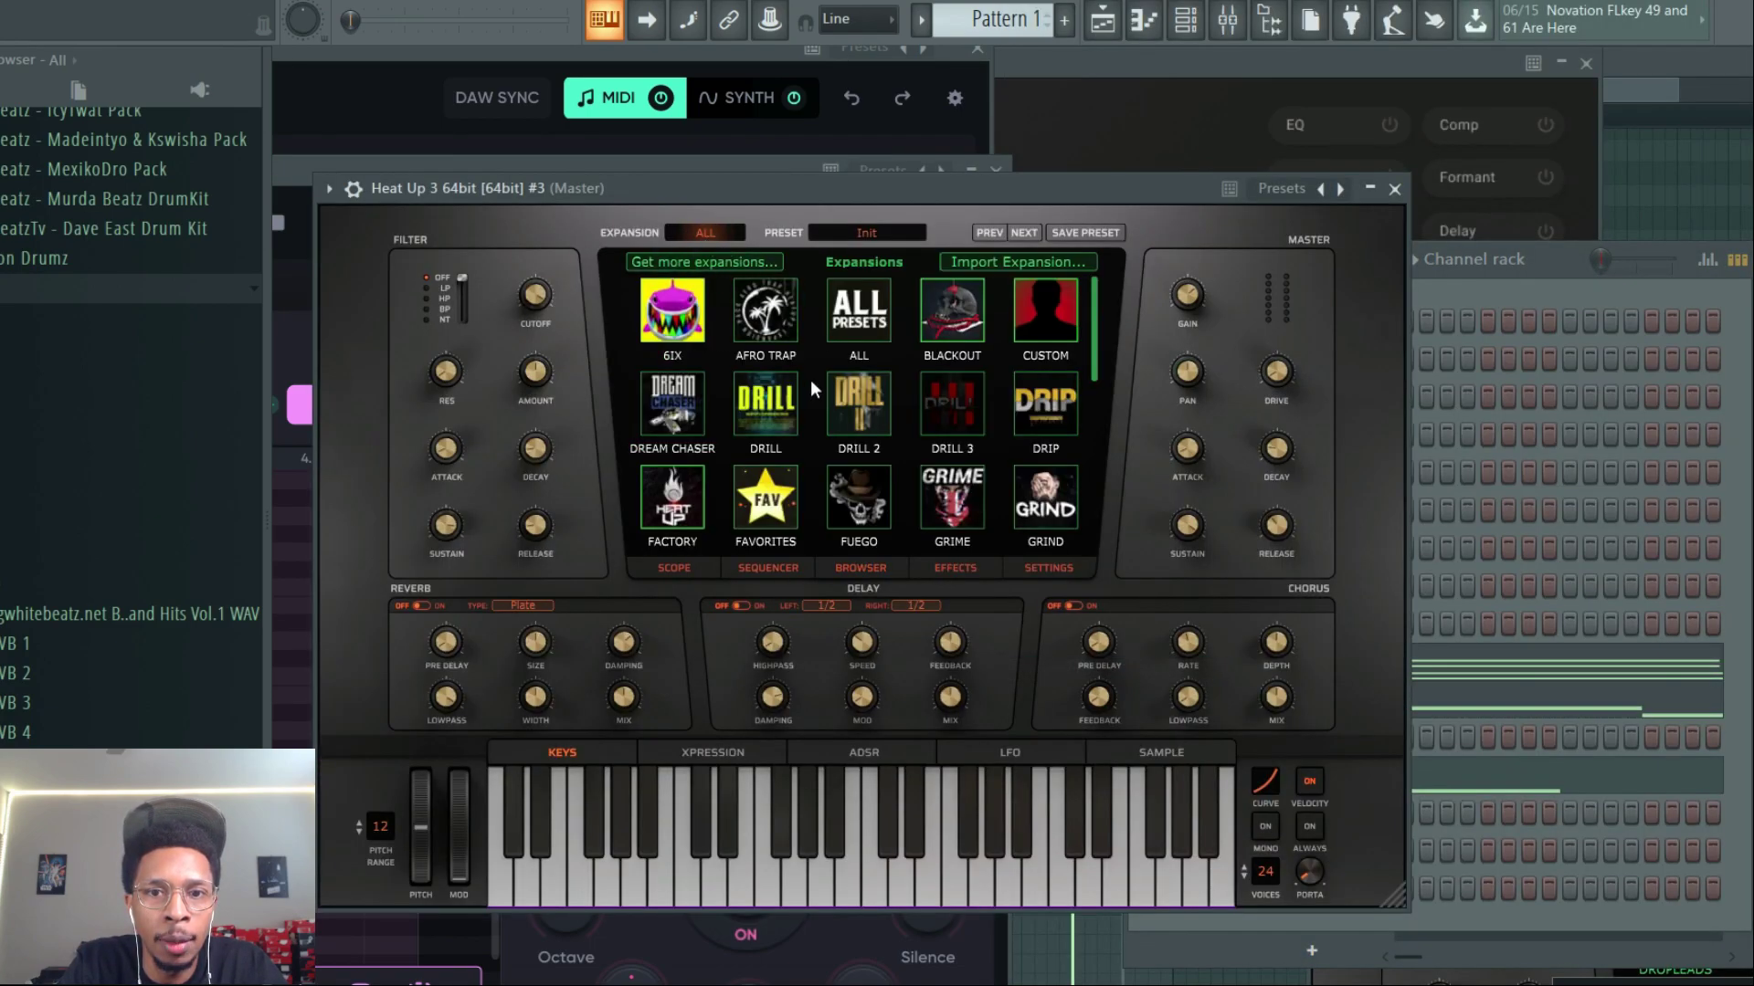
# Switch the third Heat Up 3 to the Weekend expansion and load its first bass preset, All I Know
pyautogui.scroll(-3)
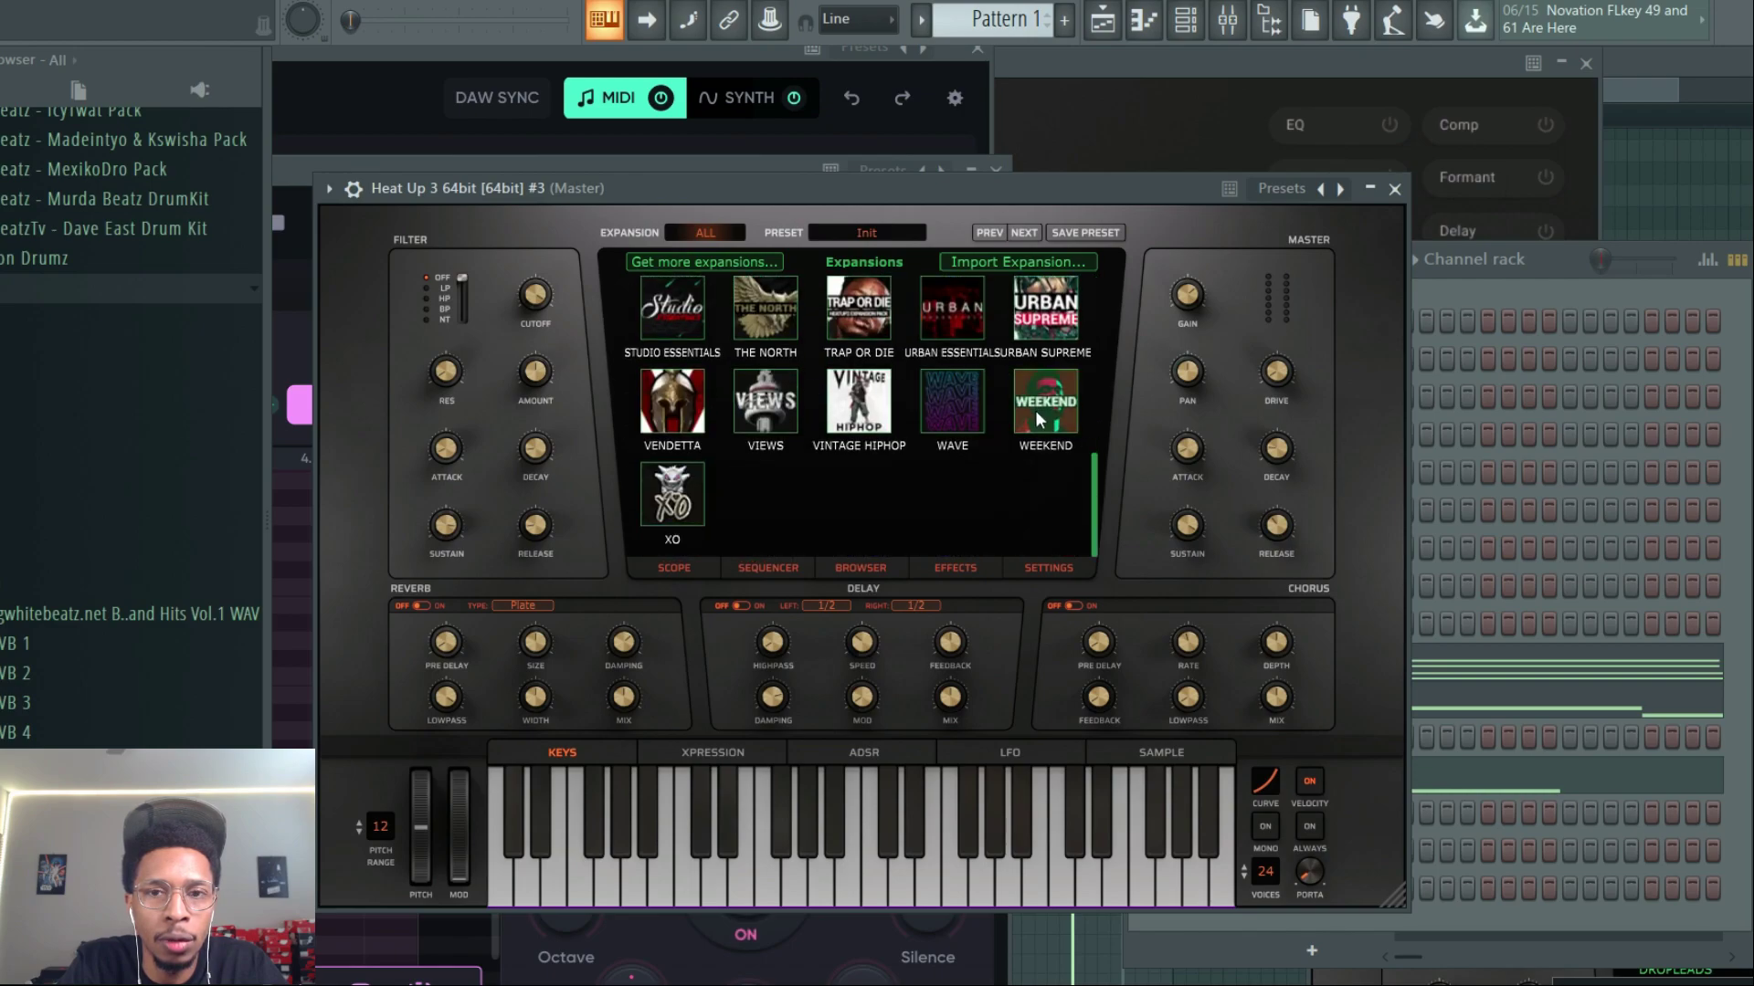
pyautogui.click(1042, 402)
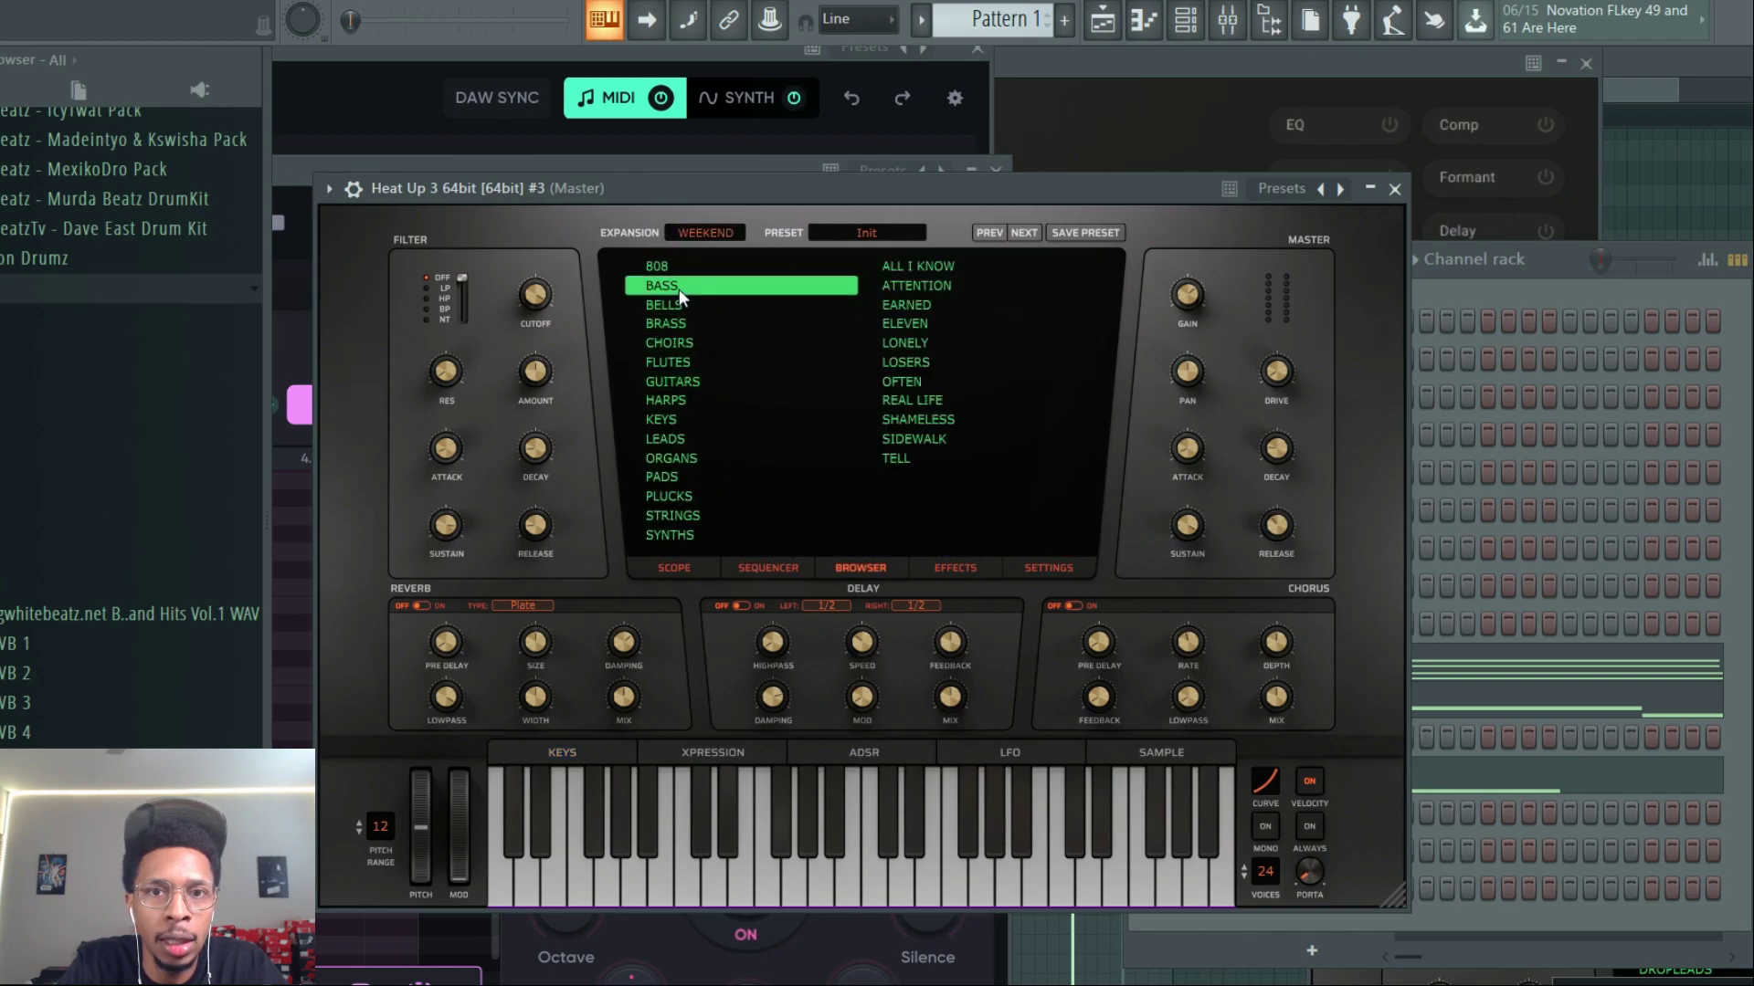
pyautogui.click(915, 267)
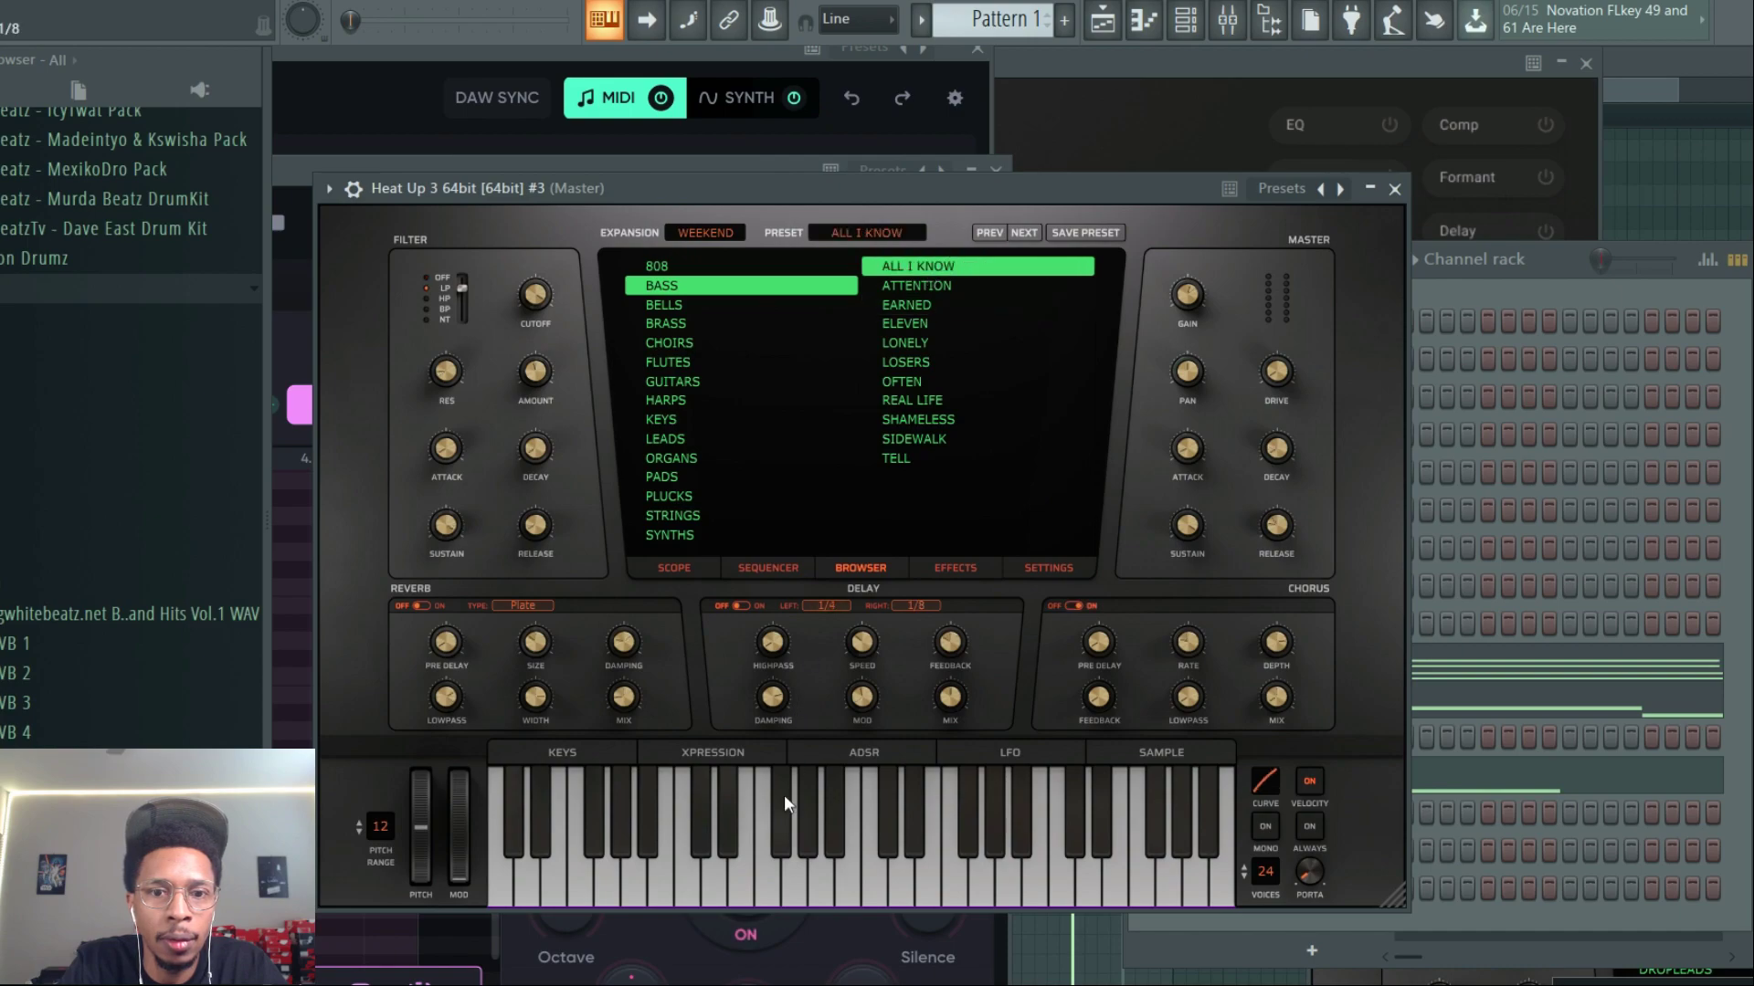
pyautogui.click(955, 873)
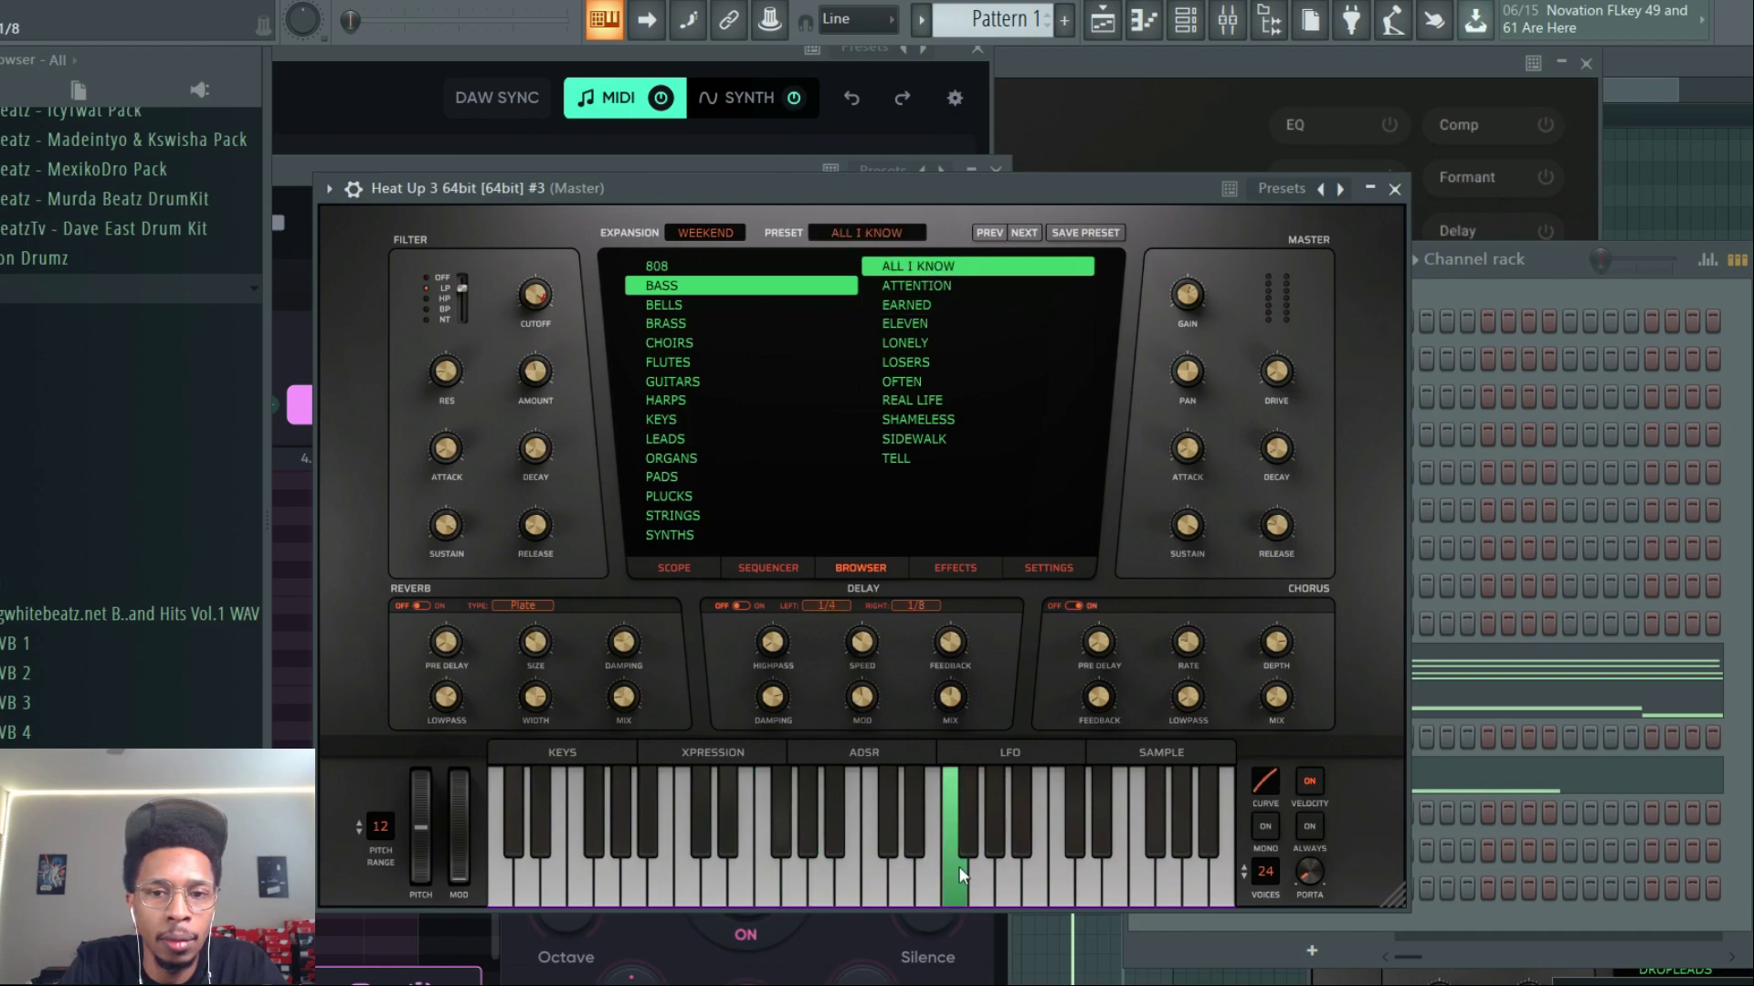
# Audition further Weekend bass presets such as Attention and Eleven while previewing keys
pyautogui.click(915, 285)
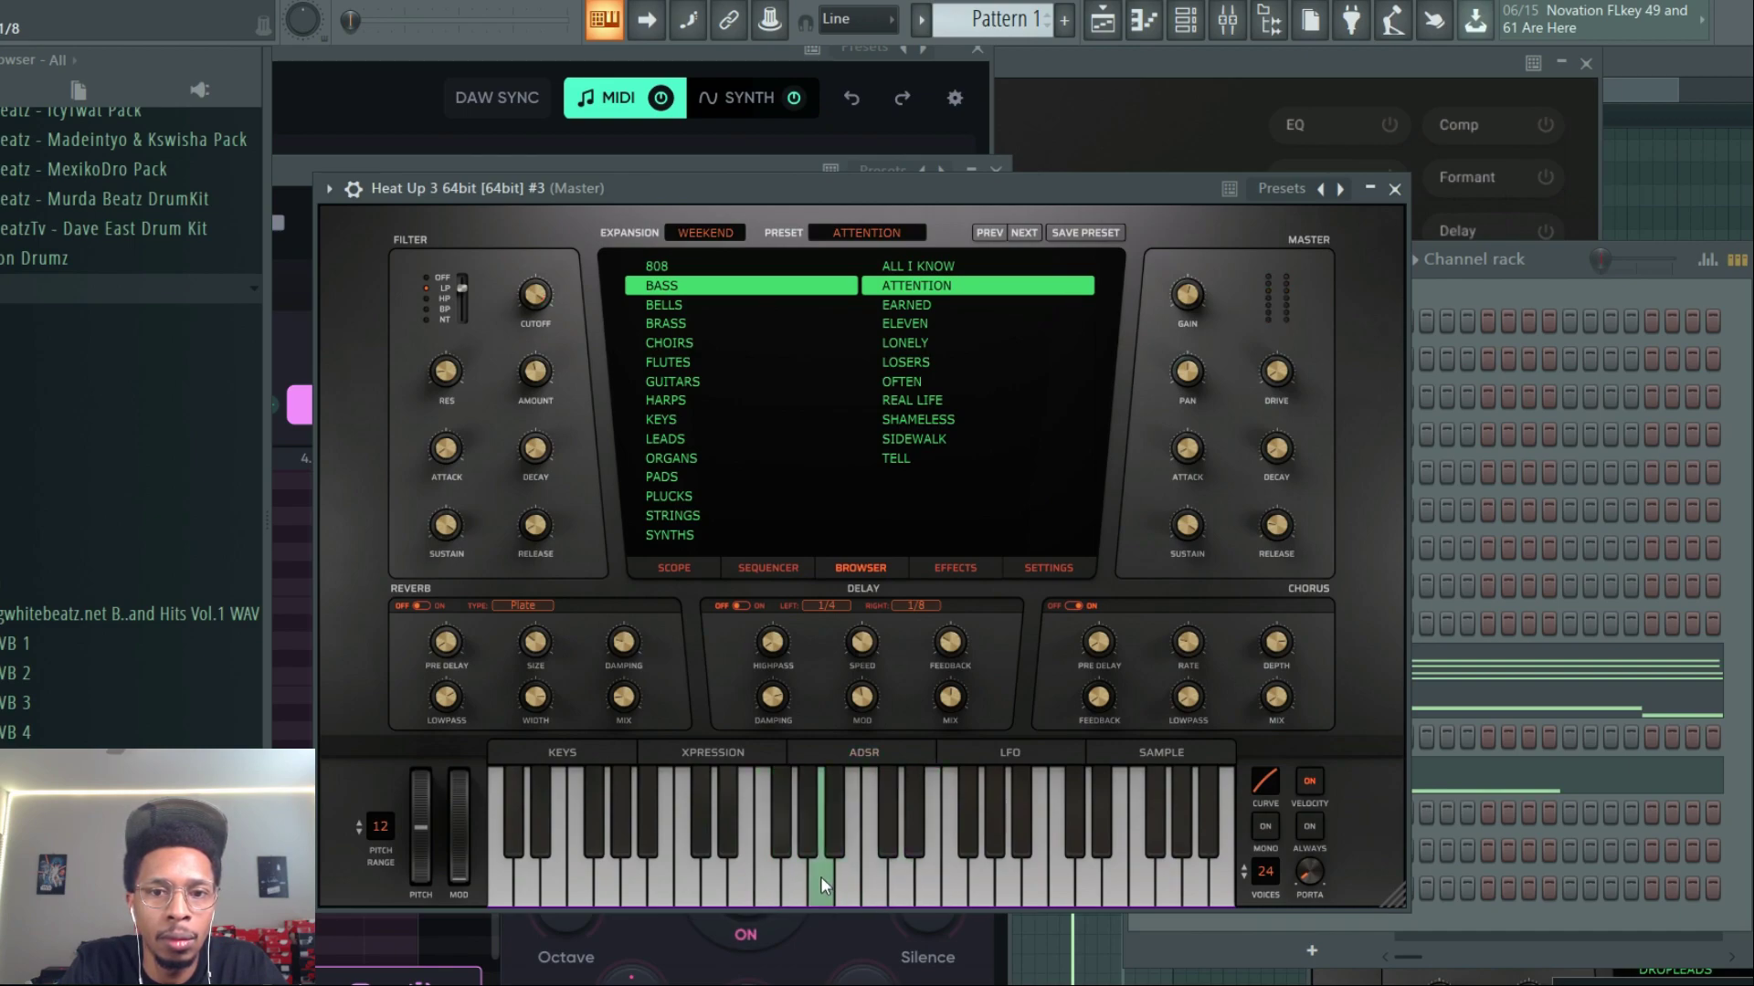
pyautogui.moveTo(933, 884)
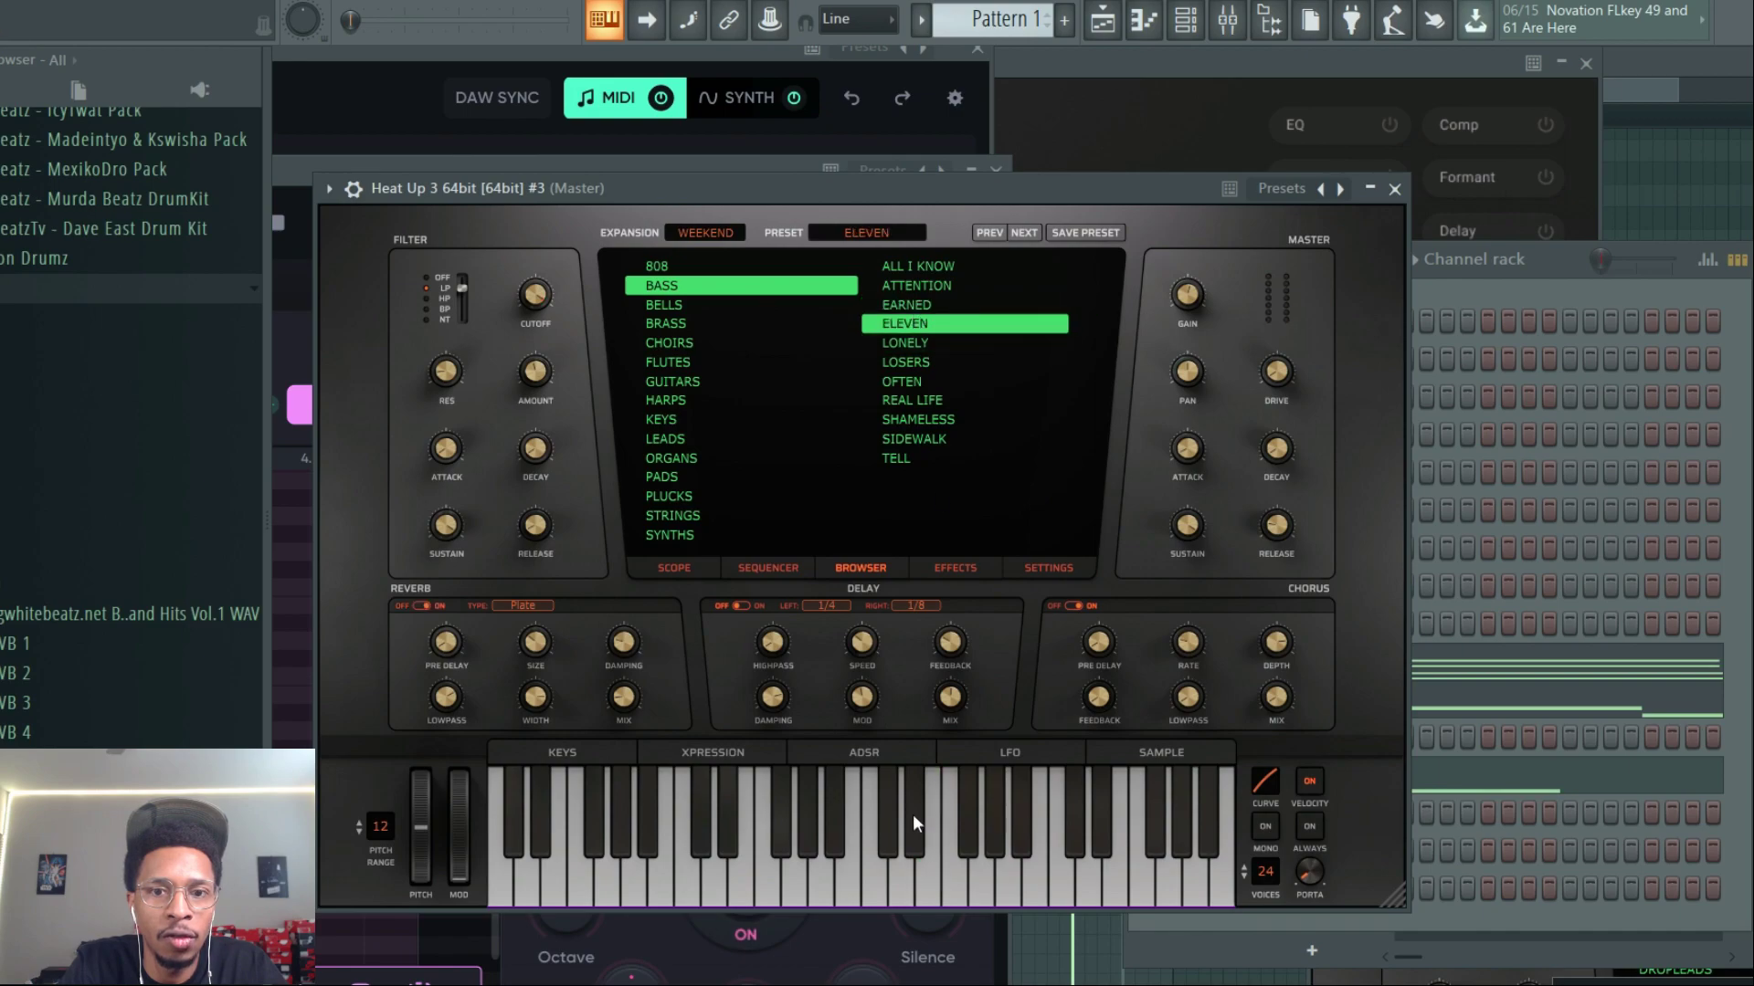
pyautogui.click(904, 342)
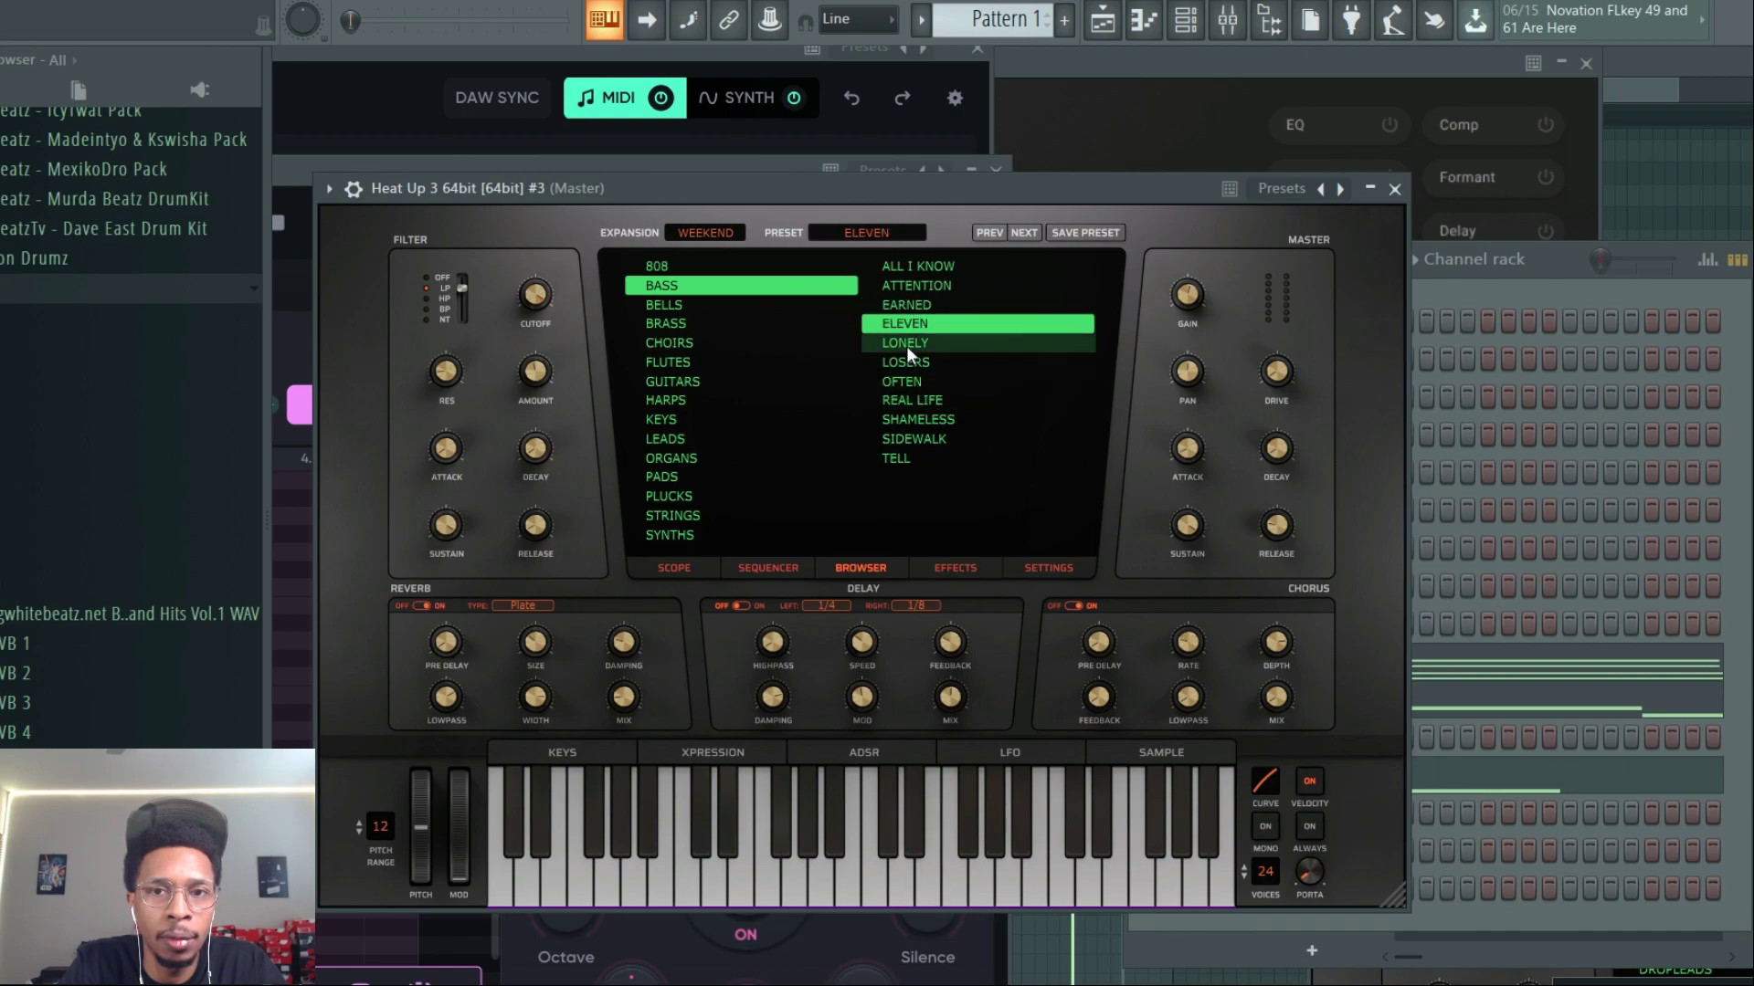
pyautogui.click(904, 342)
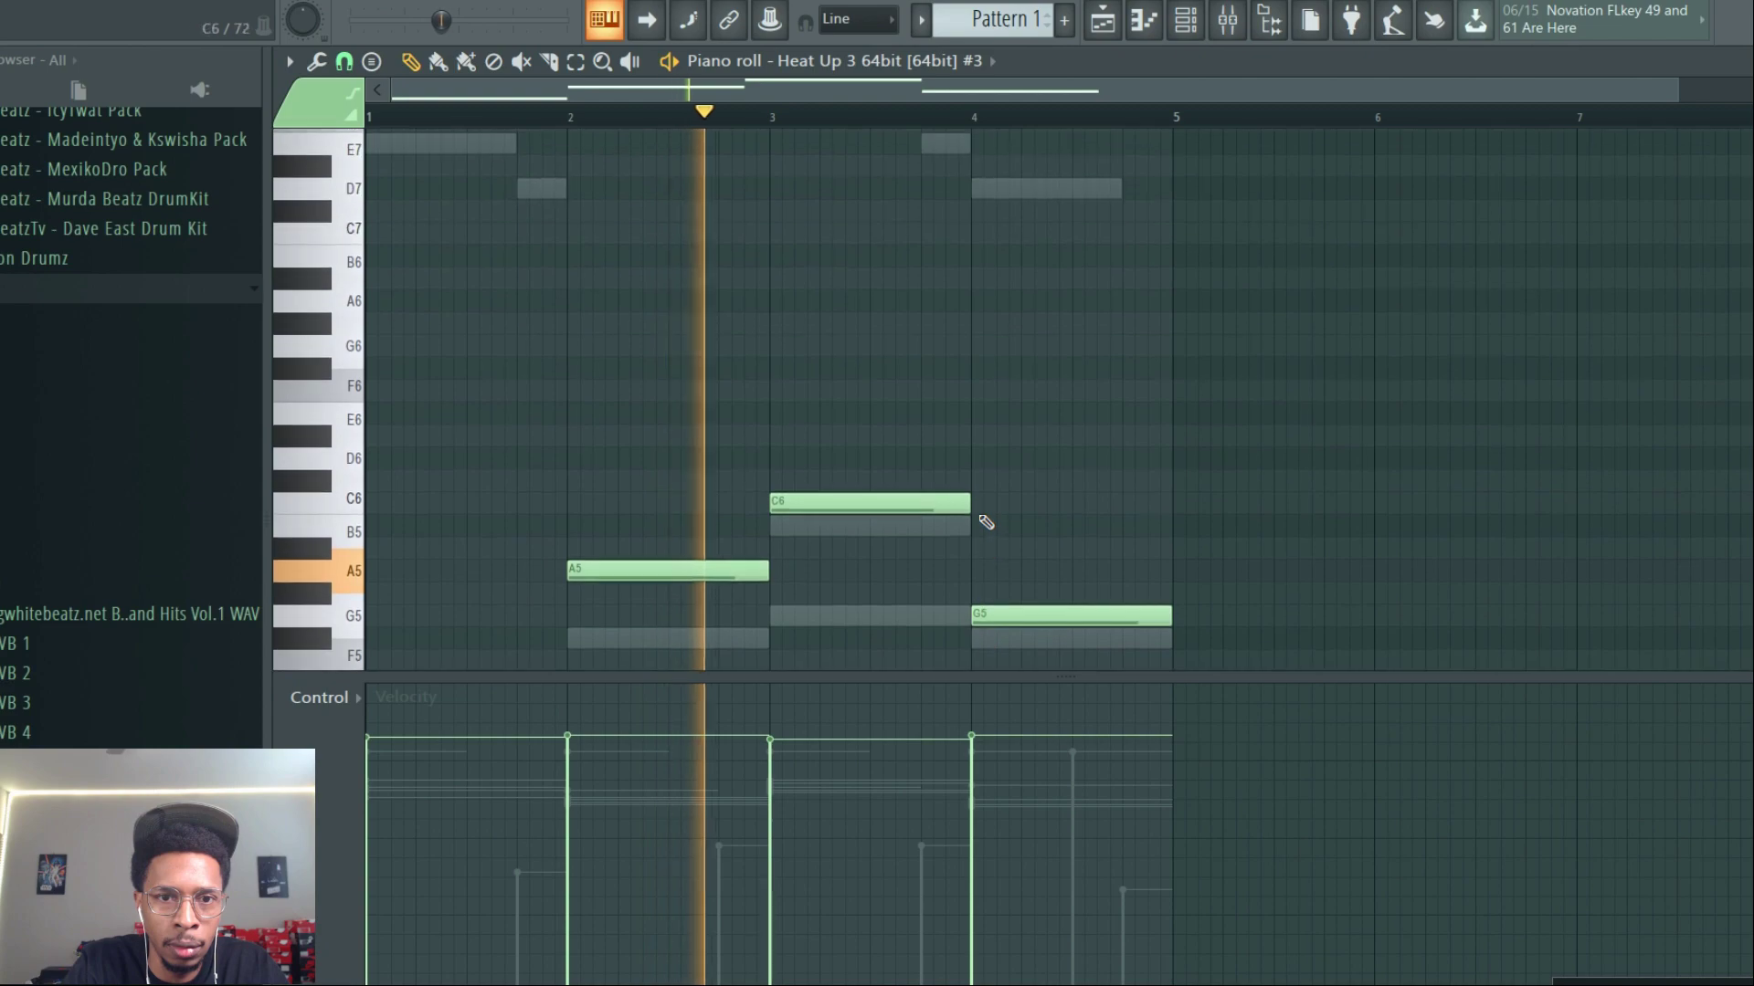
# Drop the C6 and G5 bass notes an octave so the line reads E5, A4, C5, G4
pyautogui.scroll(-3)
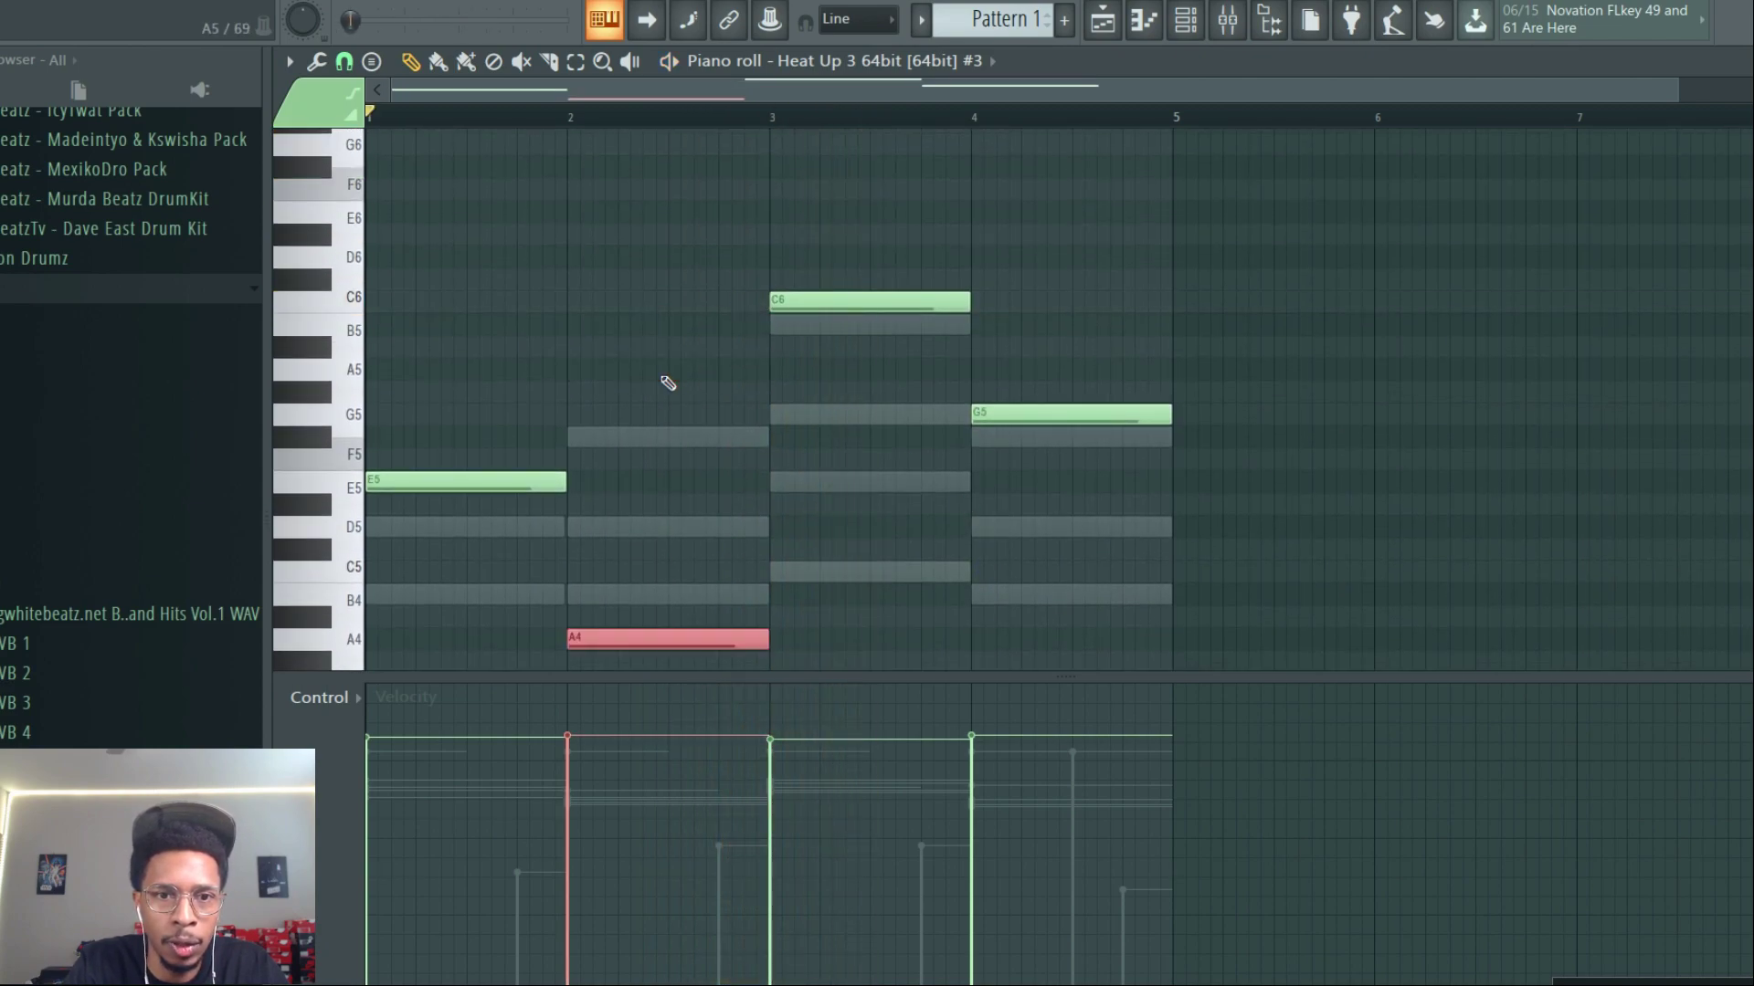
pyautogui.click(832, 301)
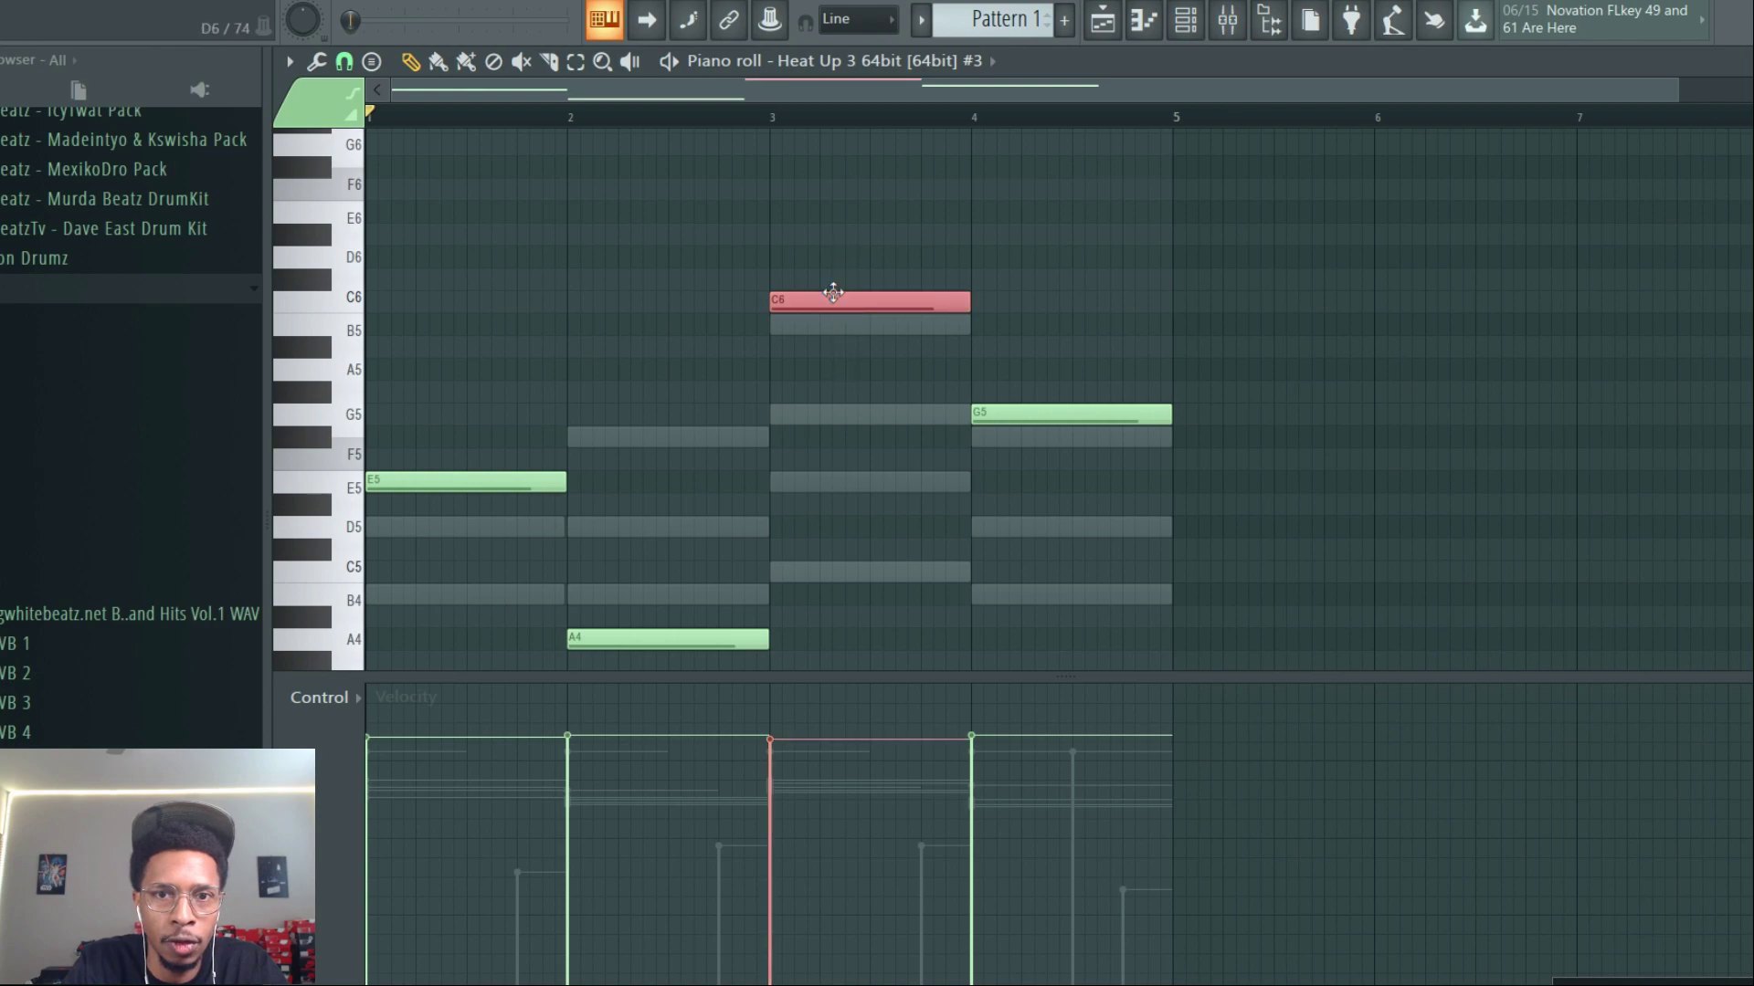
pyautogui.click(1183, 20)
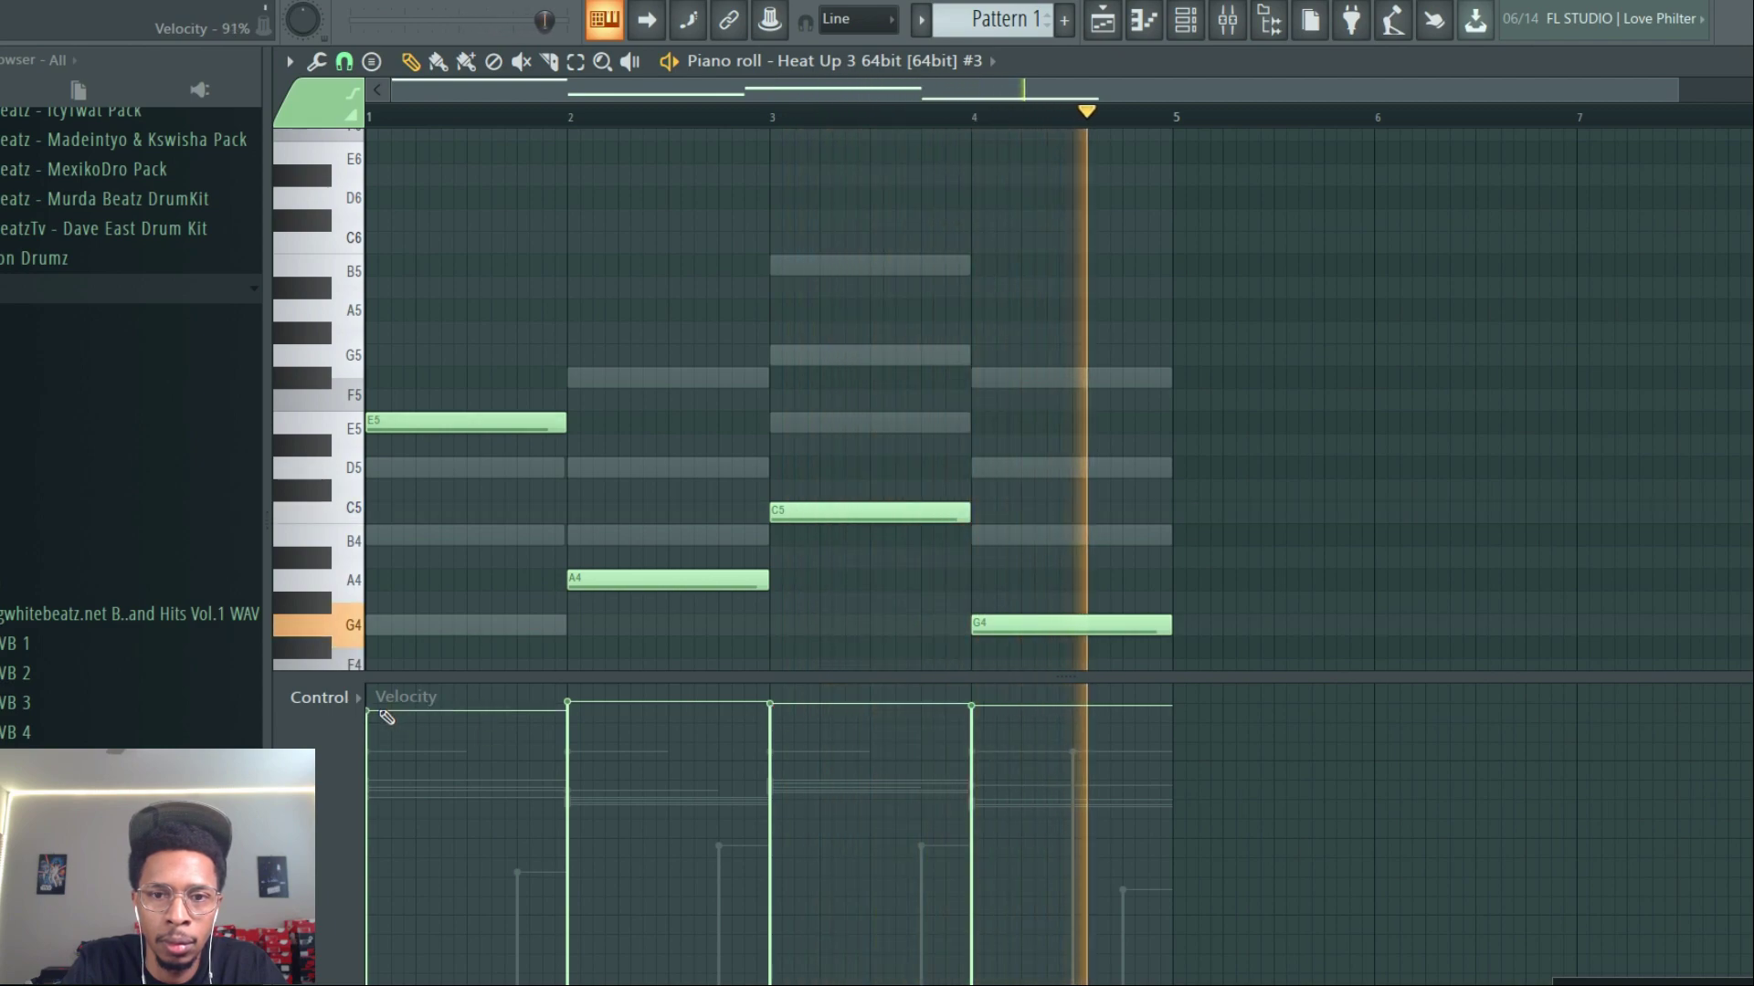
pyautogui.click(1185, 20)
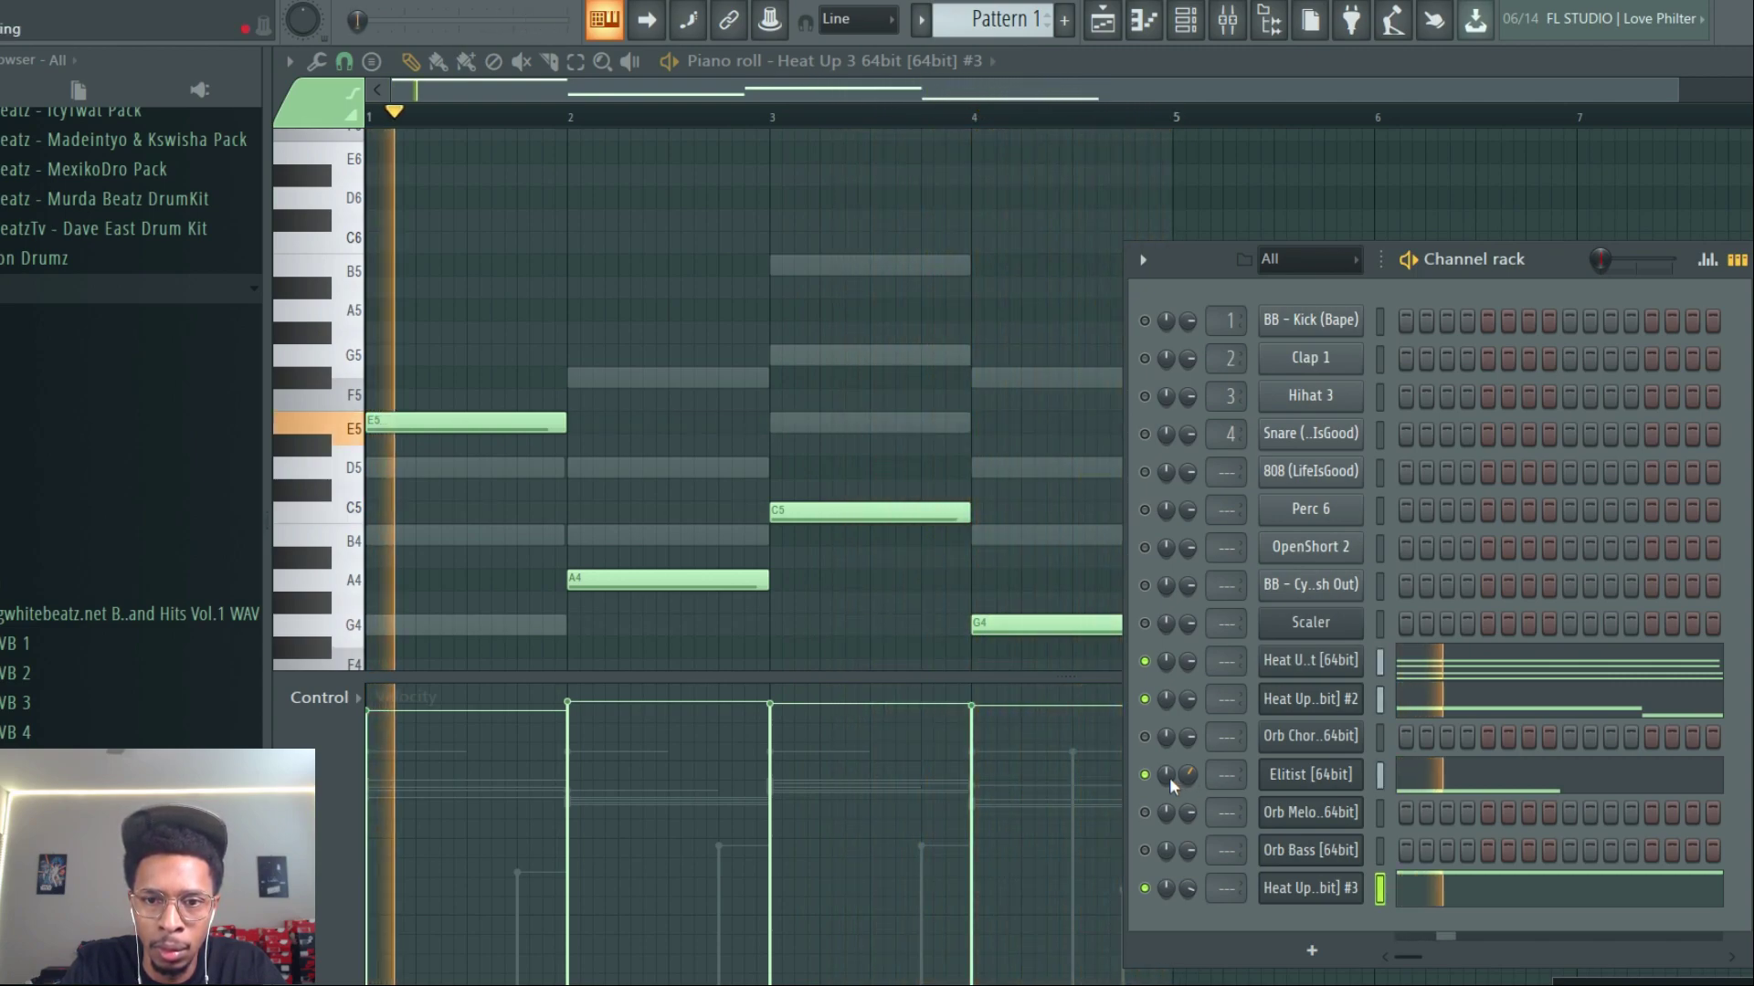
# Bring up the Orb Bass plugin window from the channel rack
pyautogui.click(1143, 774)
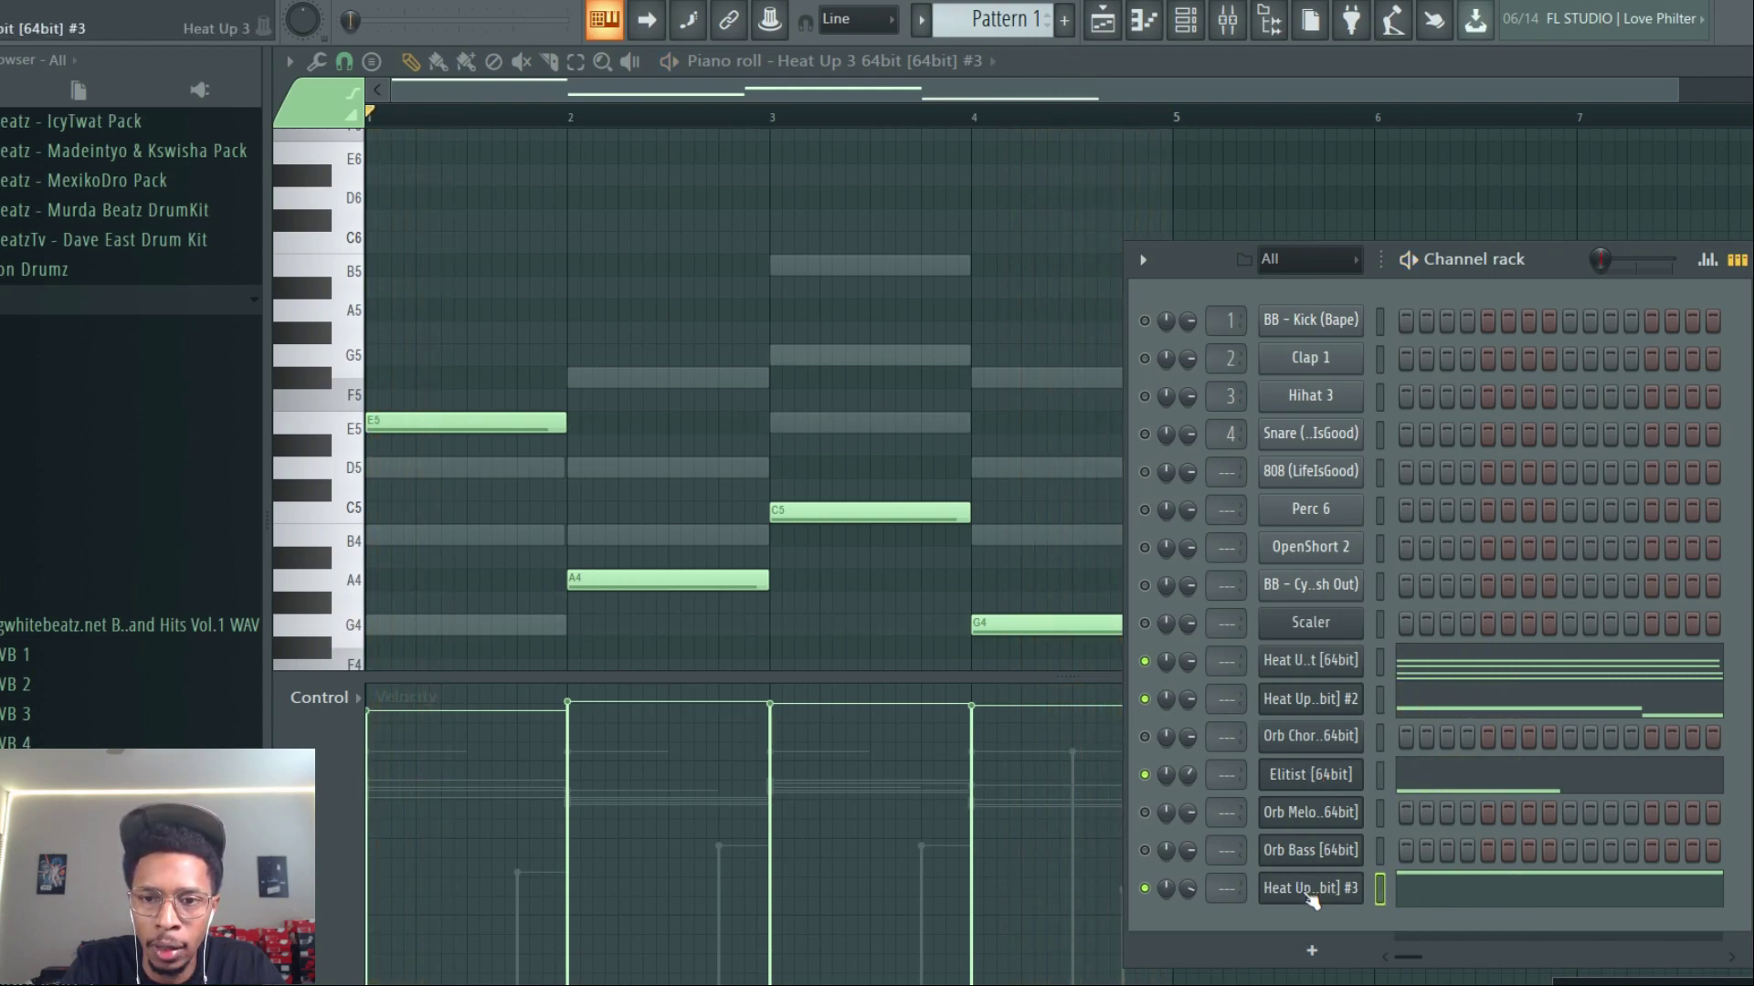
pyautogui.click(1308, 850)
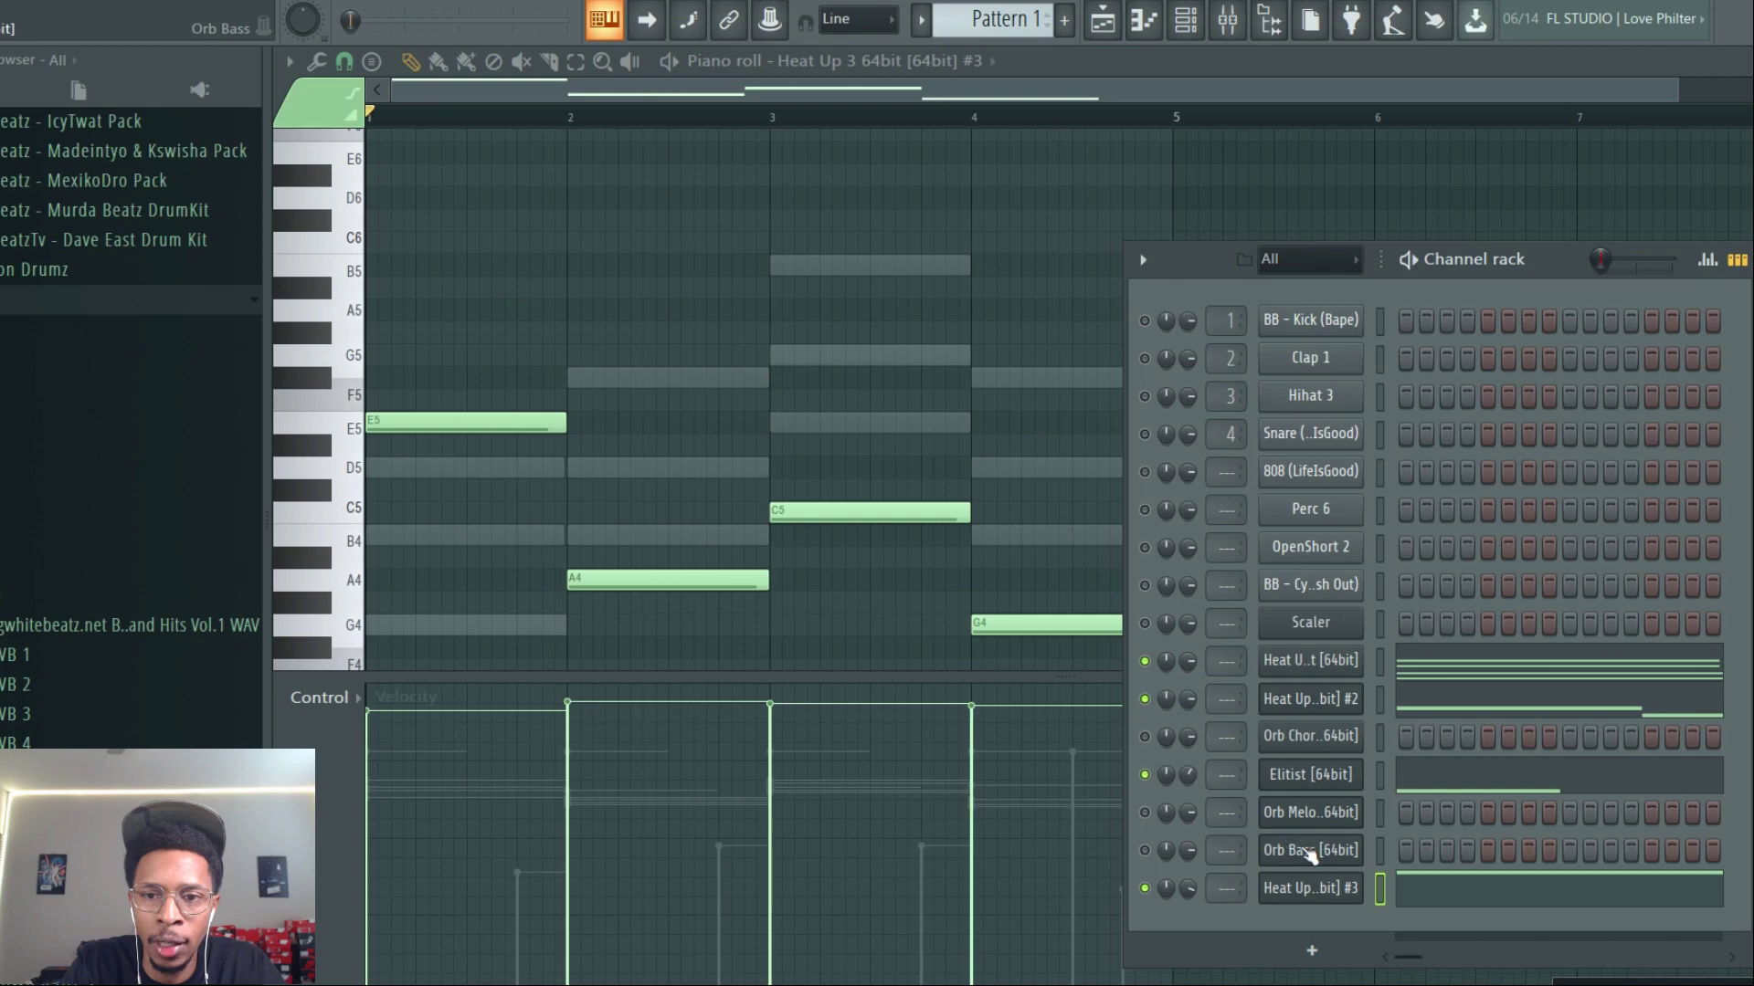
pyautogui.moveTo(1313, 855)
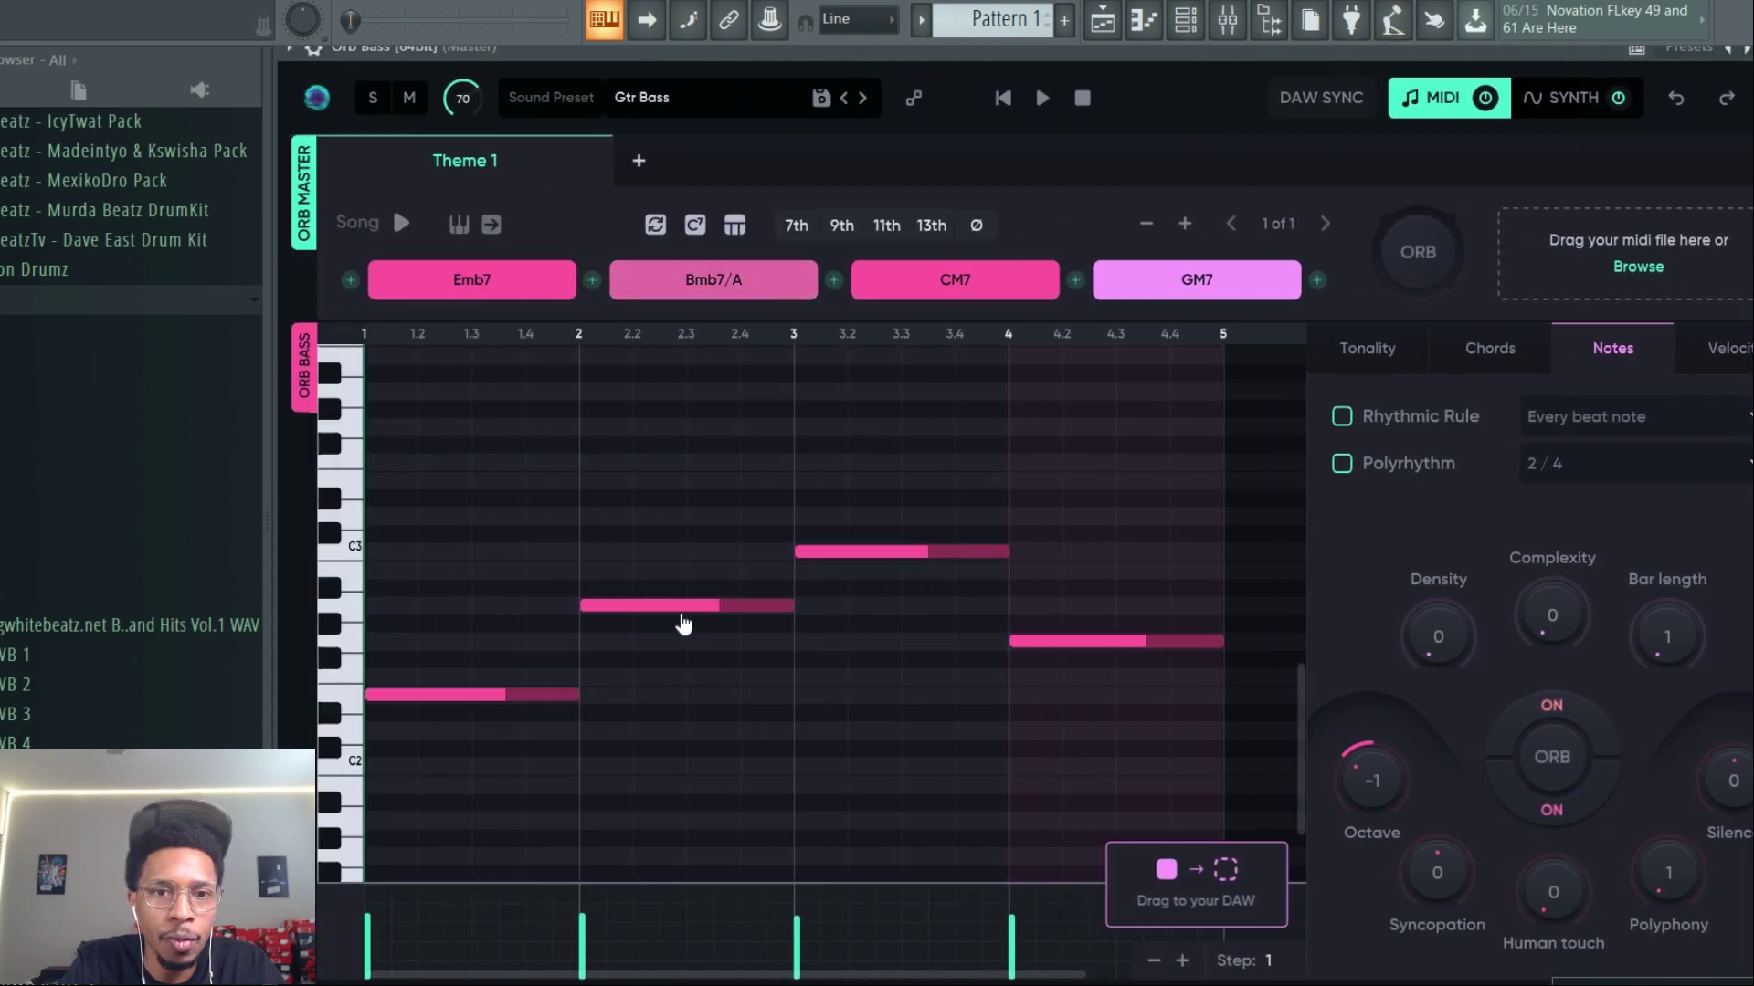
# Preview the Orb Bass notes generated under the Bmb7/A chord block
pyautogui.click(713, 279)
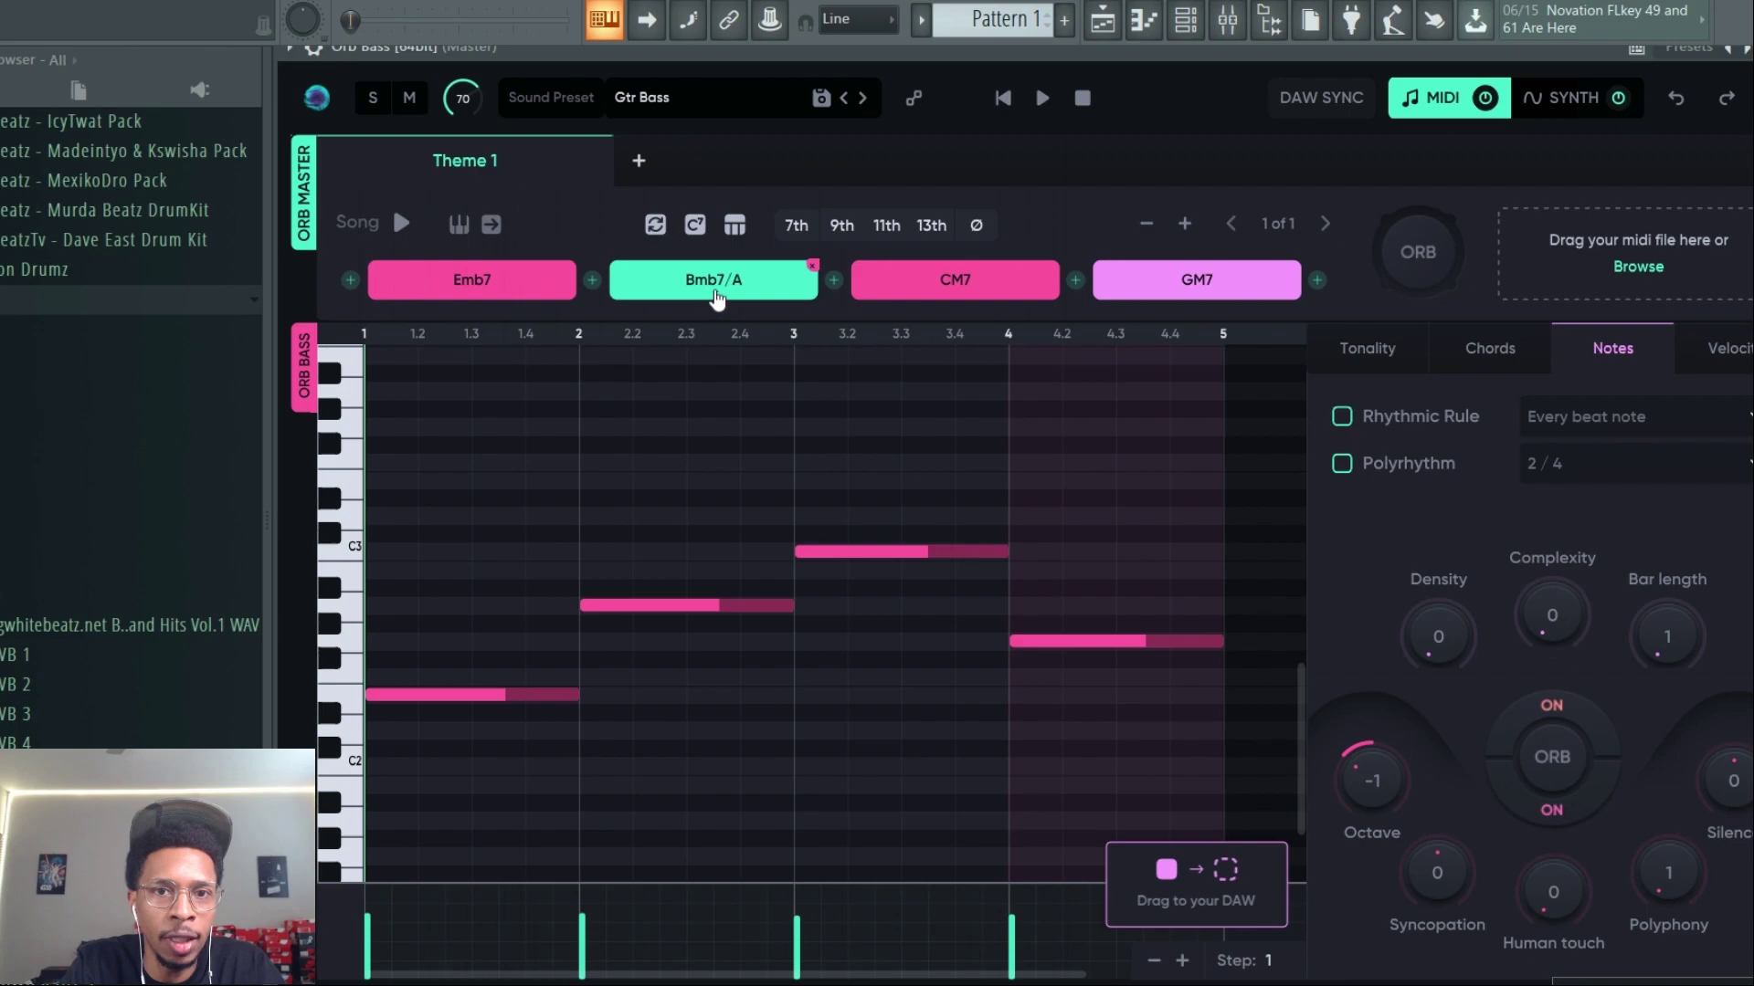
pyautogui.moveTo(1726, 506)
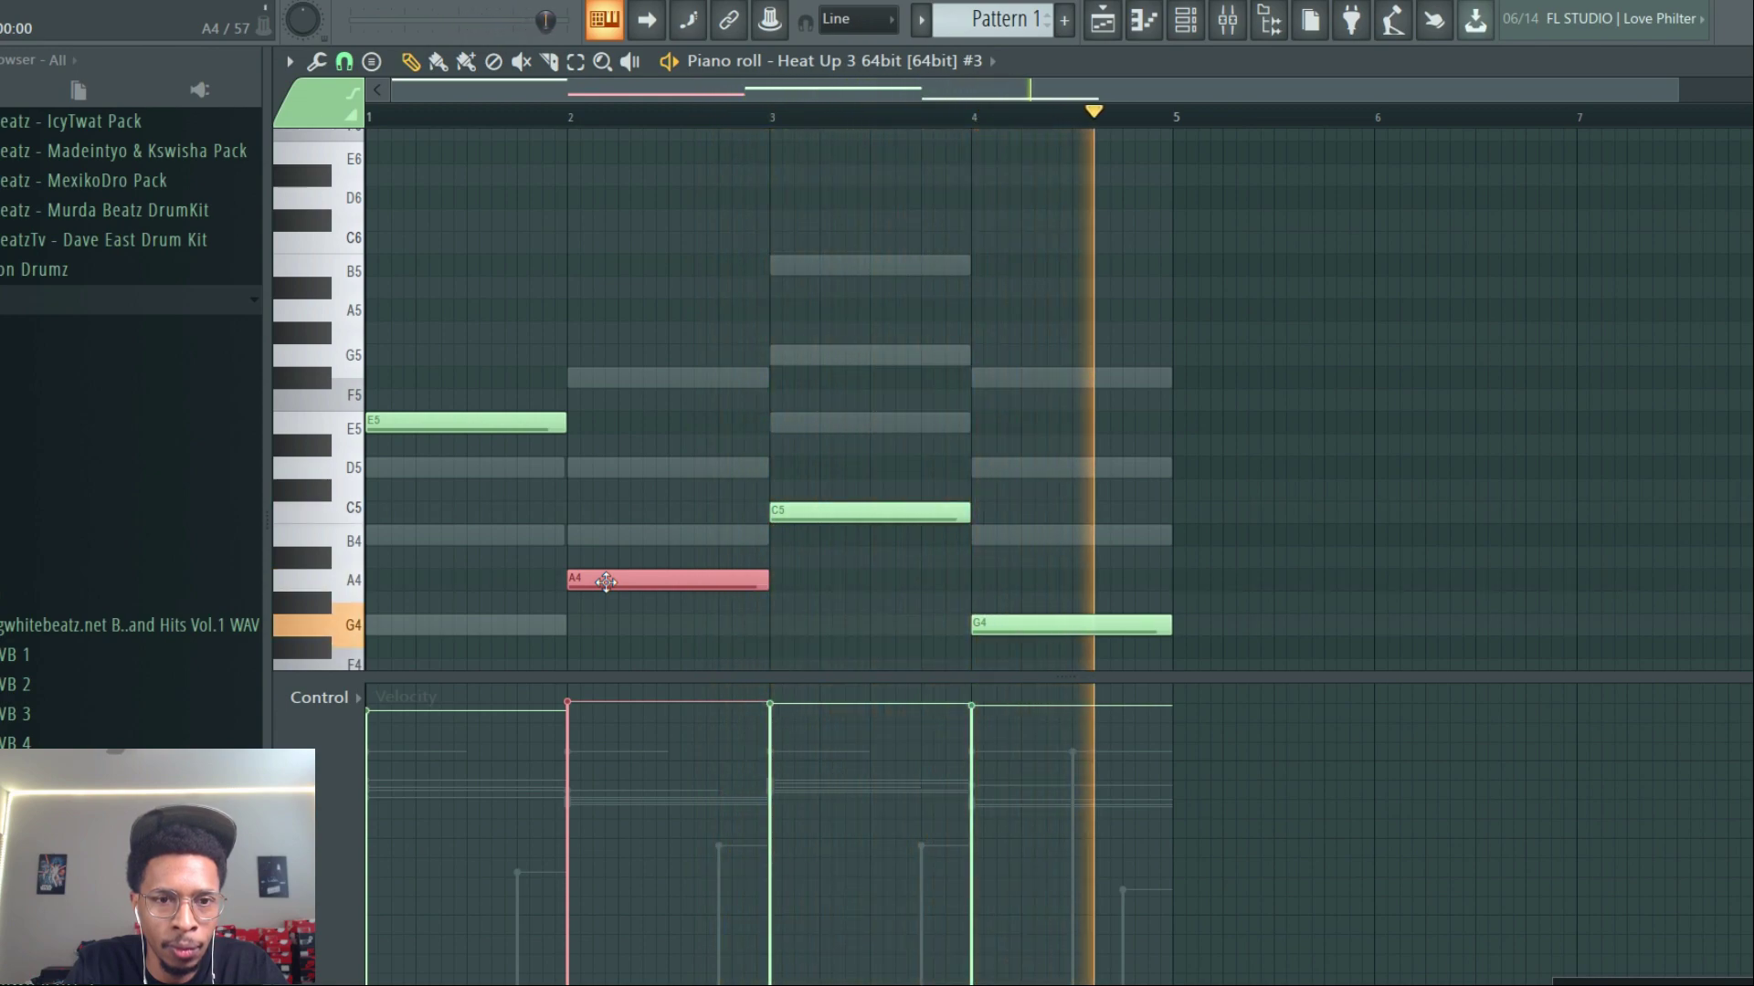
# Select the A4 note in the Heat Up 3 bass piano roll
pyautogui.click(481, 115)
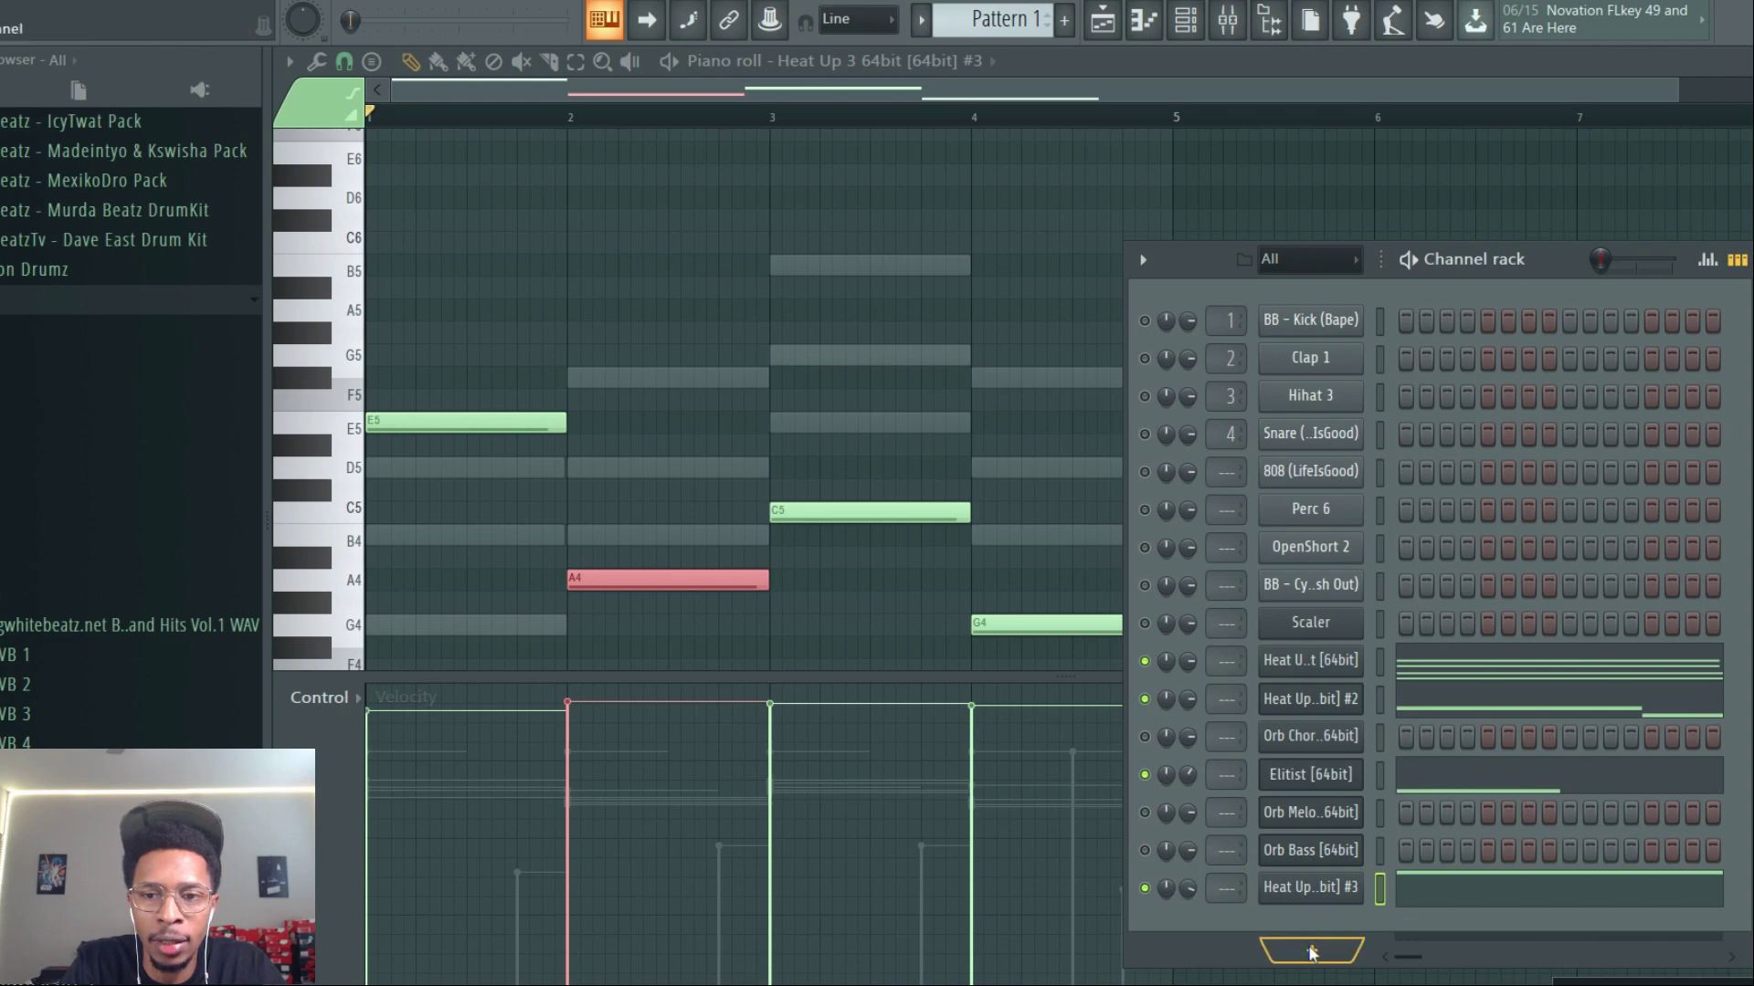
# Add an Orb Arpeggios channel and a fourth Heat Up 3 instrument to the rack
pyautogui.click(1310, 950)
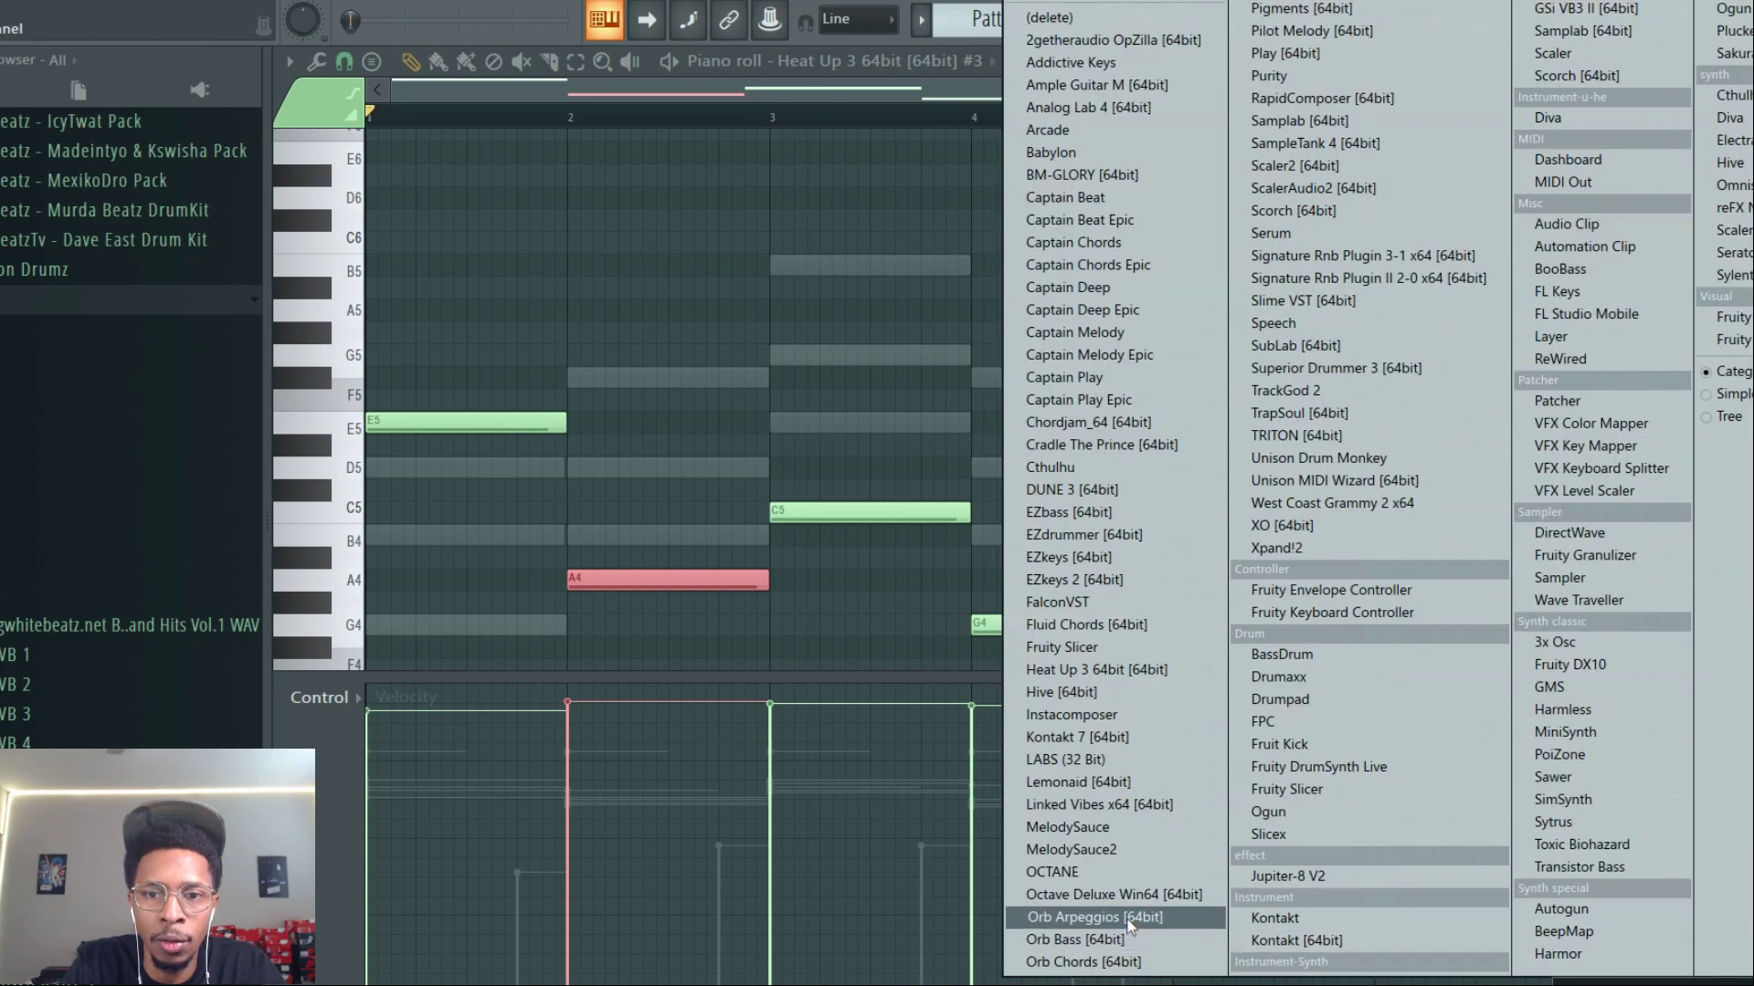
pyautogui.click(1105, 917)
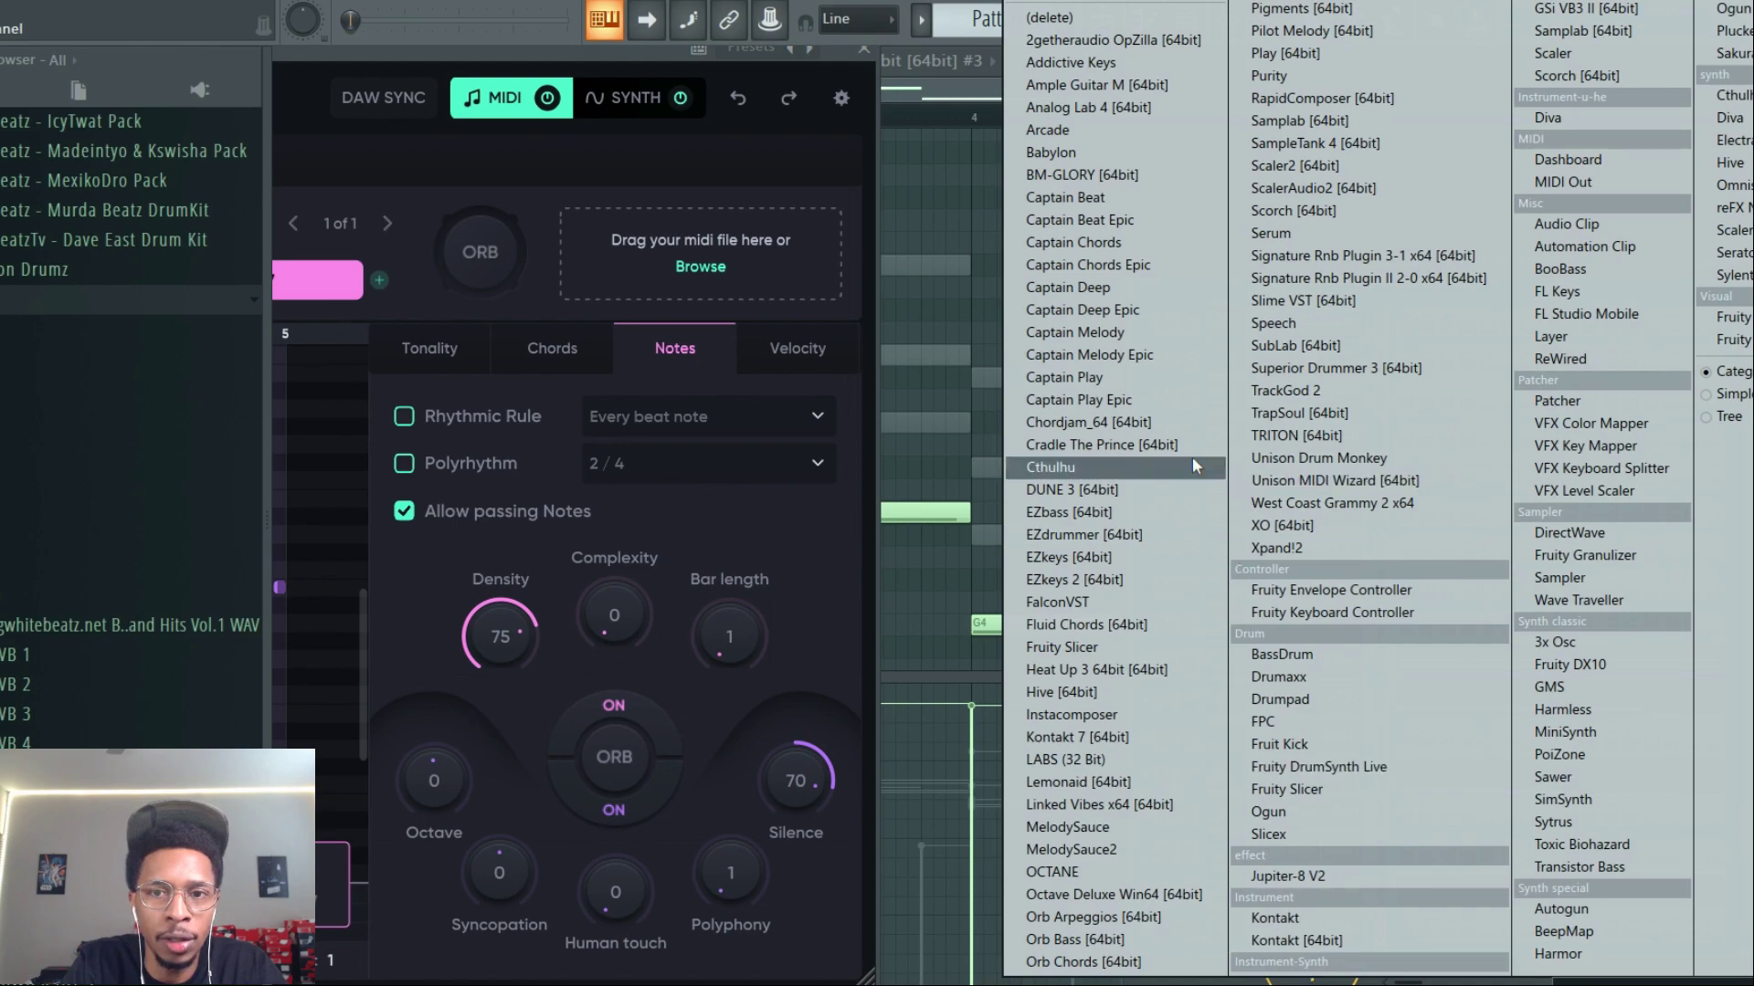
pyautogui.click(1081, 668)
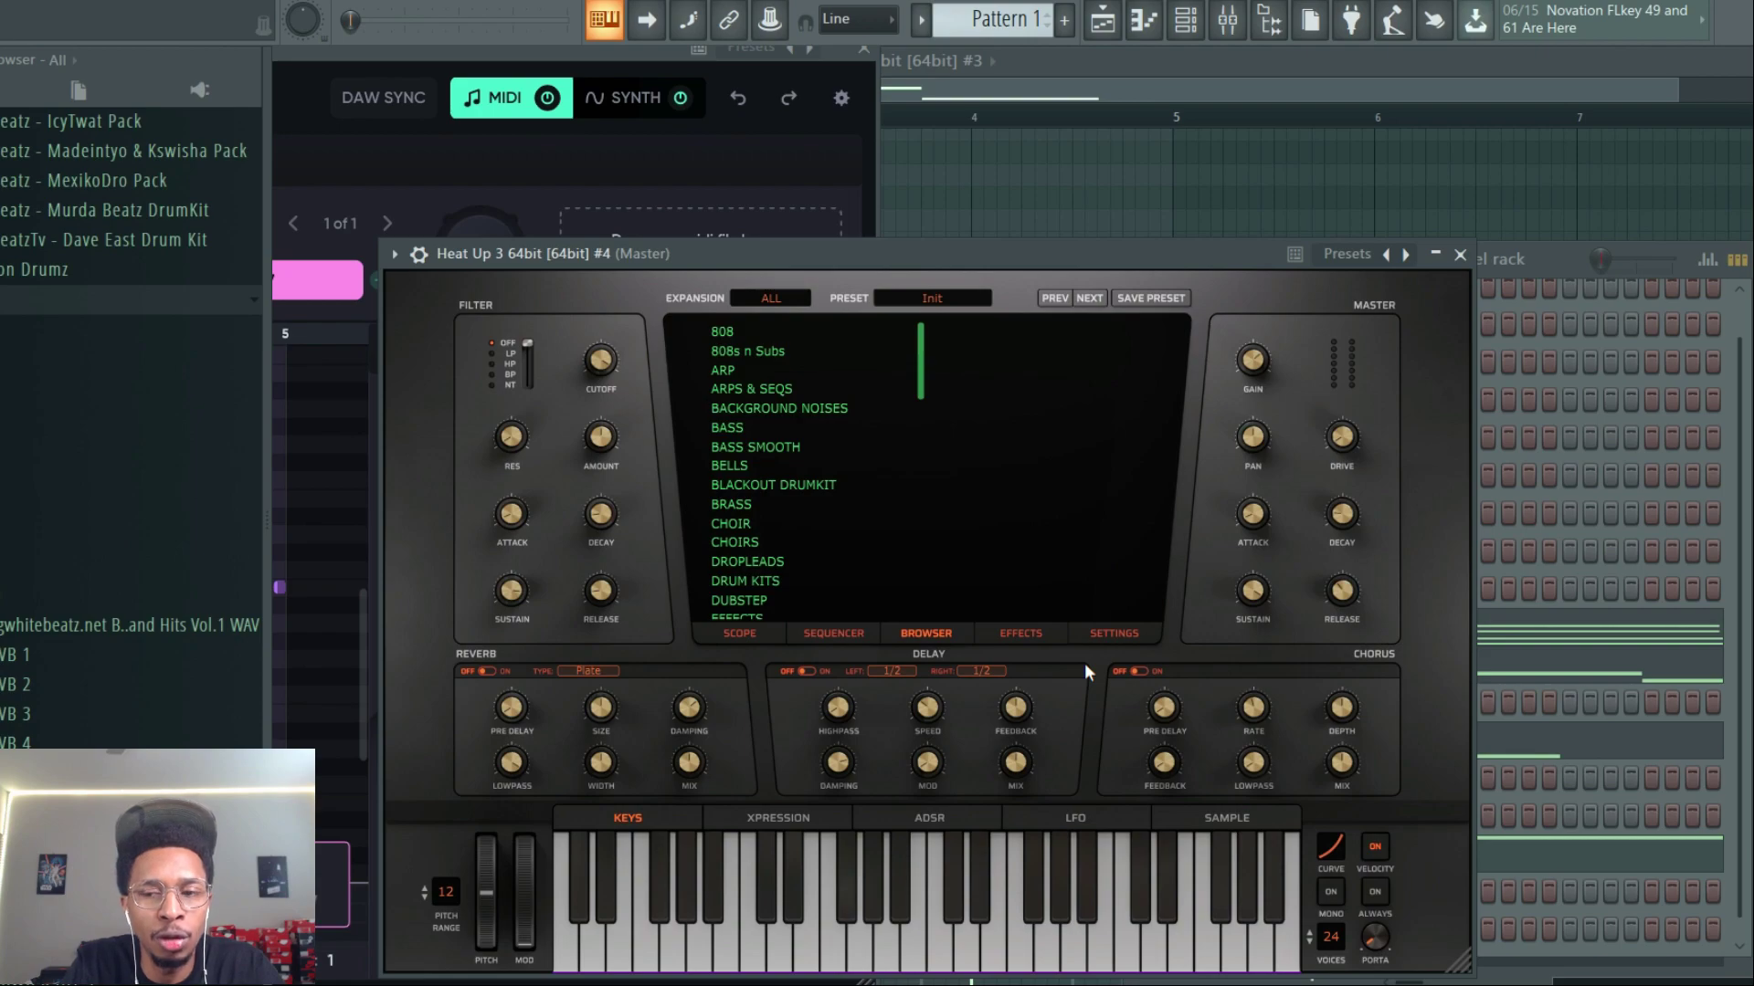
# Set the new Heat Up 3 to the Wave expansion and enter one of its sound categories
pyautogui.click(769, 297)
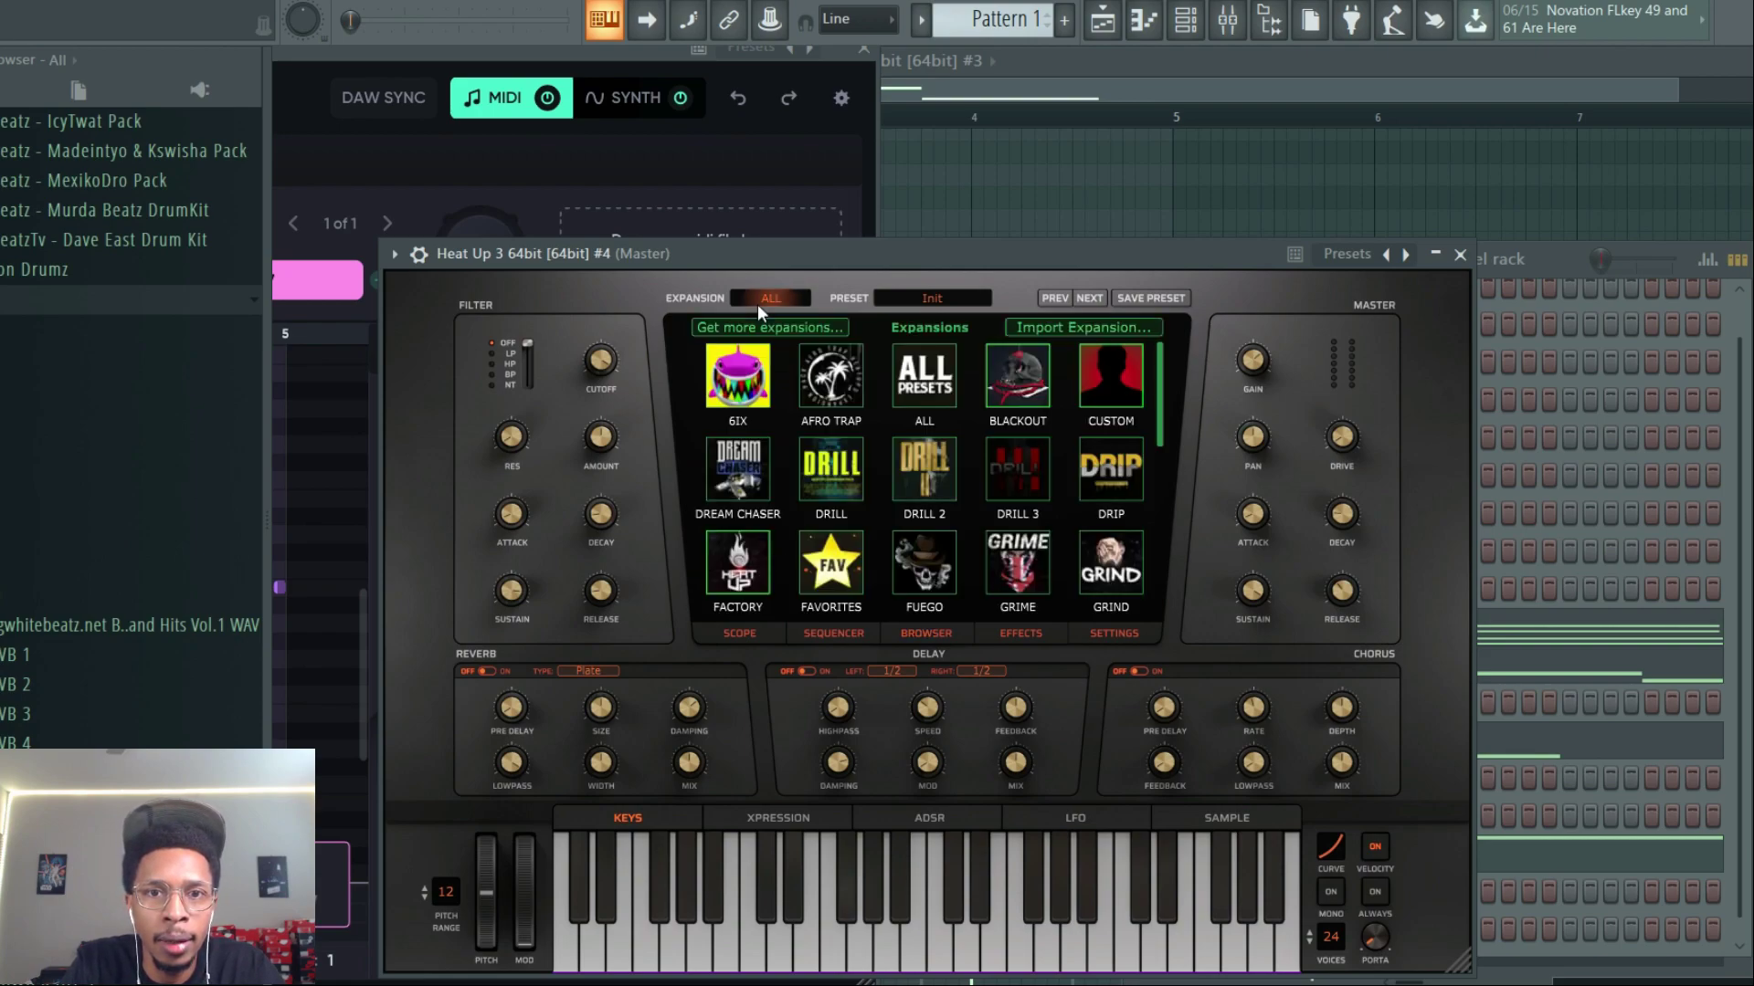
pyautogui.scroll(-3)
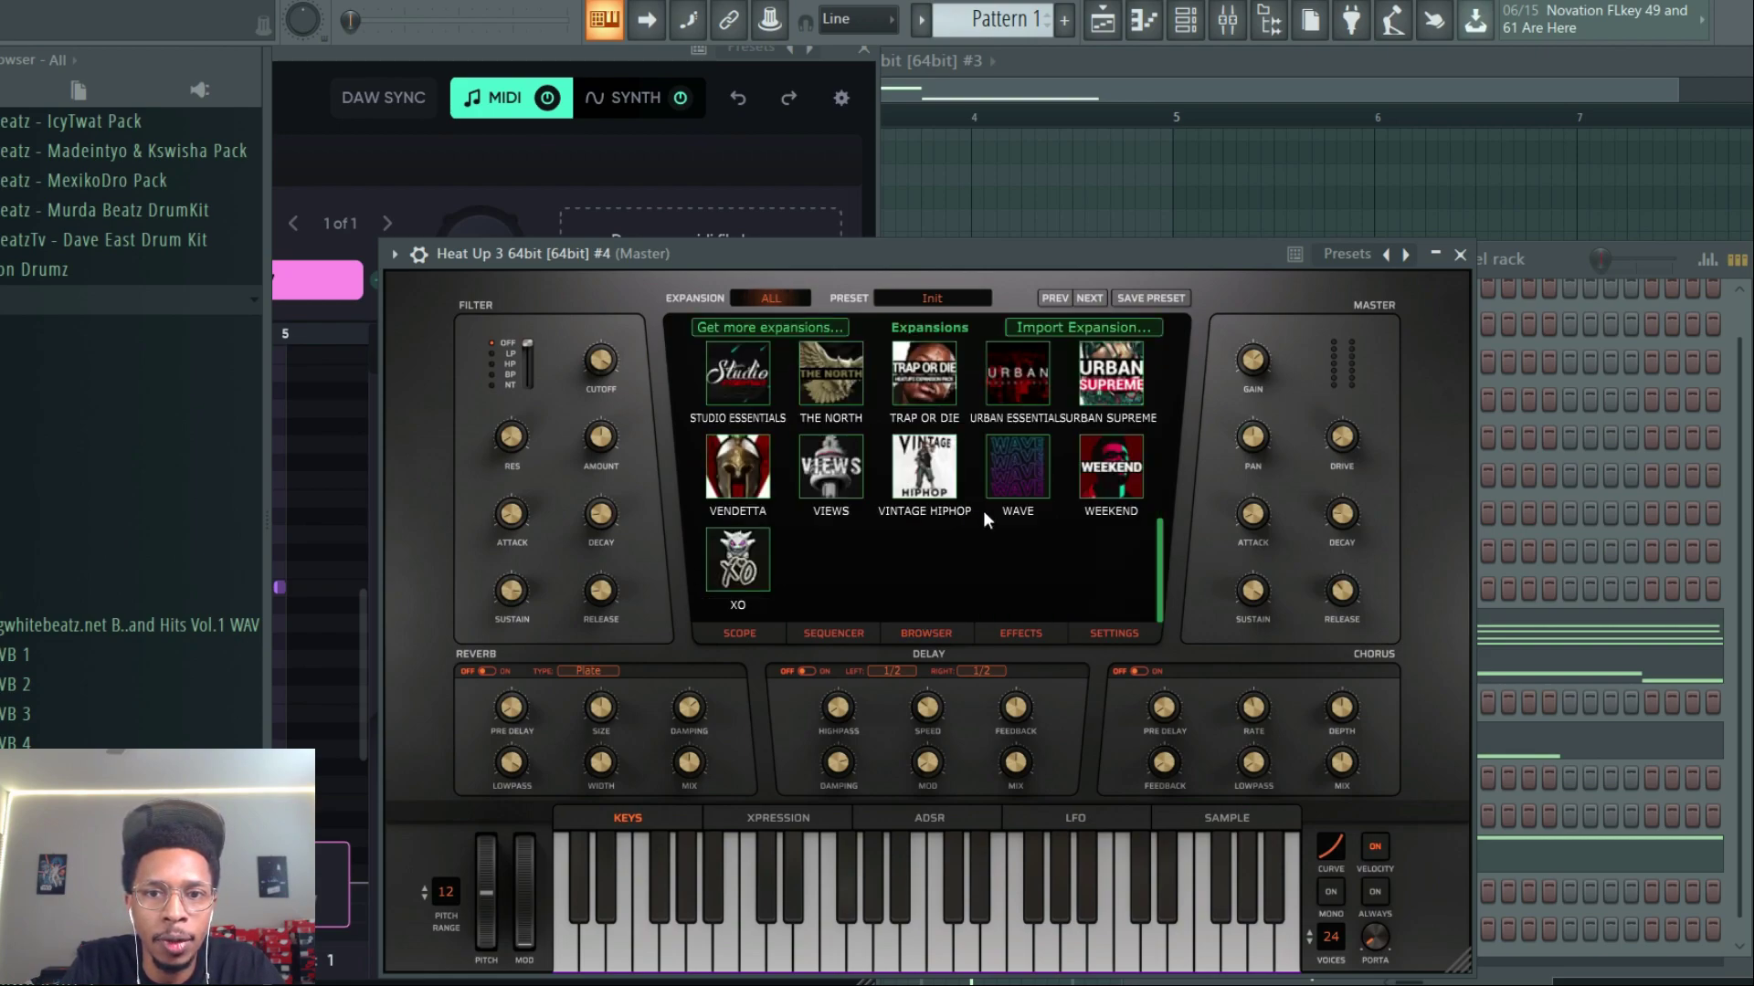
pyautogui.click(1016, 467)
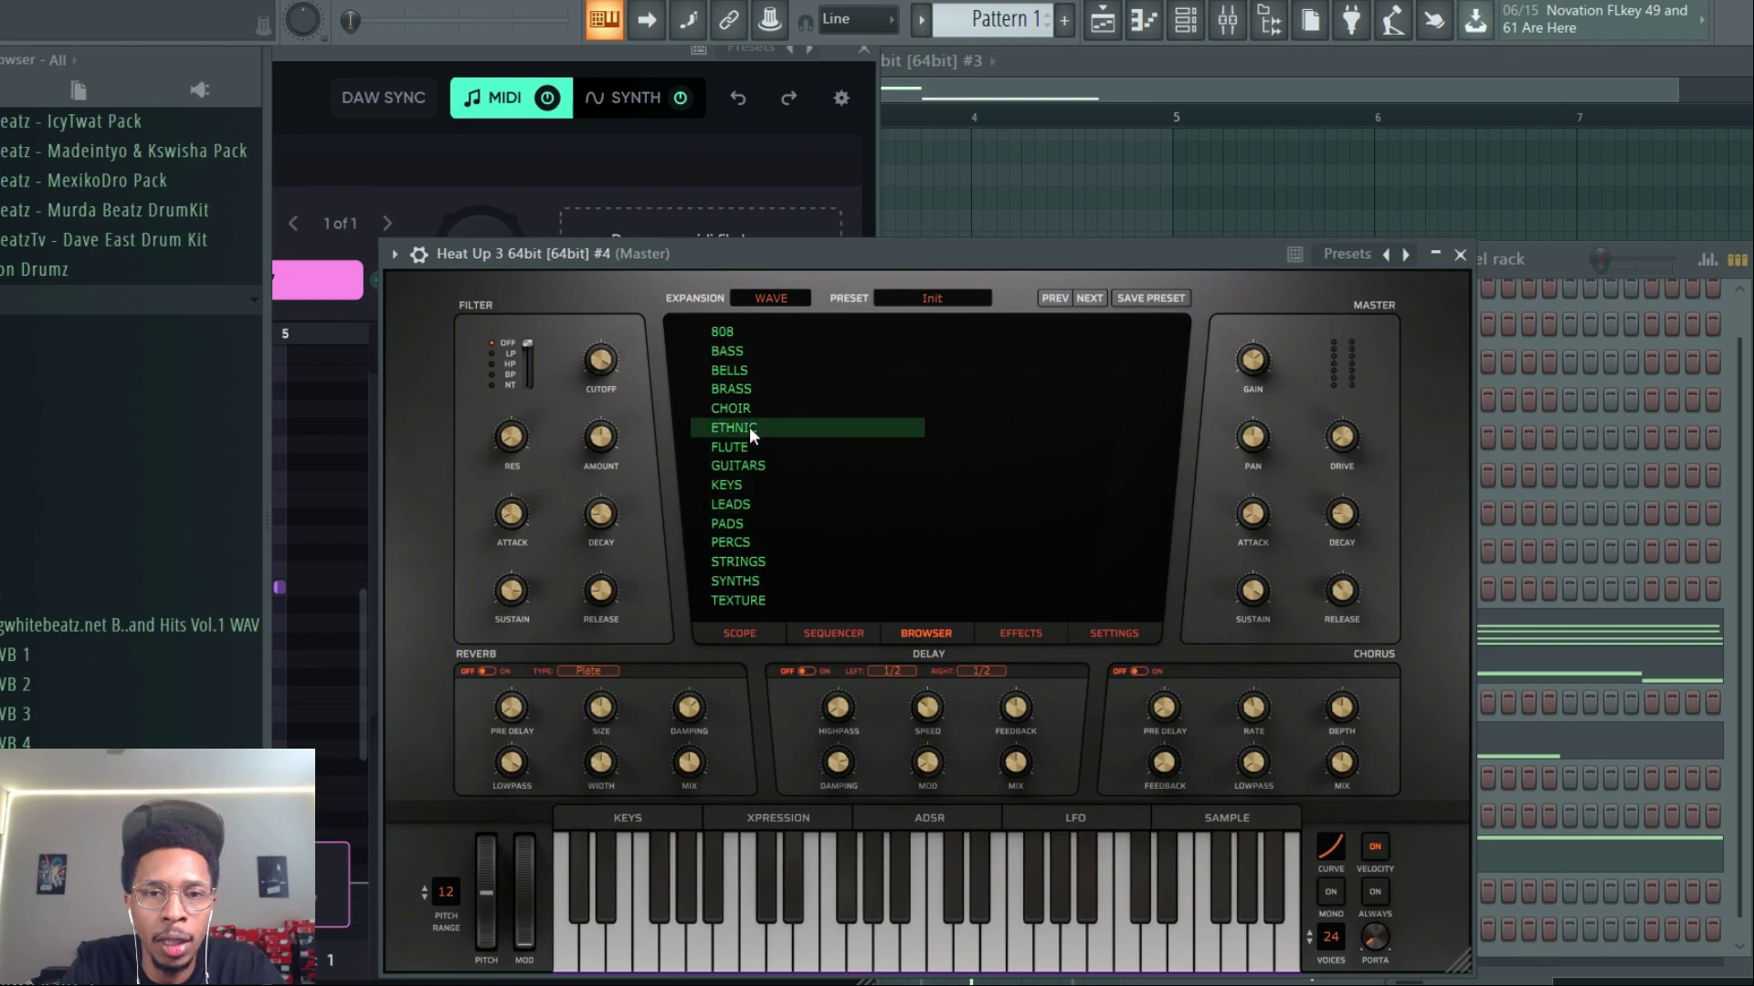
pyautogui.click(728, 371)
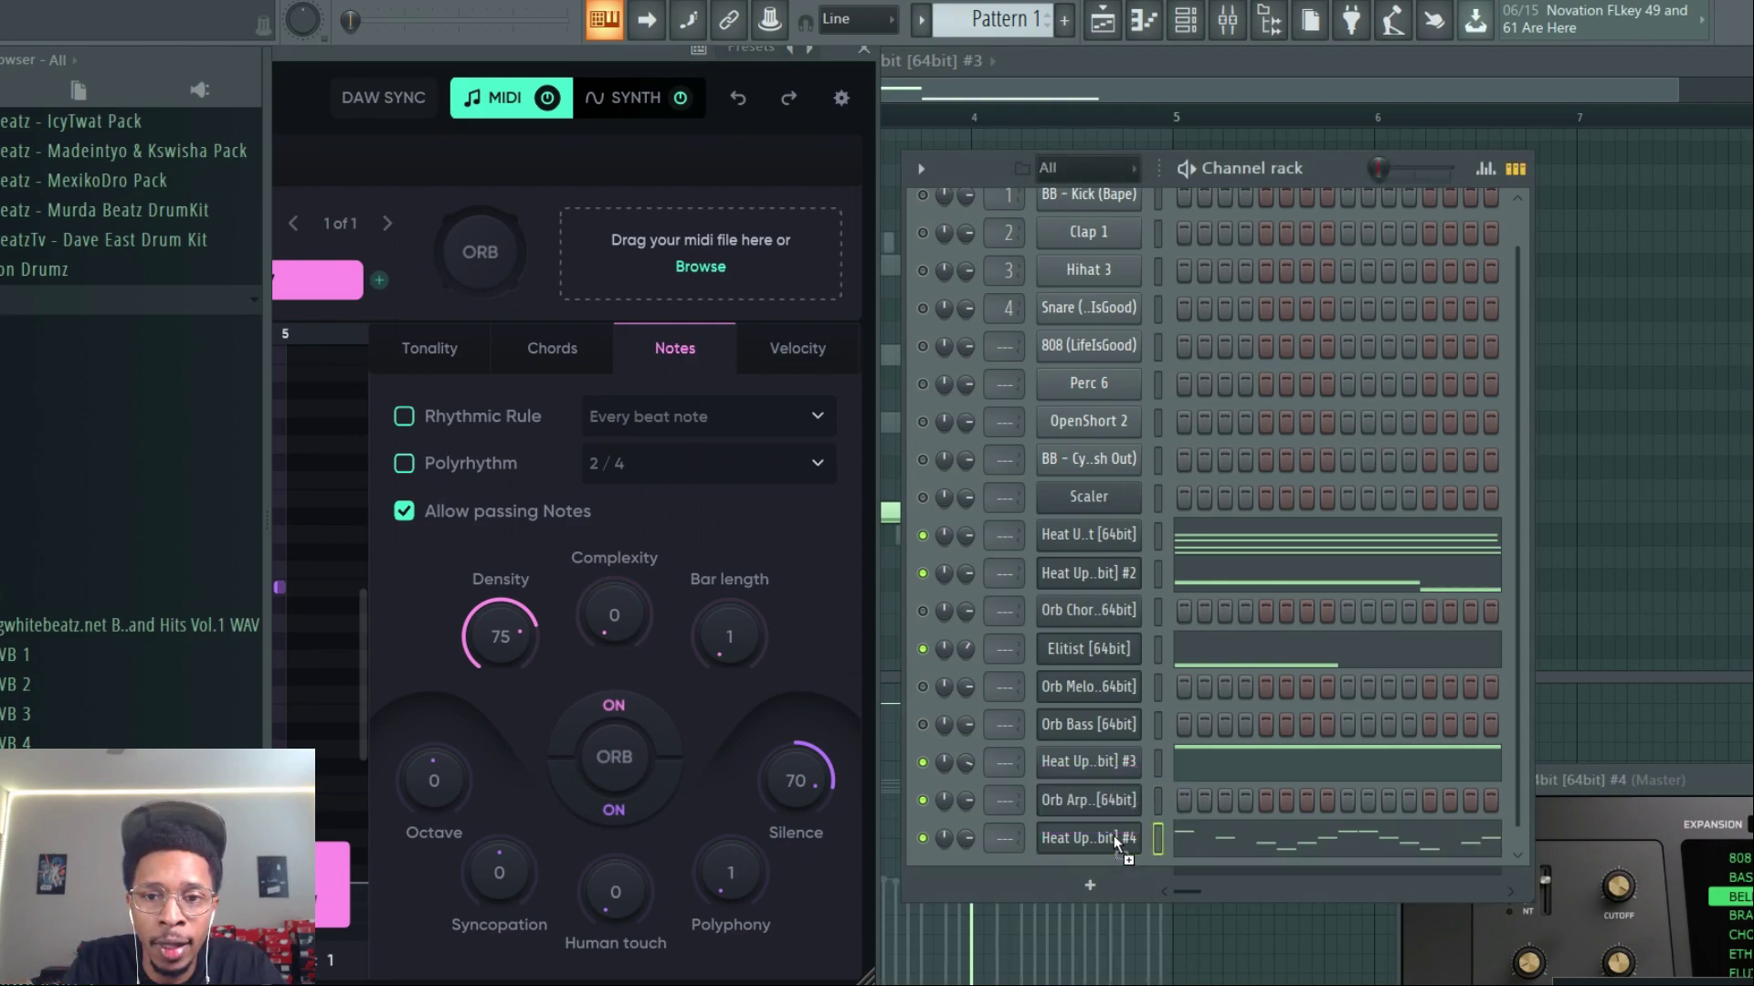
pyautogui.moveTo(968, 844)
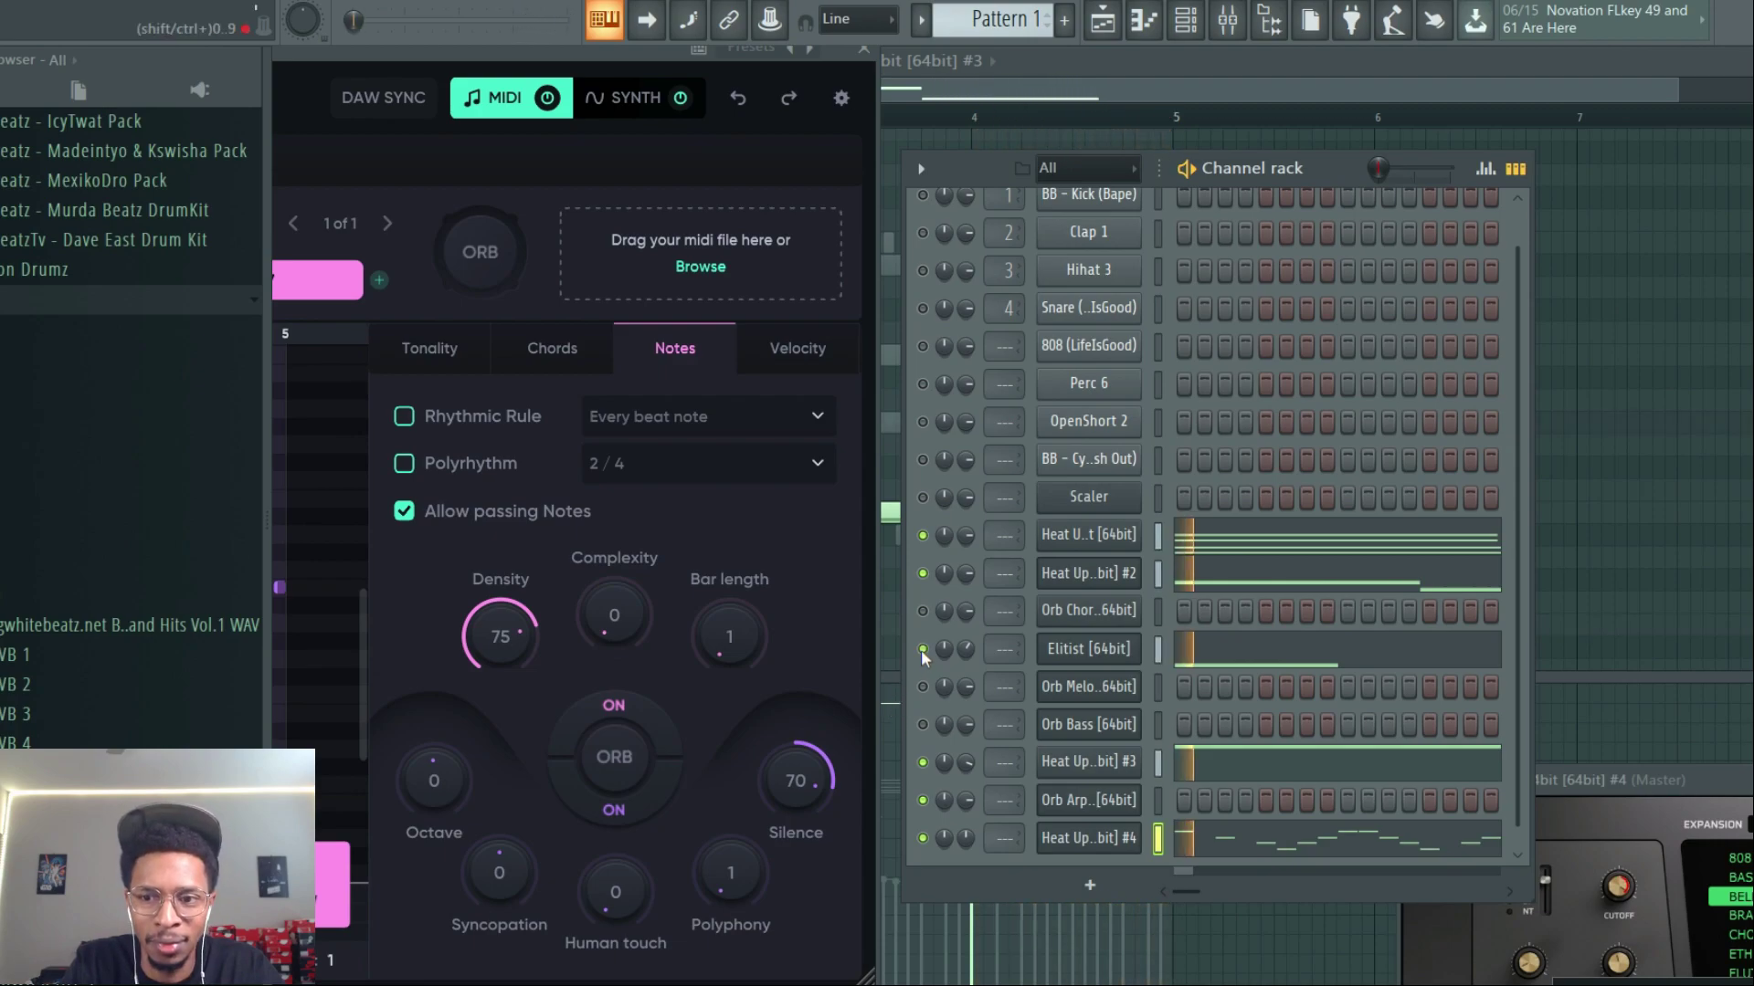
# Toggle the Elitist vocal chop channel's mute light while the loop plays
pyautogui.click(923, 650)
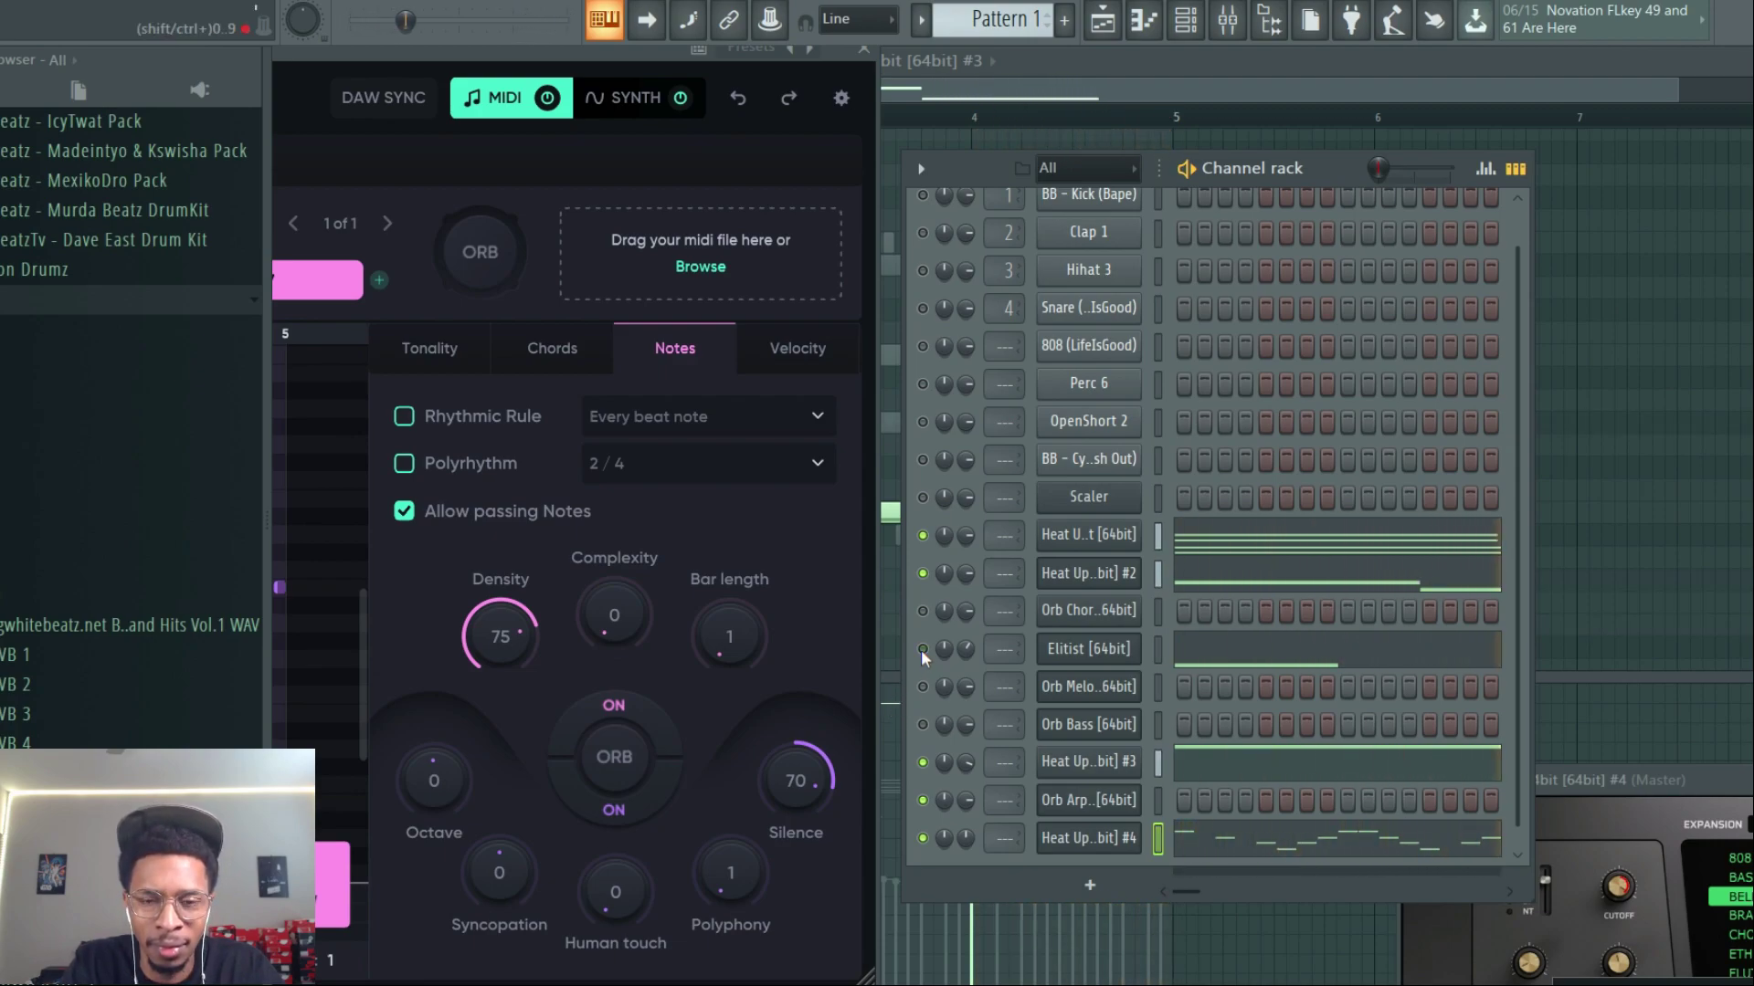